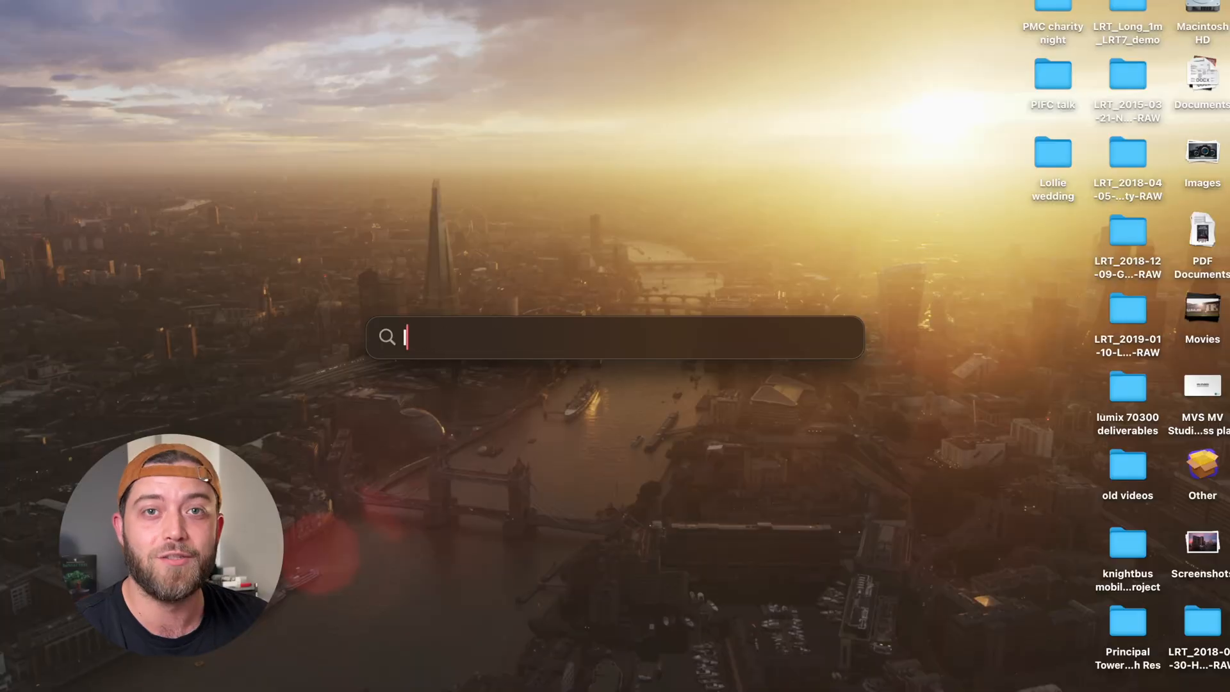
Search Spotlight for 'lrtimelapse 7' to launch the app.
{"action": "type", "text": "lrtimelapse 7"}
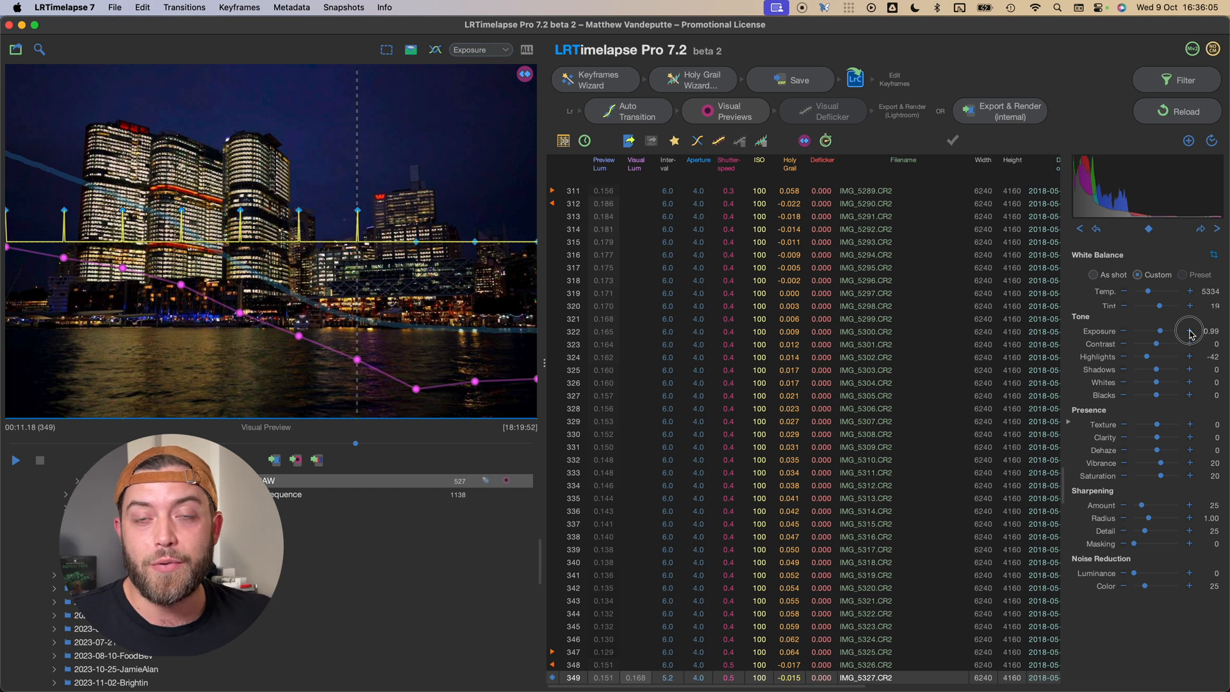
Raise the last night frame's exposure to 1.18 and drop highlights to -22.
{"action": "left_click_drag", "start_coordinate": [1166, 331], "coordinate": [1174, 330]}
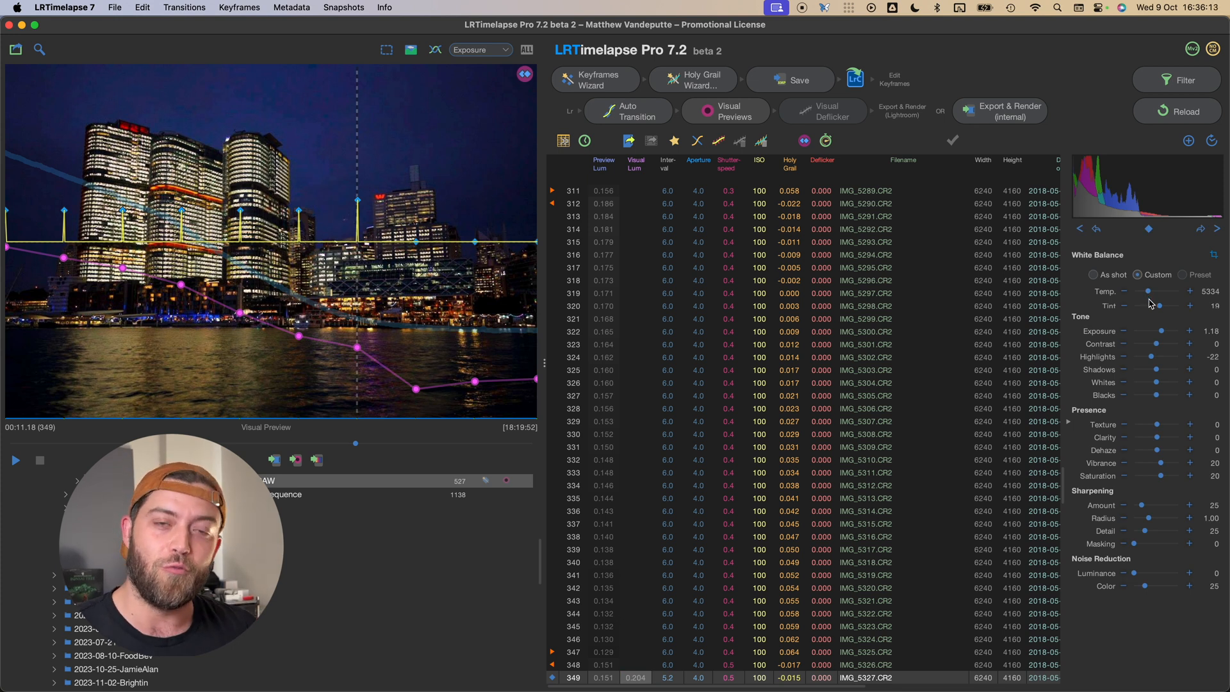
{"action": "left_click_drag", "start_coordinate": [1166, 292], "coordinate": [1147, 292]}
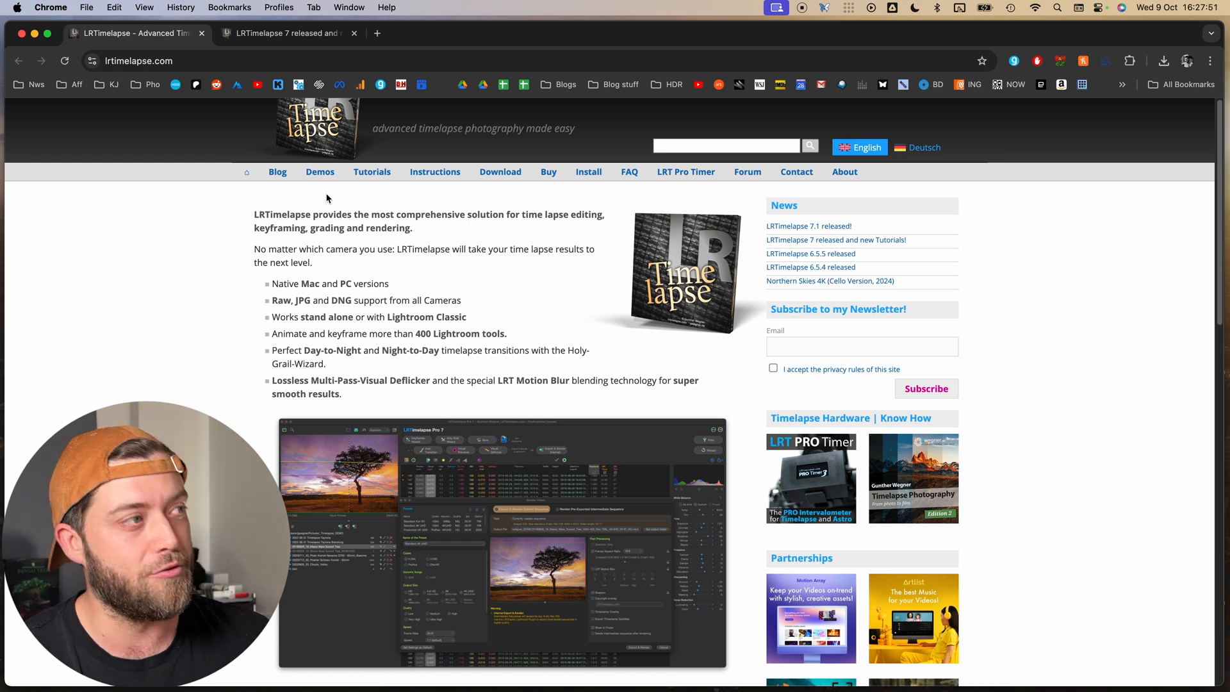
Scroll the lrtimelapse.com home page down to its rendering features.
{"action": "scroll", "scroll_direction": "down", "scroll_amount": 3}
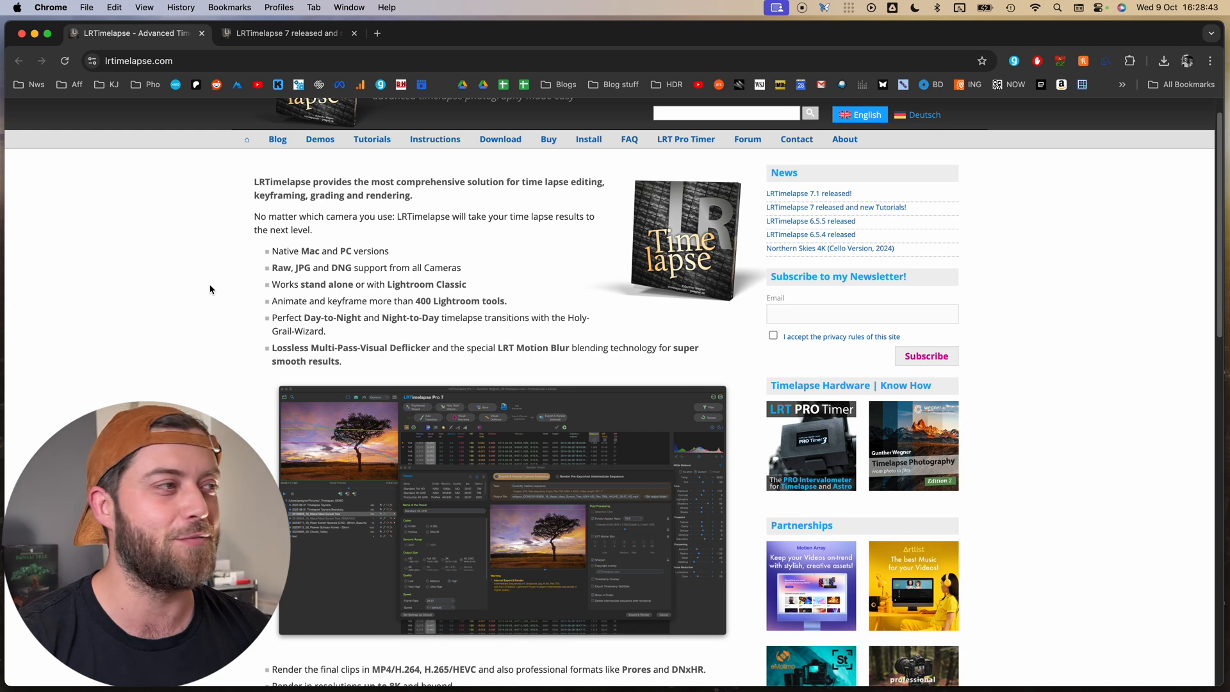
{"action": "scroll", "scroll_direction": "down", "scroll_amount": 3}
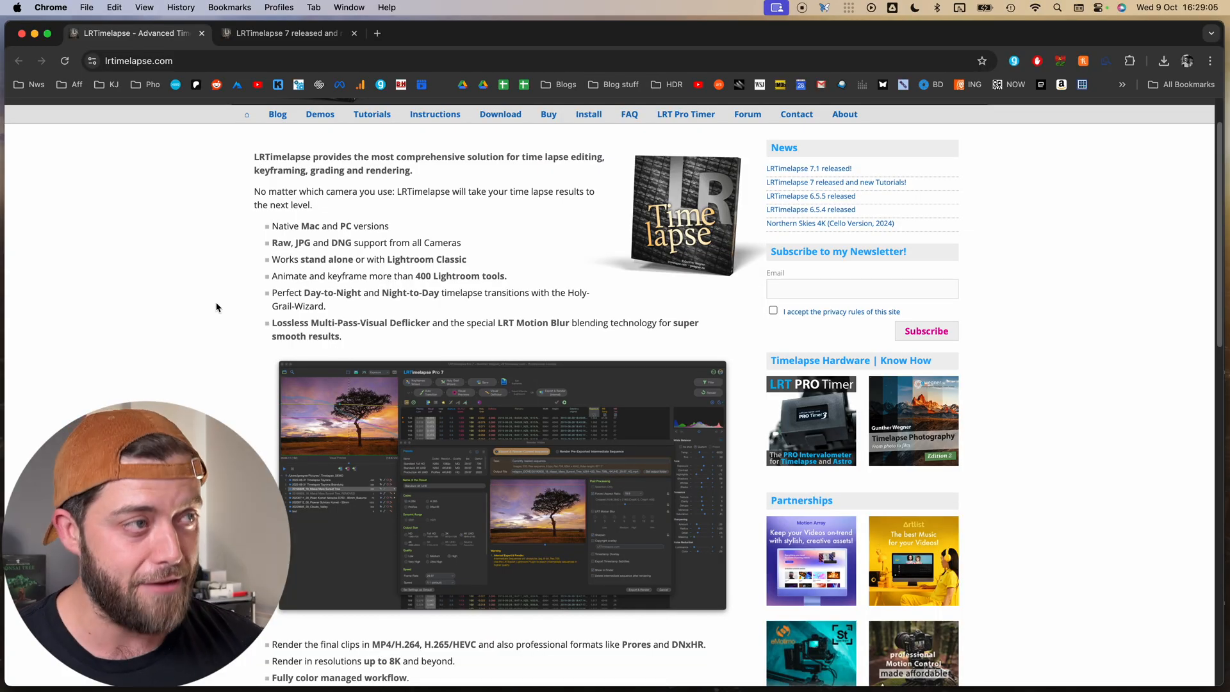
{"action": "scroll", "scroll_direction": "down", "scroll_amount": 3}
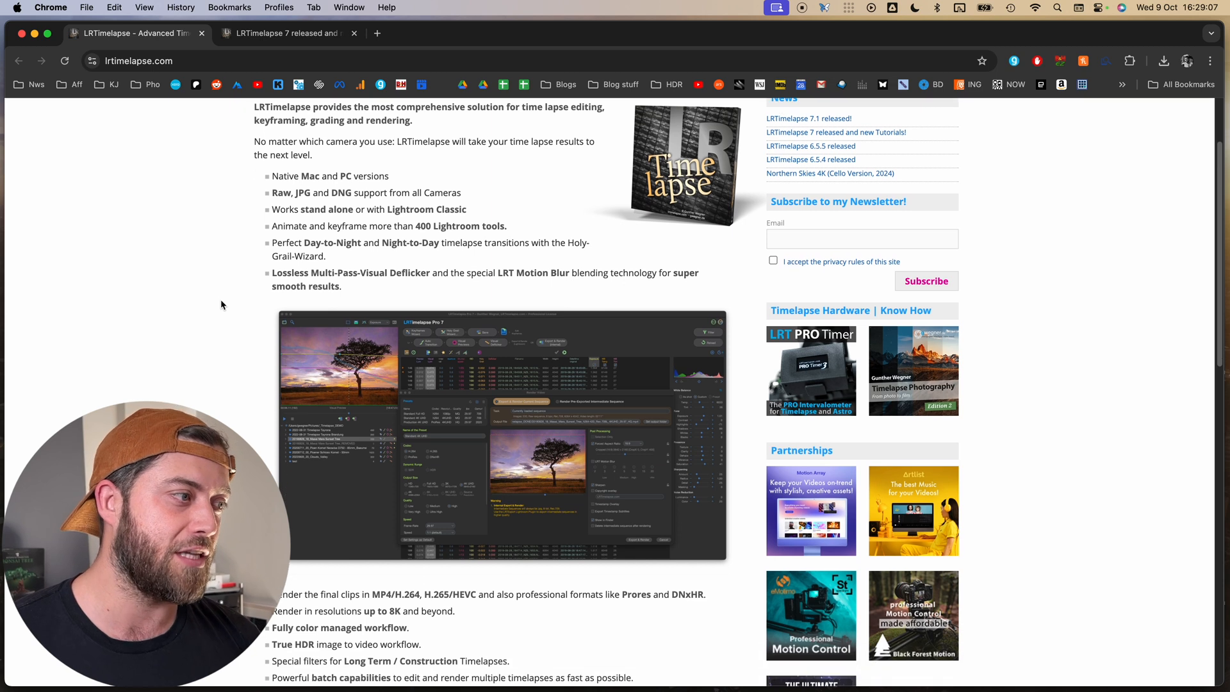
{"action": "scroll", "scroll_direction": "down", "scroll_amount": 3}
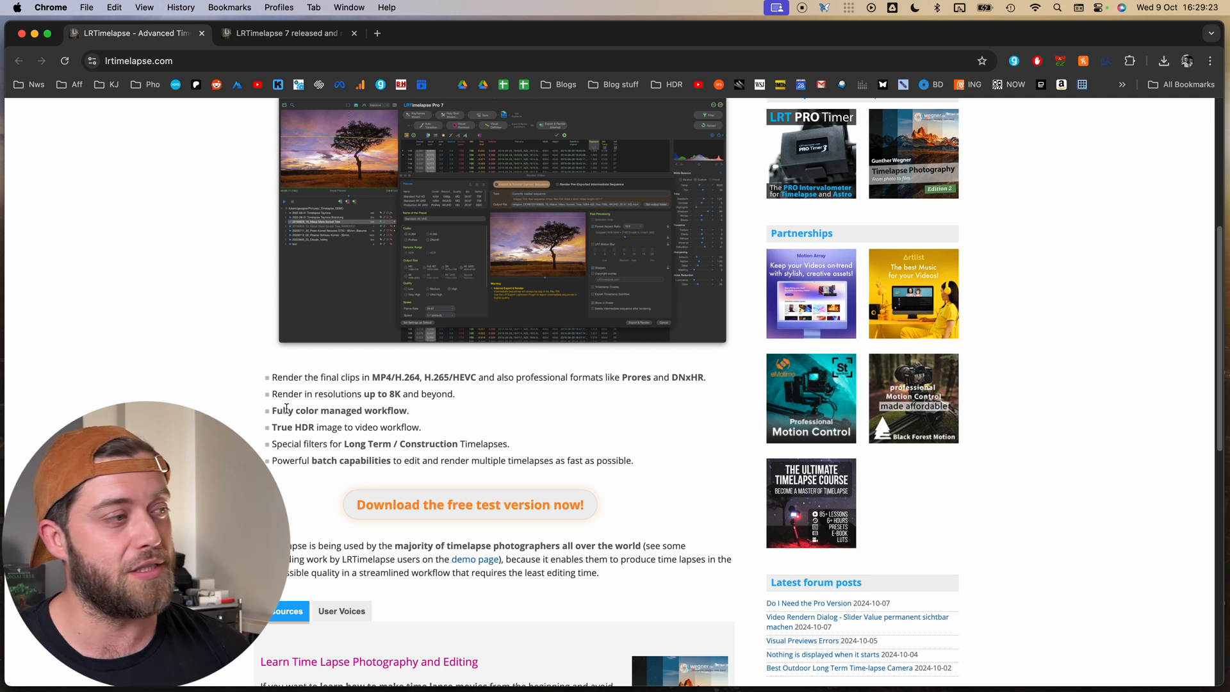
{"action": "scroll", "scroll_direction": "down", "scroll_amount": 3}
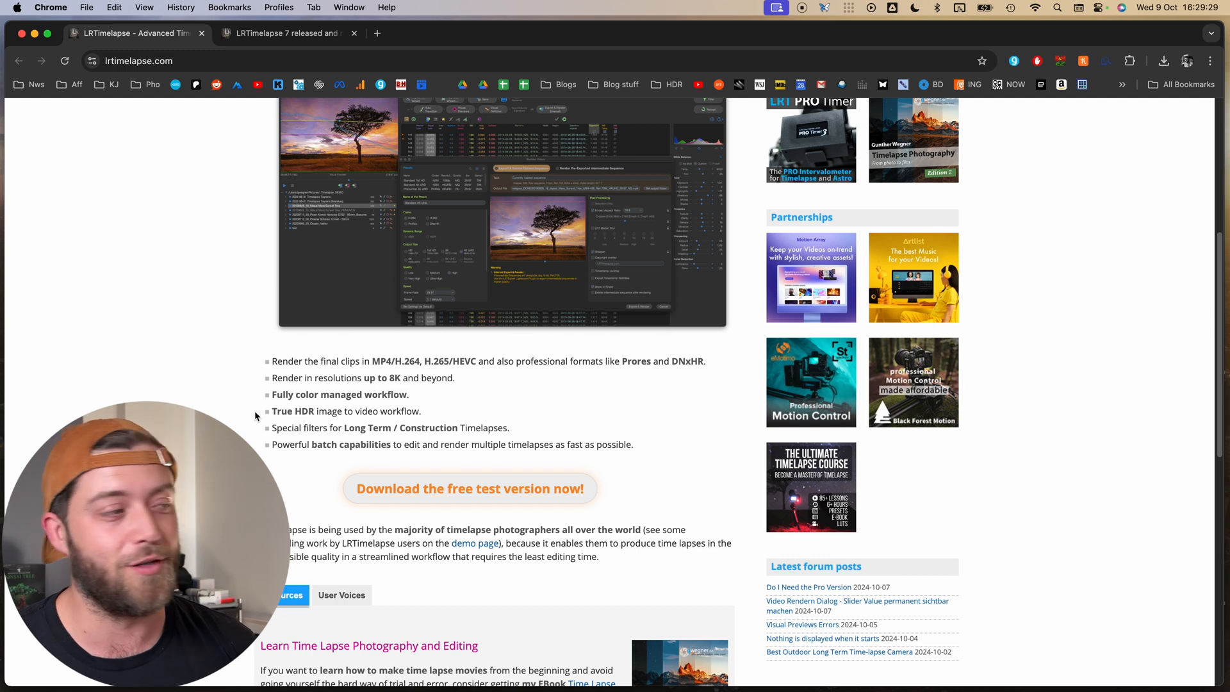
{"action": "mouse_move", "coordinate": [251, 143]}
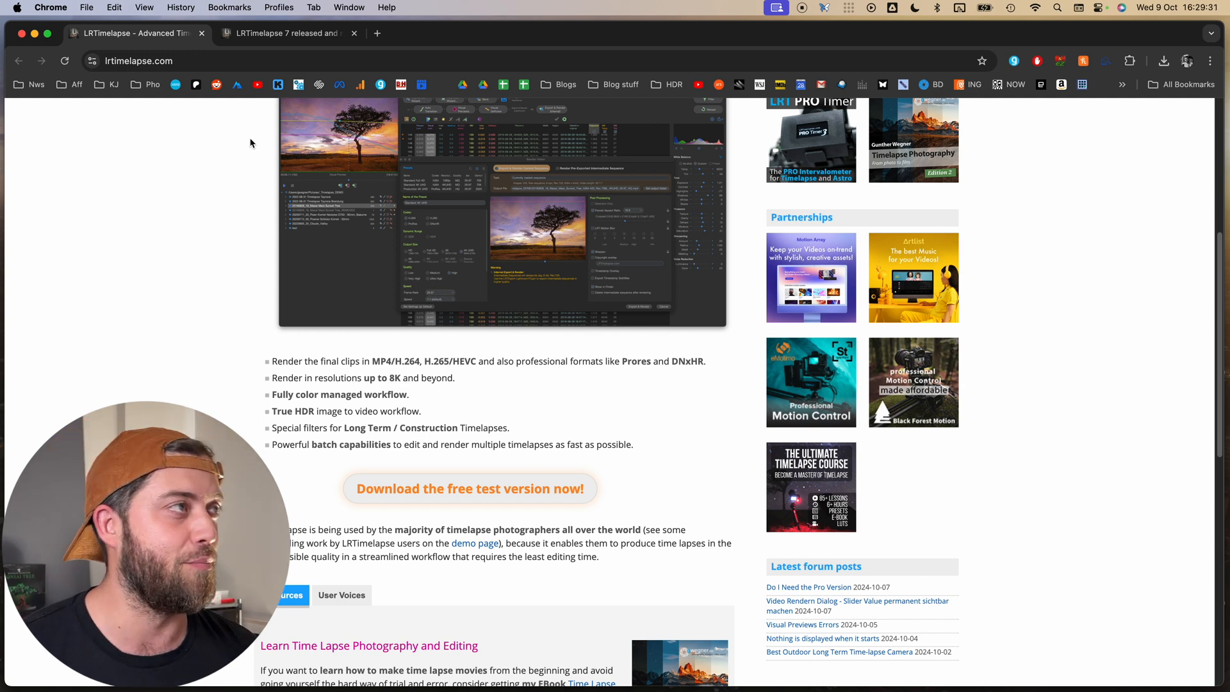
Read the 'LRTimelapse 7 released and new Tutorials!' post down to its highlights.
{"action": "left_click", "coordinate": [286, 33]}
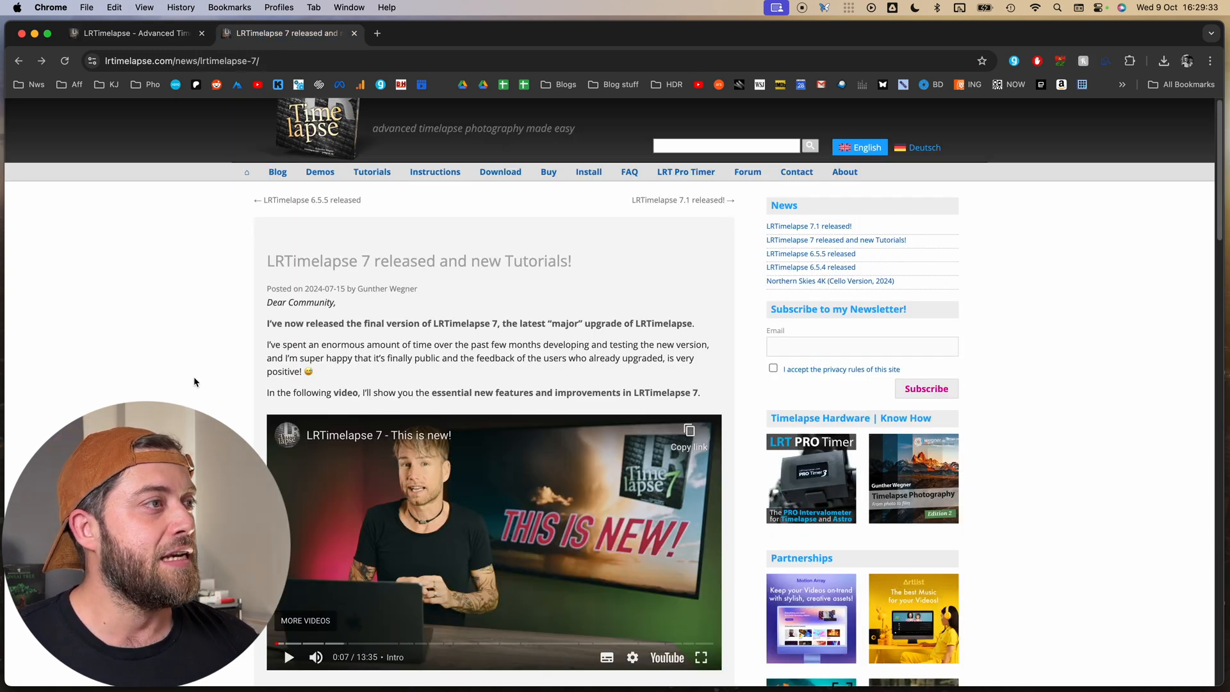
{"action": "scroll", "scroll_direction": "down", "scroll_amount": 3}
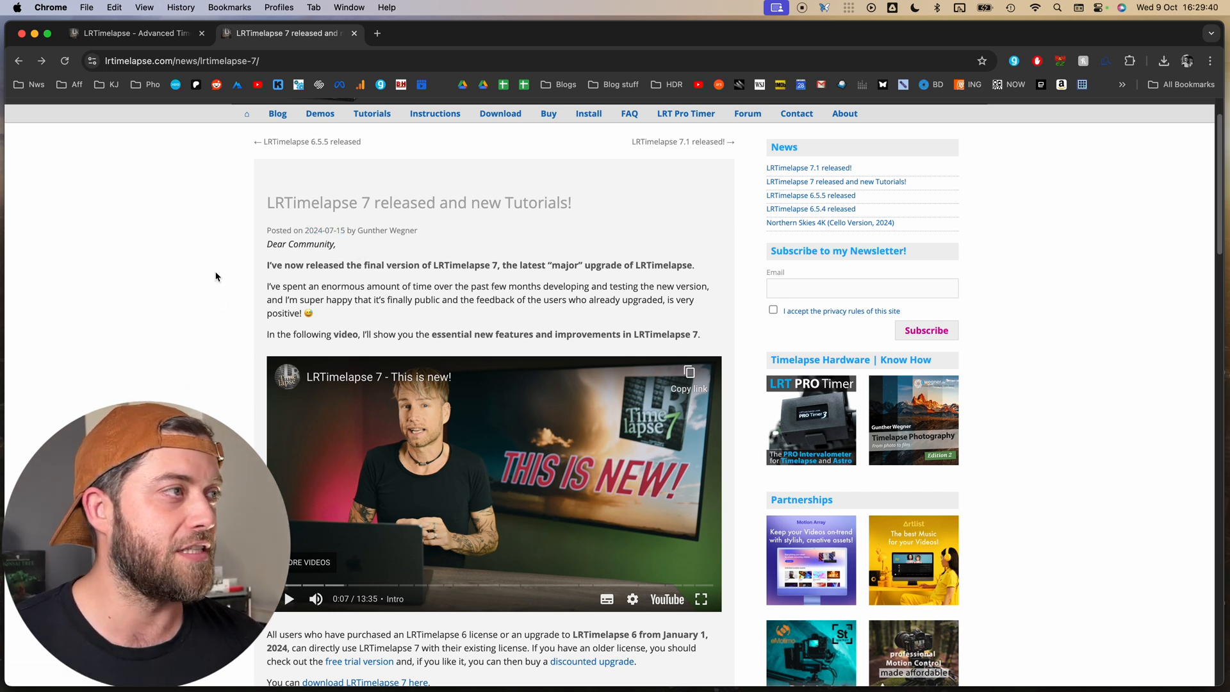
{"action": "scroll", "scroll_direction": "down", "scroll_amount": 3}
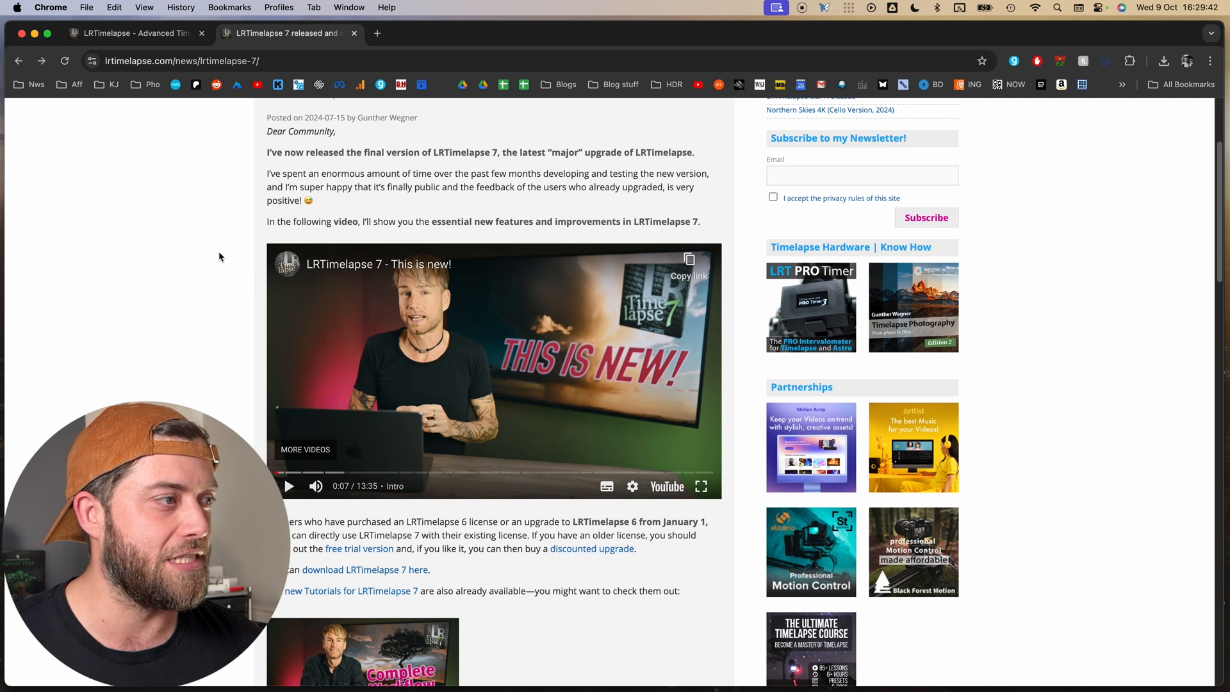
{"action": "scroll", "scroll_direction": "down", "scroll_amount": 3}
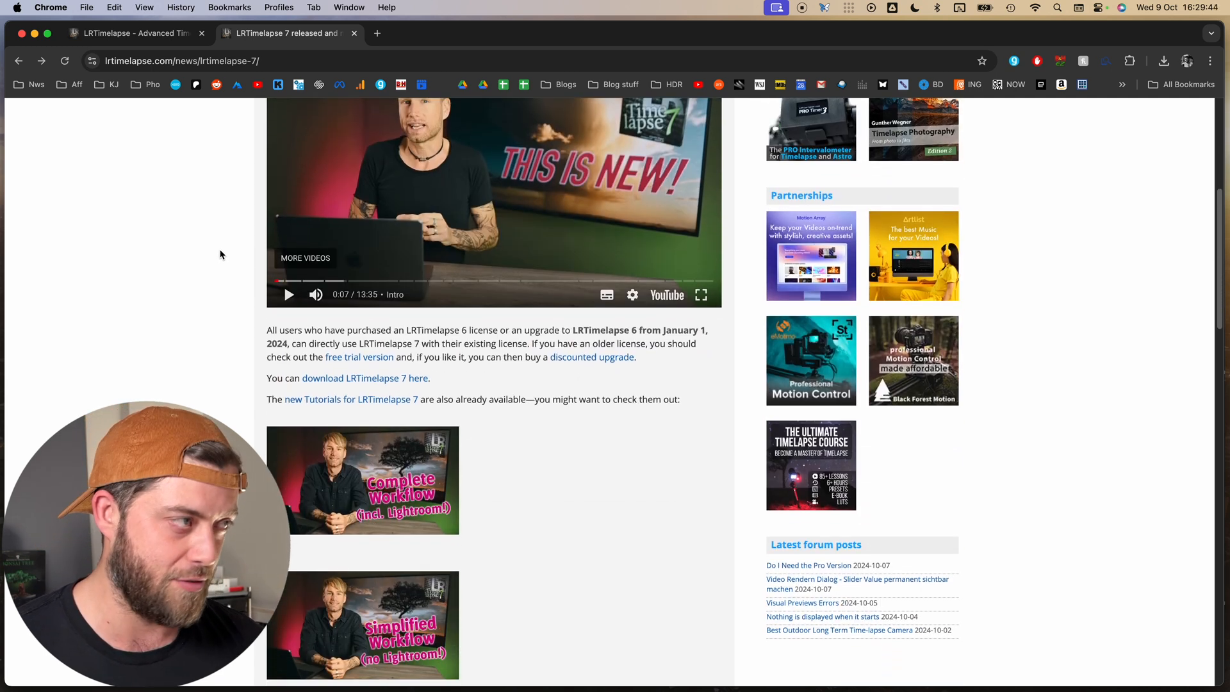
{"action": "scroll", "scroll_direction": "down", "scroll_amount": 3}
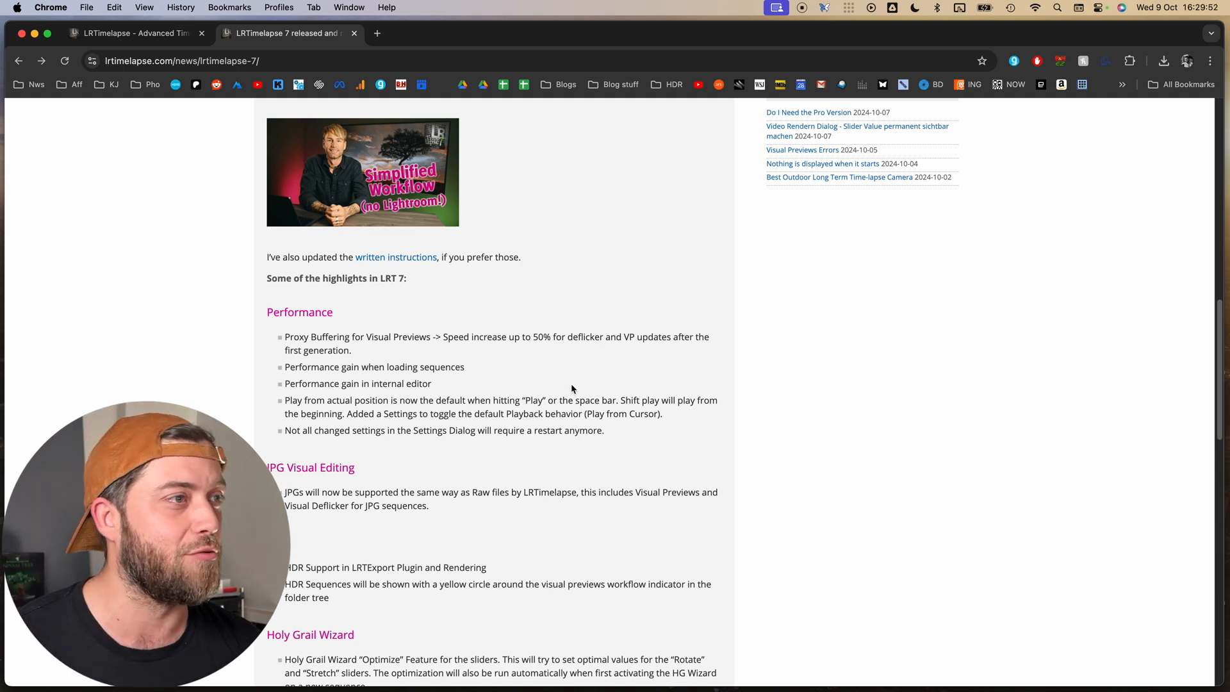
{"action": "mouse_move", "coordinate": [601, 358]}
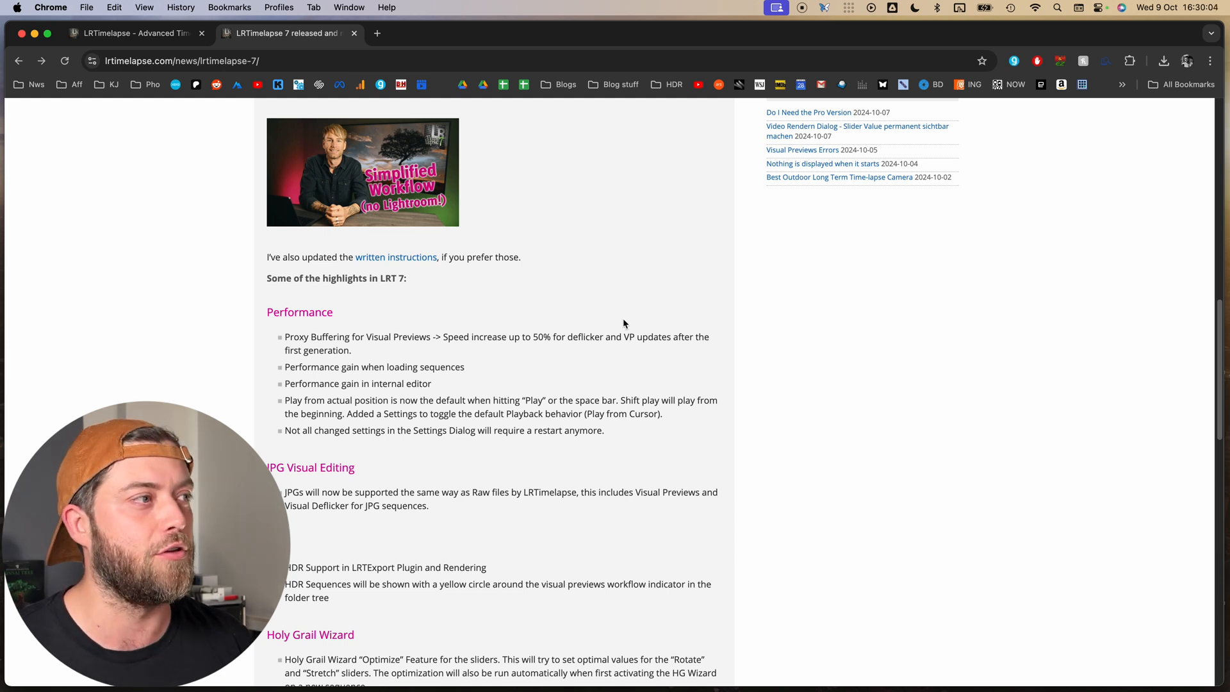
{"action": "mouse_move", "coordinate": [397, 353]}
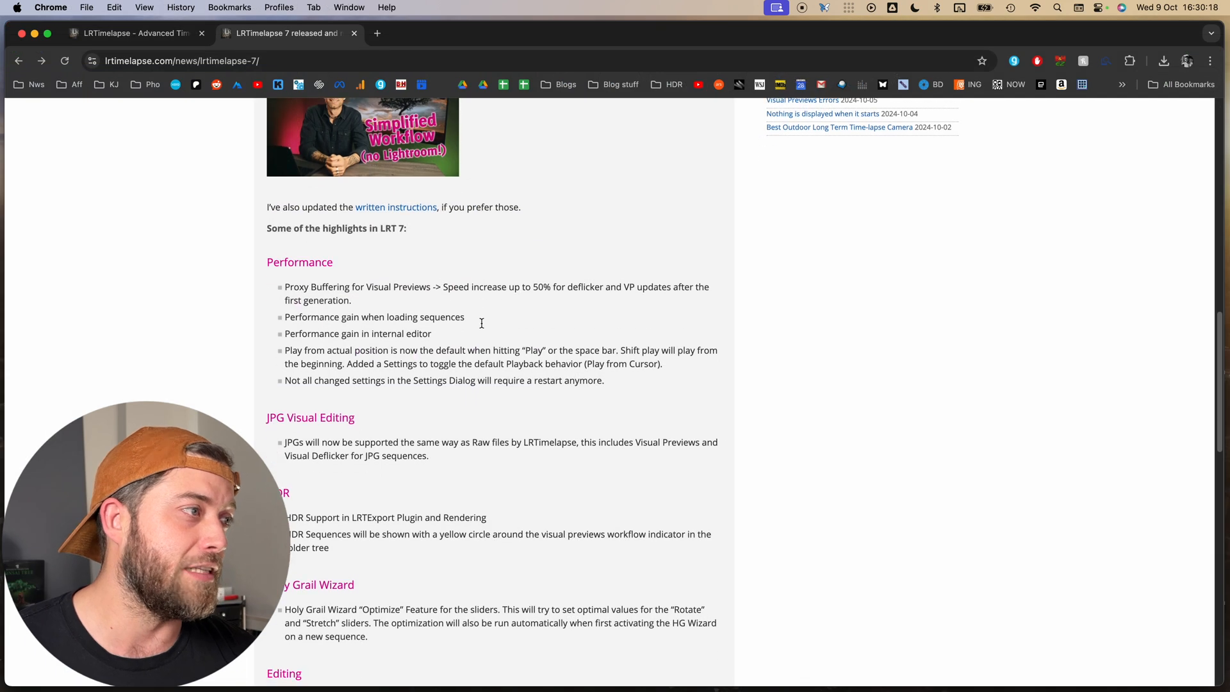
{"action": "scroll", "scroll_direction": "down", "scroll_amount": 3}
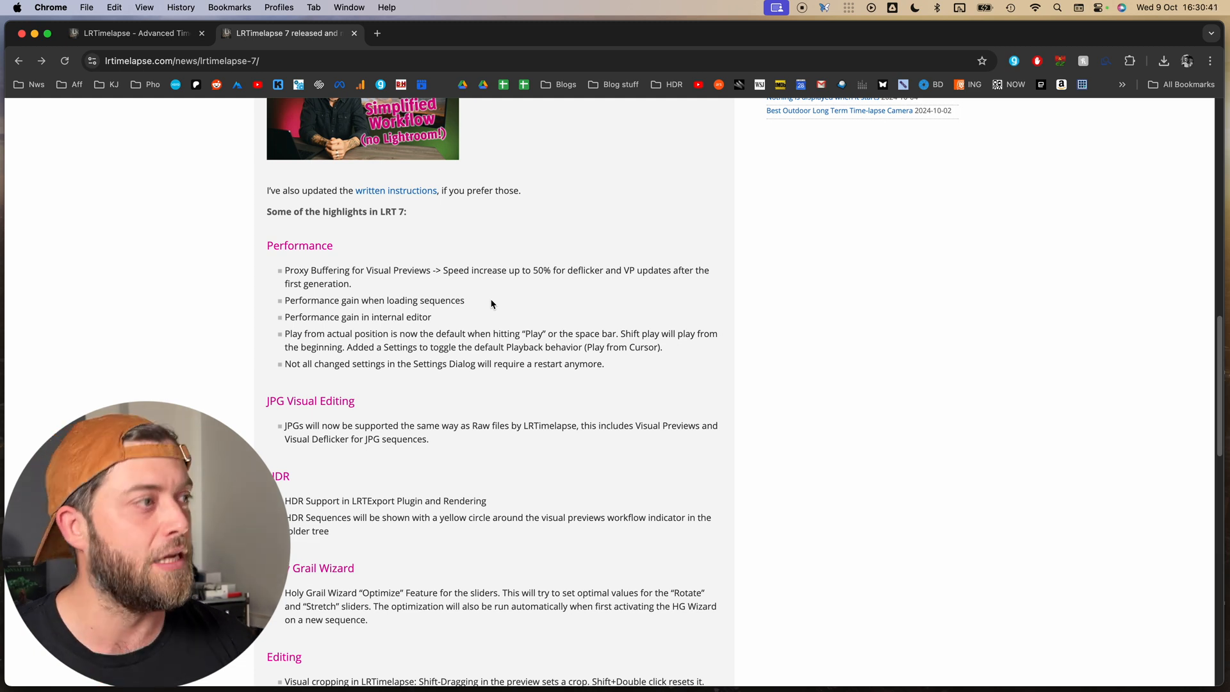
{"action": "scroll", "scroll_direction": "down", "scroll_amount": 3}
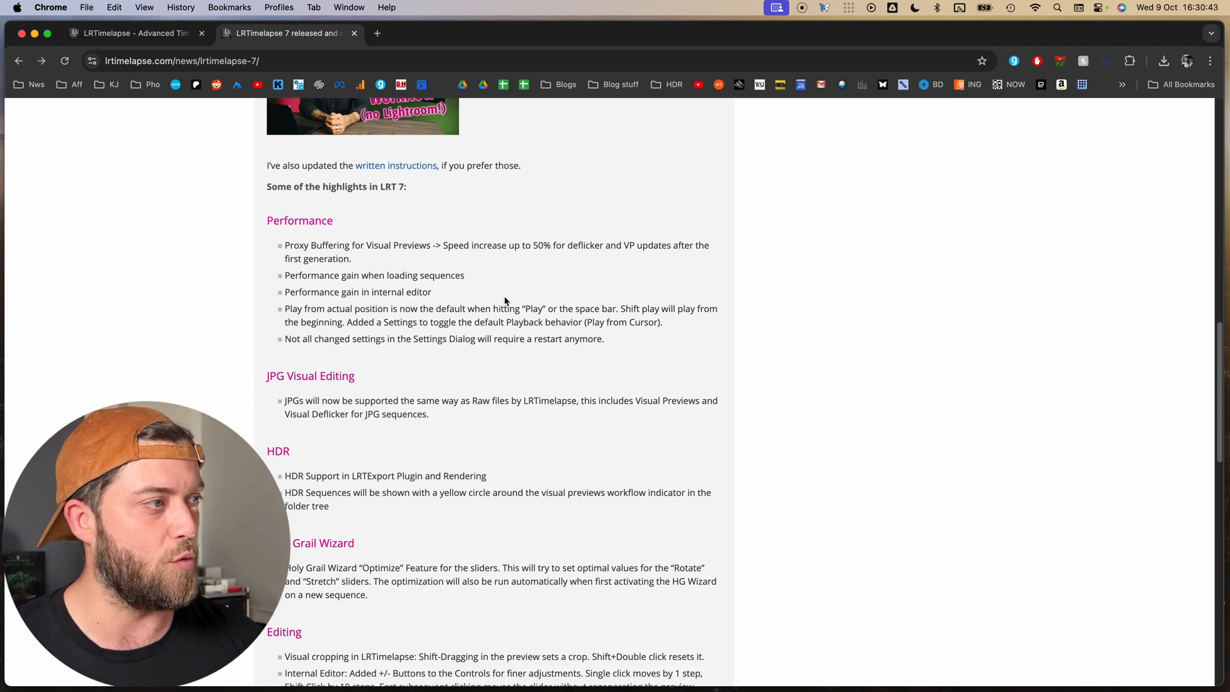
{"action": "scroll", "scroll_direction": "down", "scroll_amount": 3}
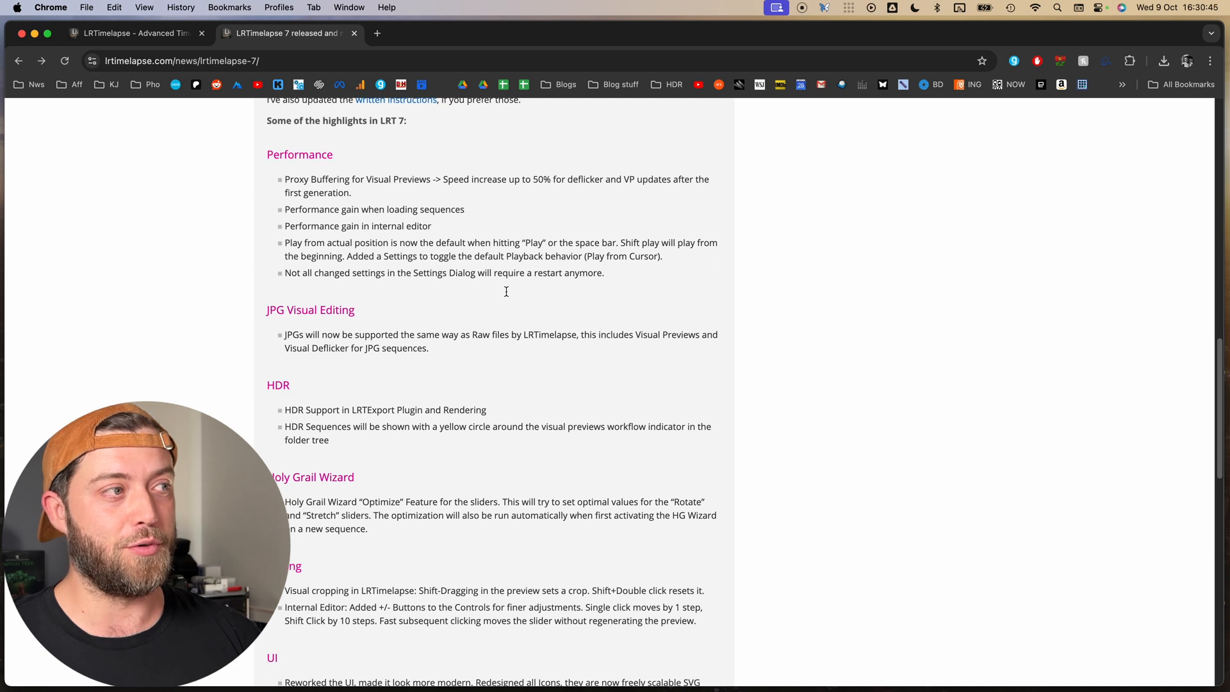
{"action": "scroll", "scroll_direction": "down", "scroll_amount": 3}
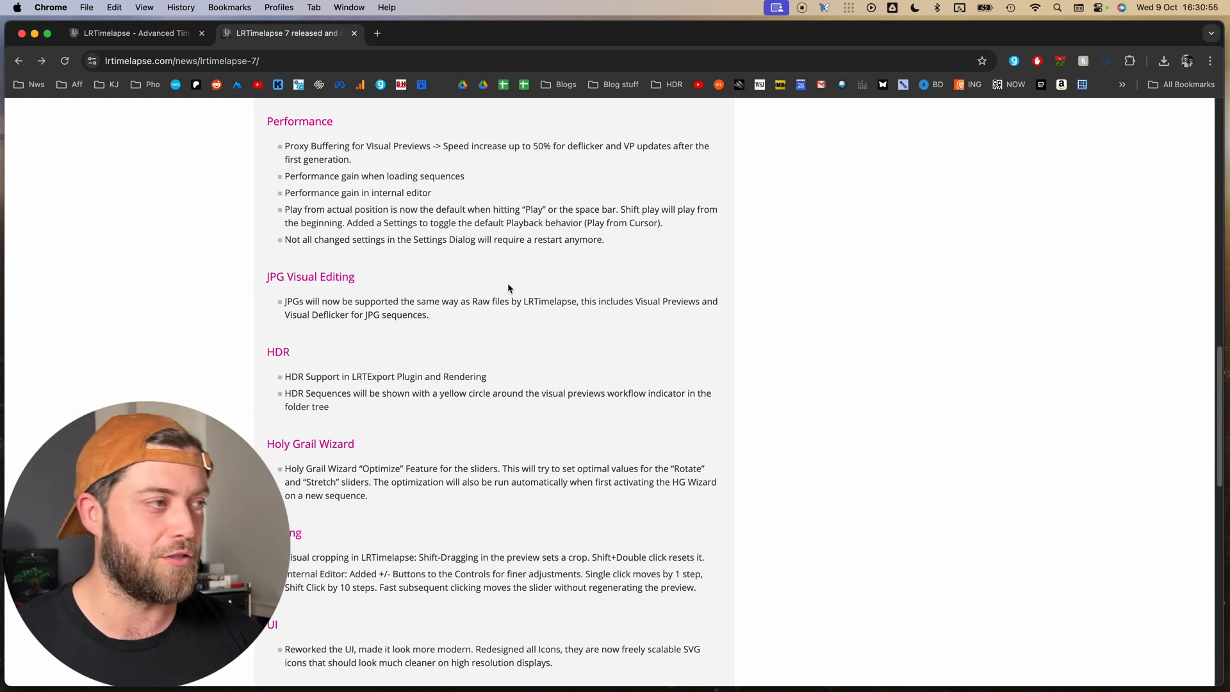
{"action": "scroll", "scroll_direction": "down", "scroll_amount": 3}
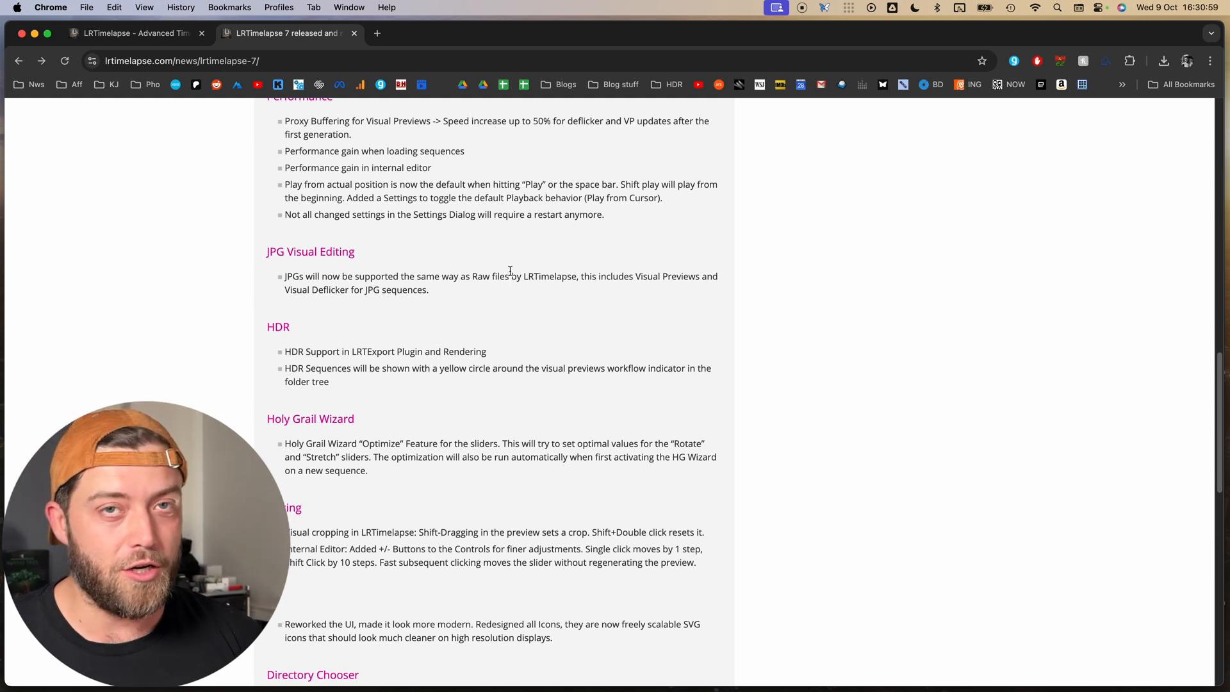
{"action": "scroll", "scroll_direction": "down", "scroll_amount": 3}
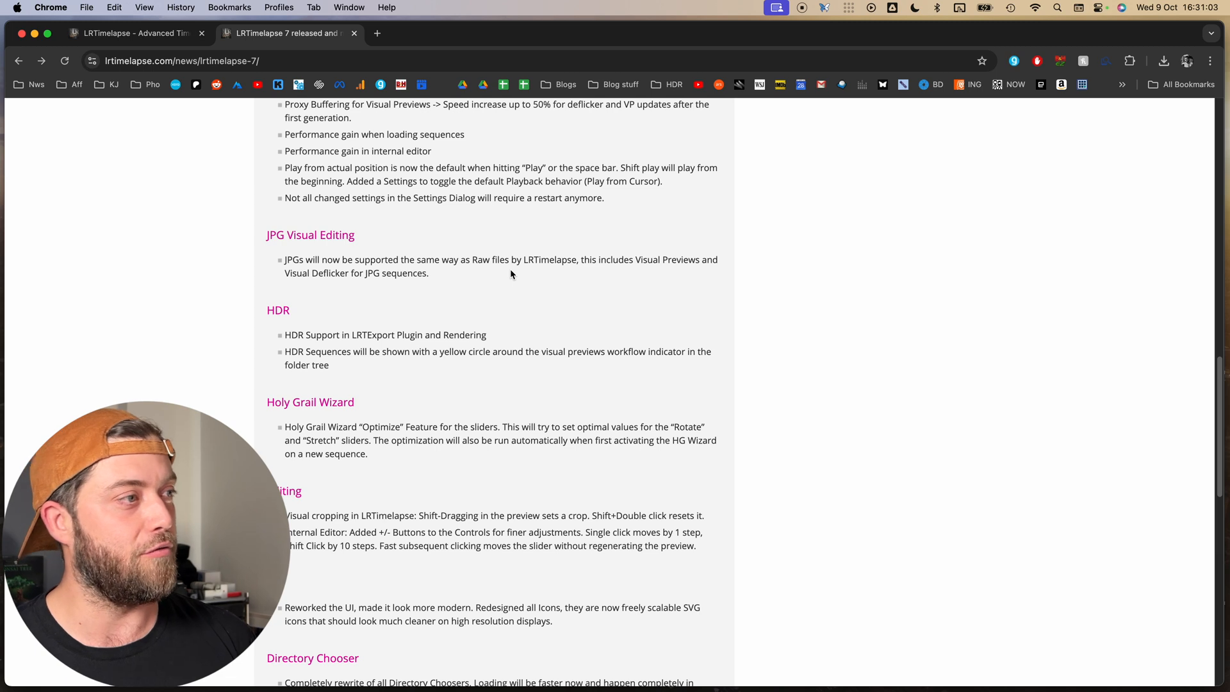
{"action": "scroll", "scroll_direction": "down", "scroll_amount": 3}
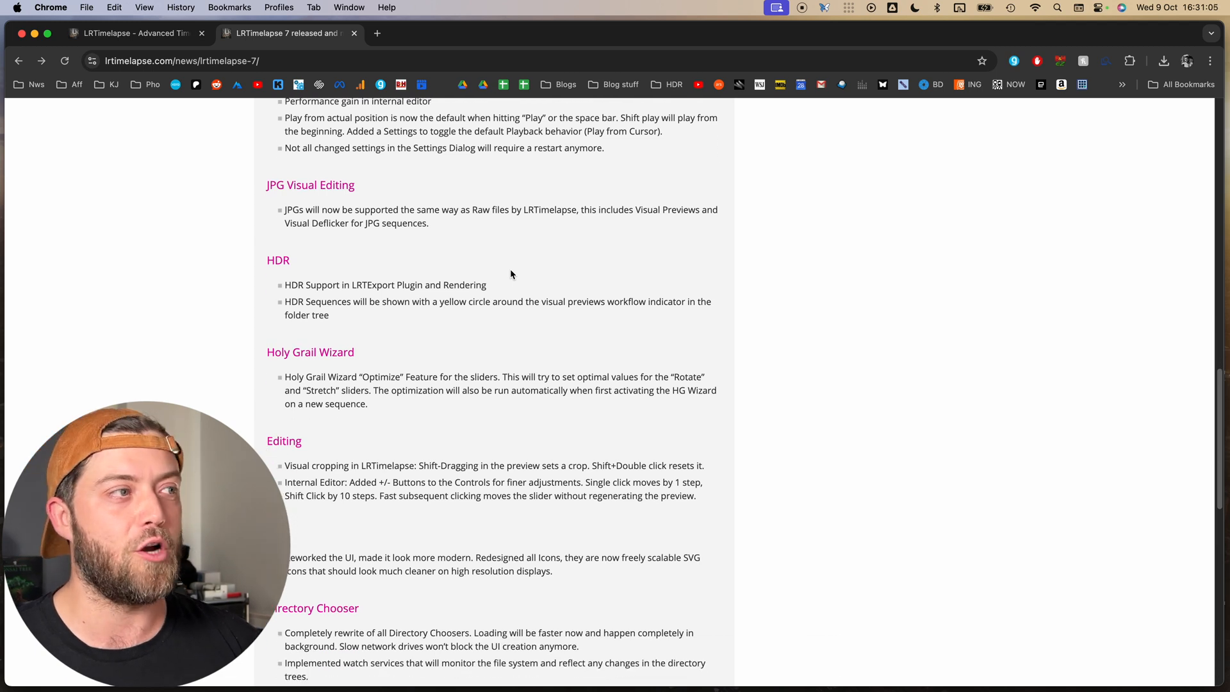
{"action": "scroll", "scroll_direction": "down", "scroll_amount": 3}
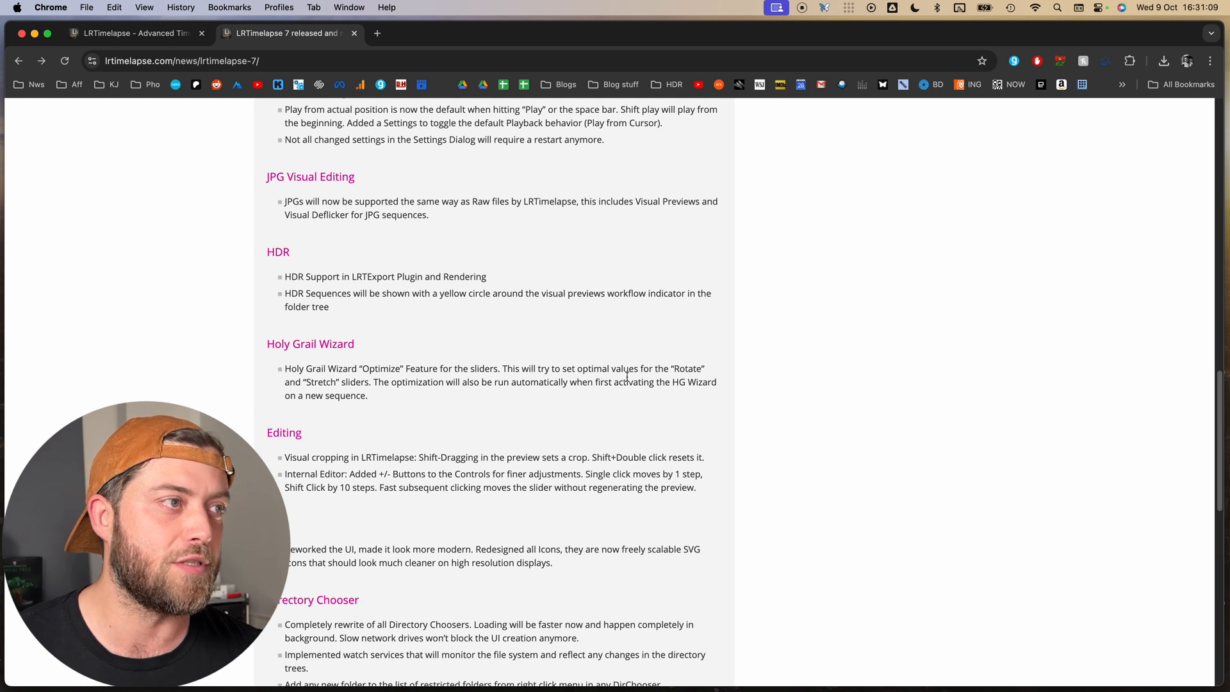
{"action": "mouse_move", "coordinate": [554, 398]}
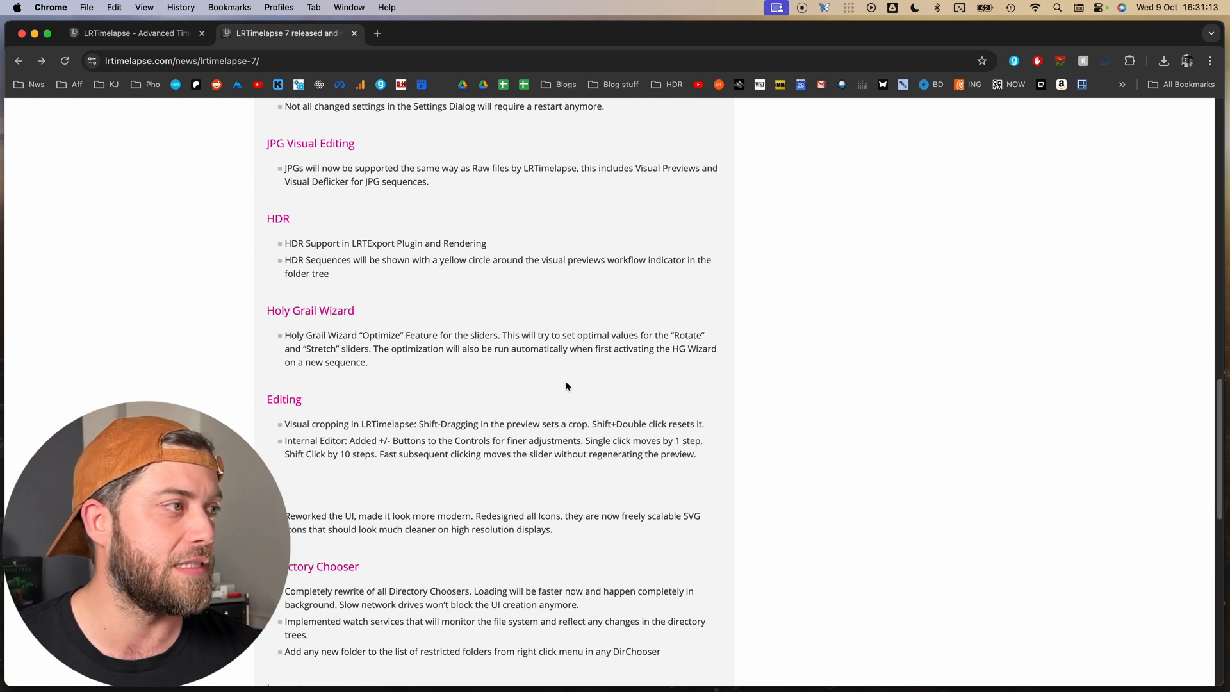
{"action": "scroll", "scroll_direction": "down", "scroll_amount": 3}
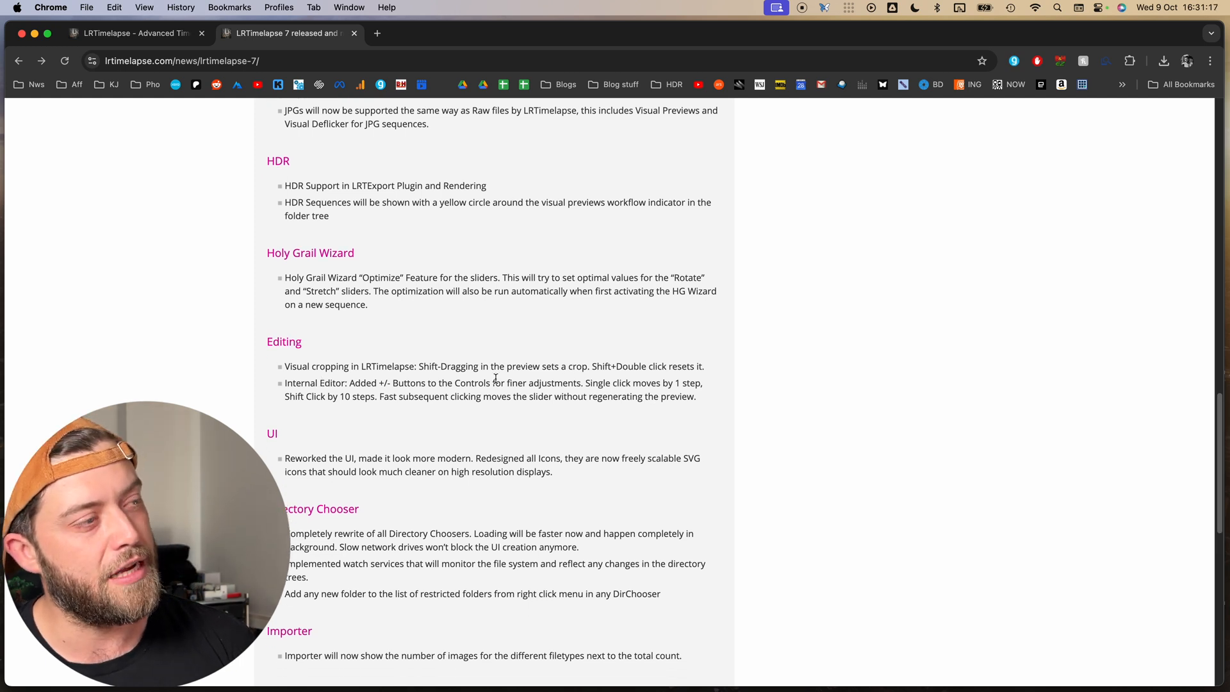
{"action": "scroll", "scroll_direction": "down", "scroll_amount": 3}
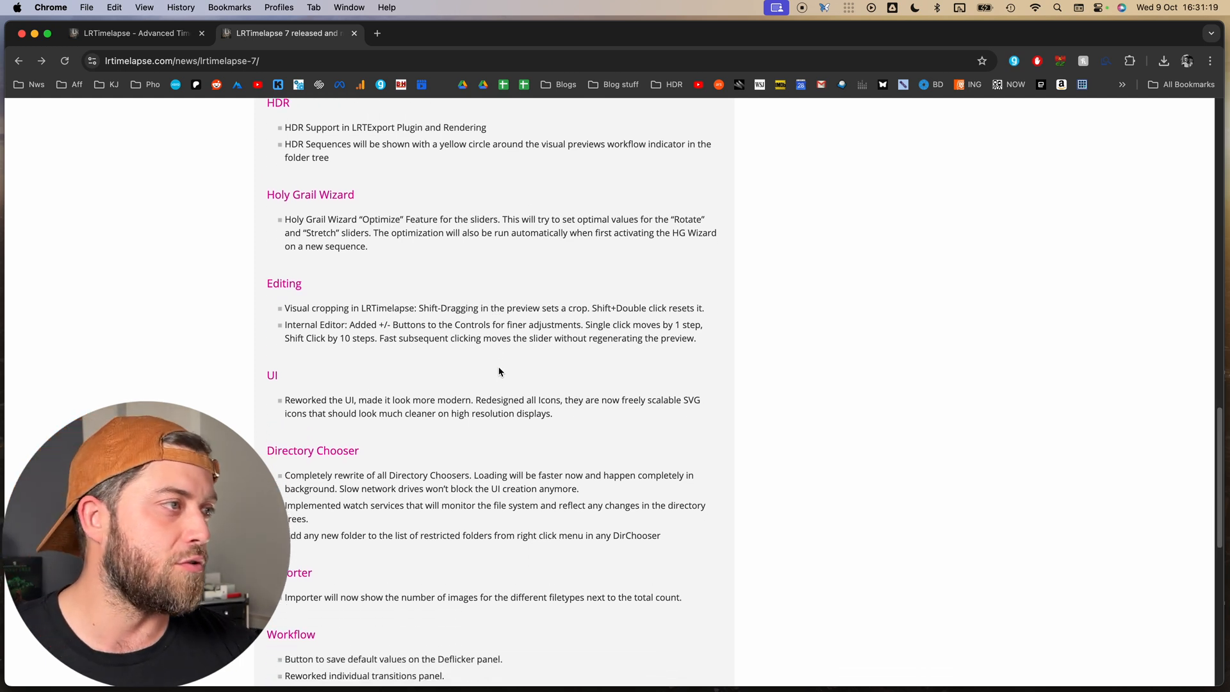
{"action": "scroll", "scroll_direction": "down", "scroll_amount": 3}
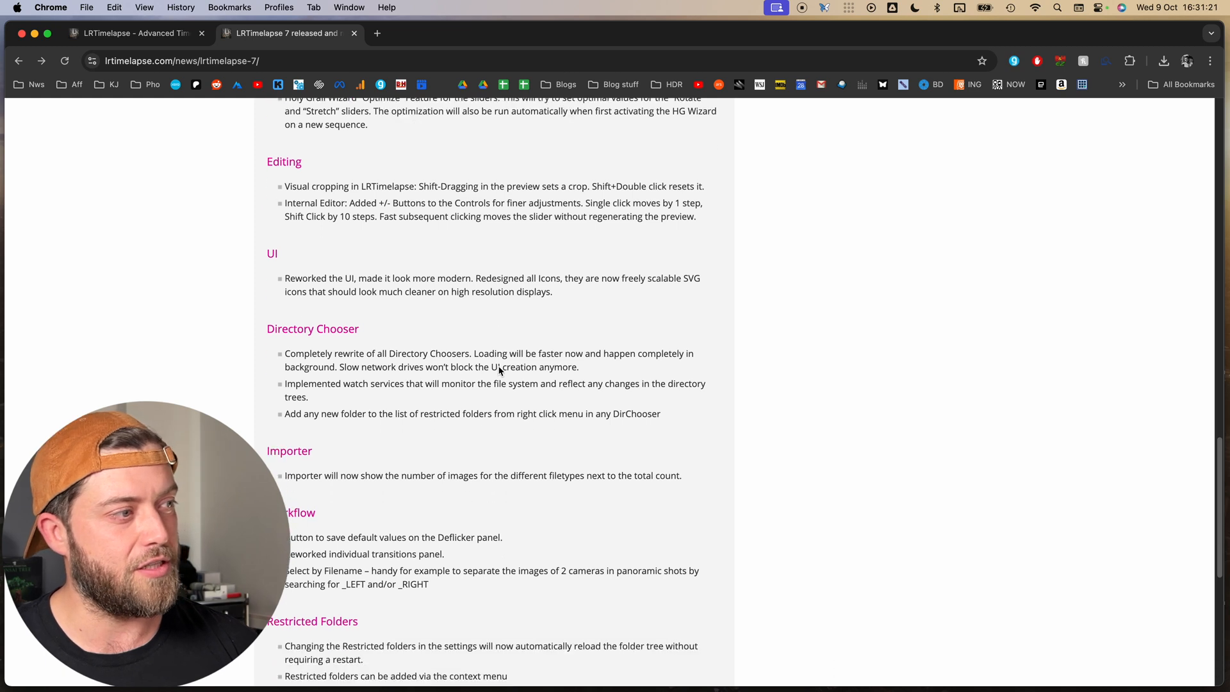
{"action": "scroll", "scroll_direction": "down", "scroll_amount": 3}
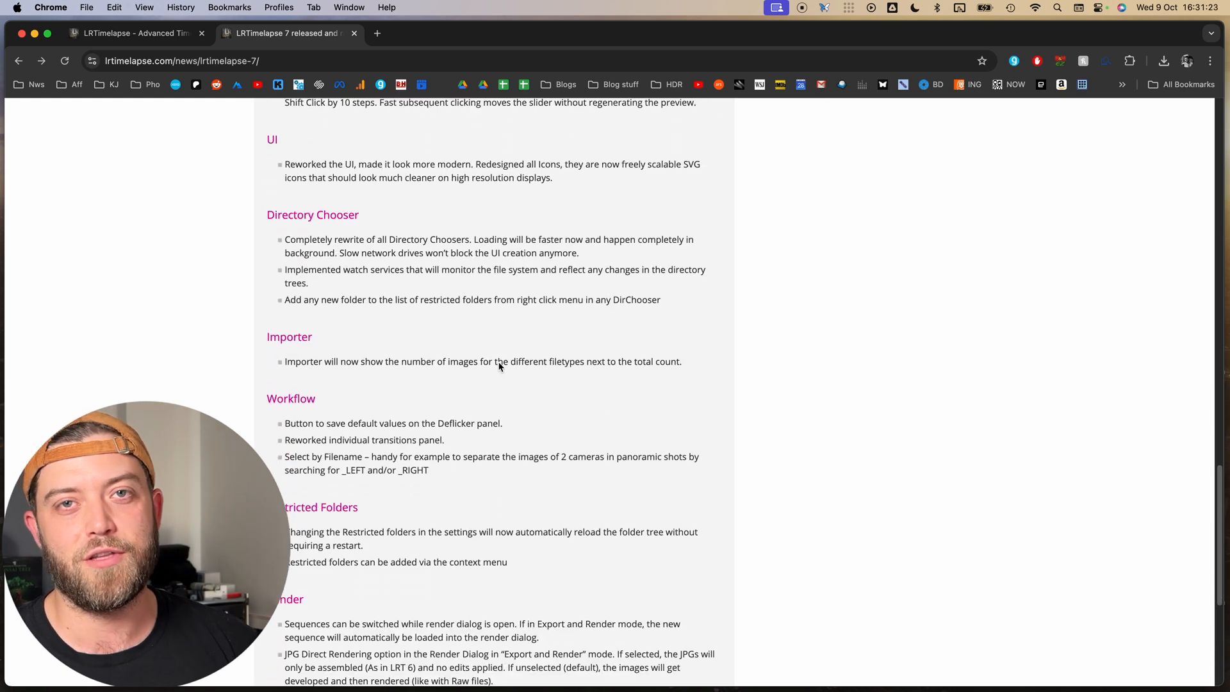
{"action": "scroll", "scroll_direction": "up", "scroll_amount": 3}
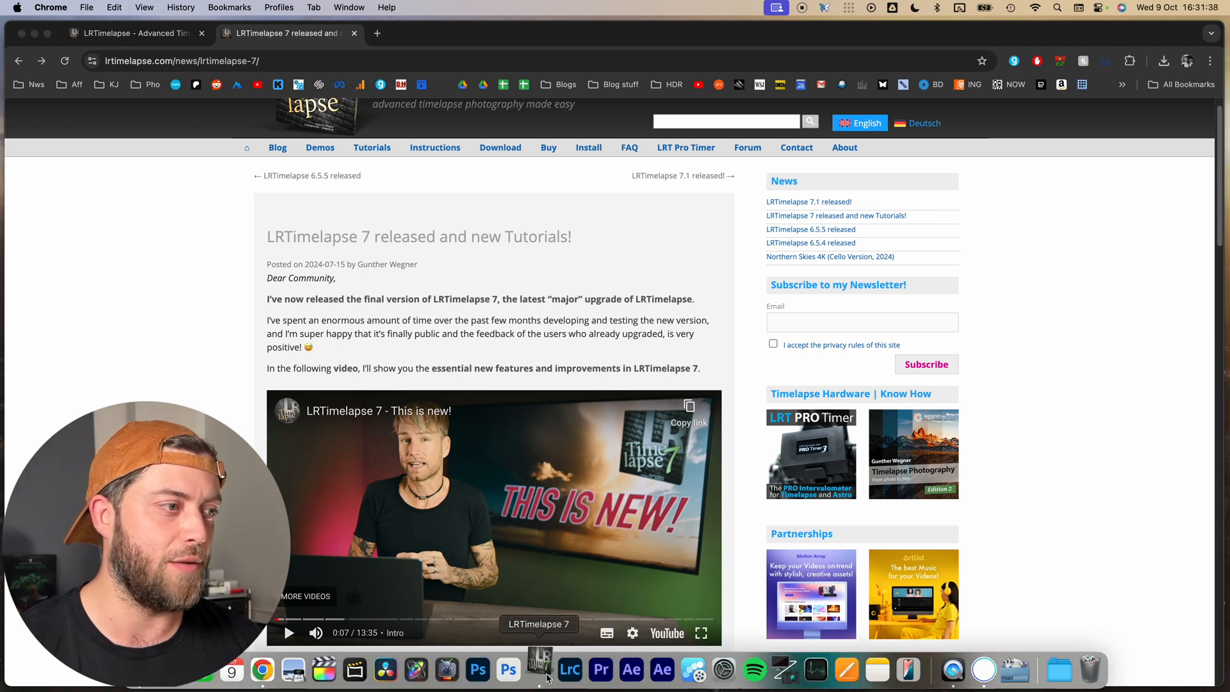
Bring LRTimelapse 7 to the front from the Dock while XMP metadata clears.
{"action": "left_click", "coordinate": [539, 671]}
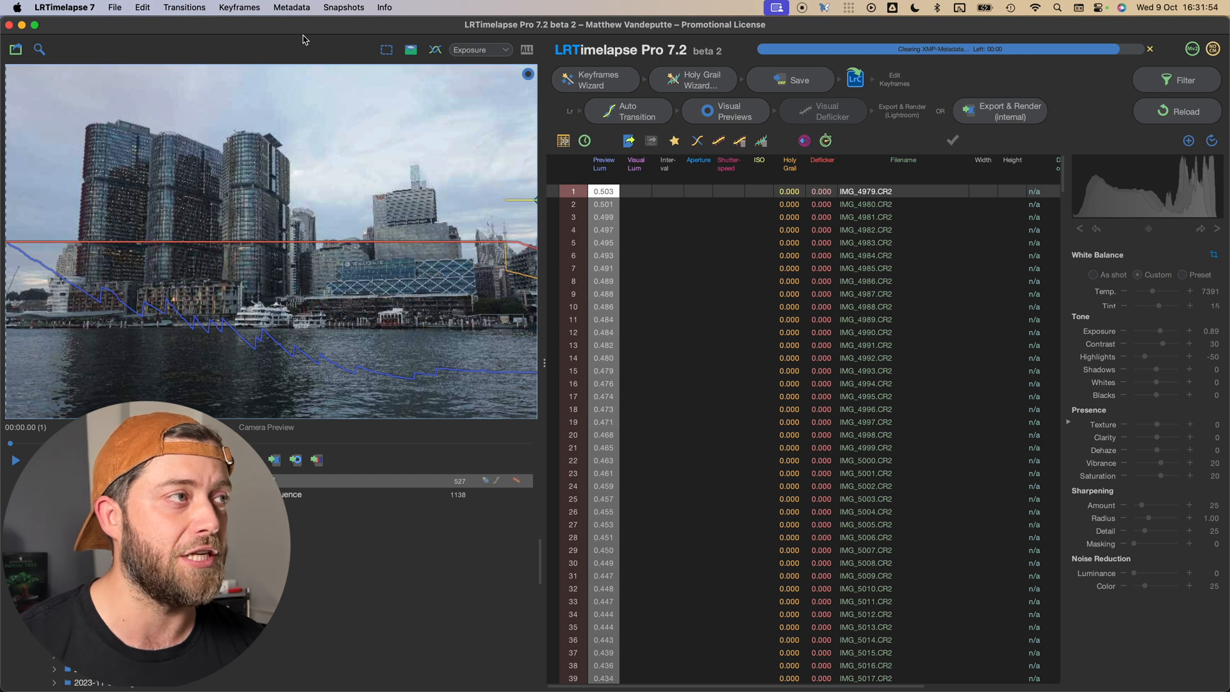
Confirm re-initializing the waterfront sequence in the 'Please note' dialog.
{"action": "left_click", "coordinate": [799, 79]}
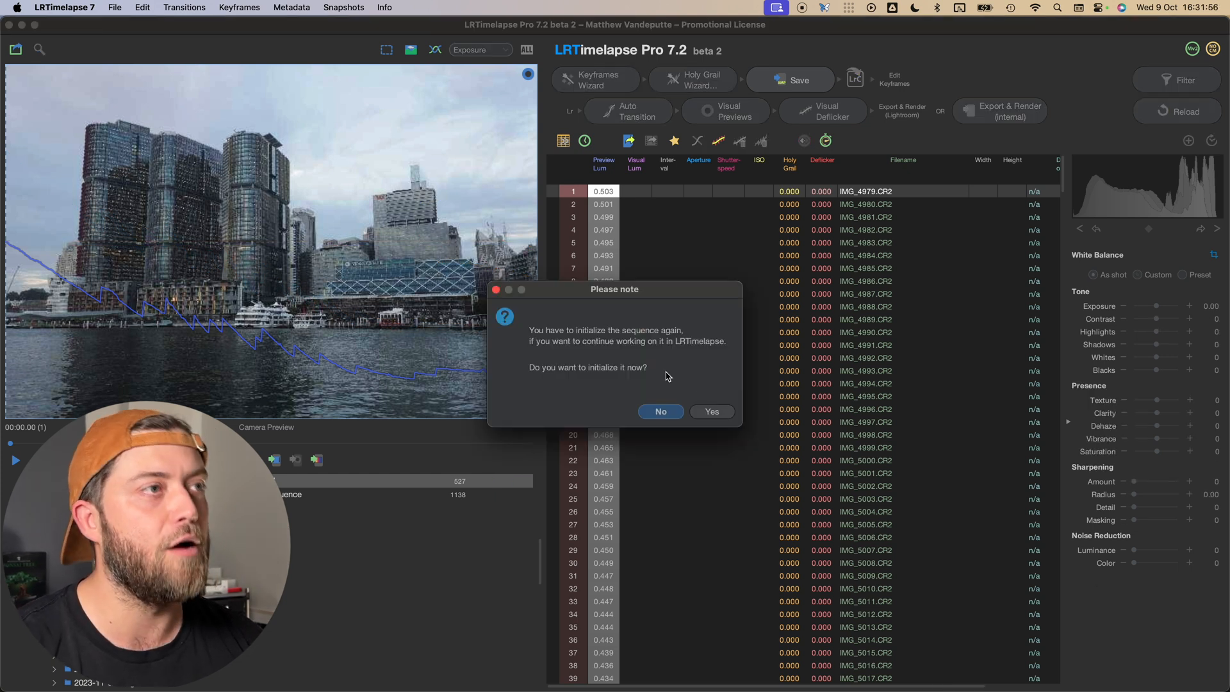
{"action": "mouse_move", "coordinate": [700, 384]}
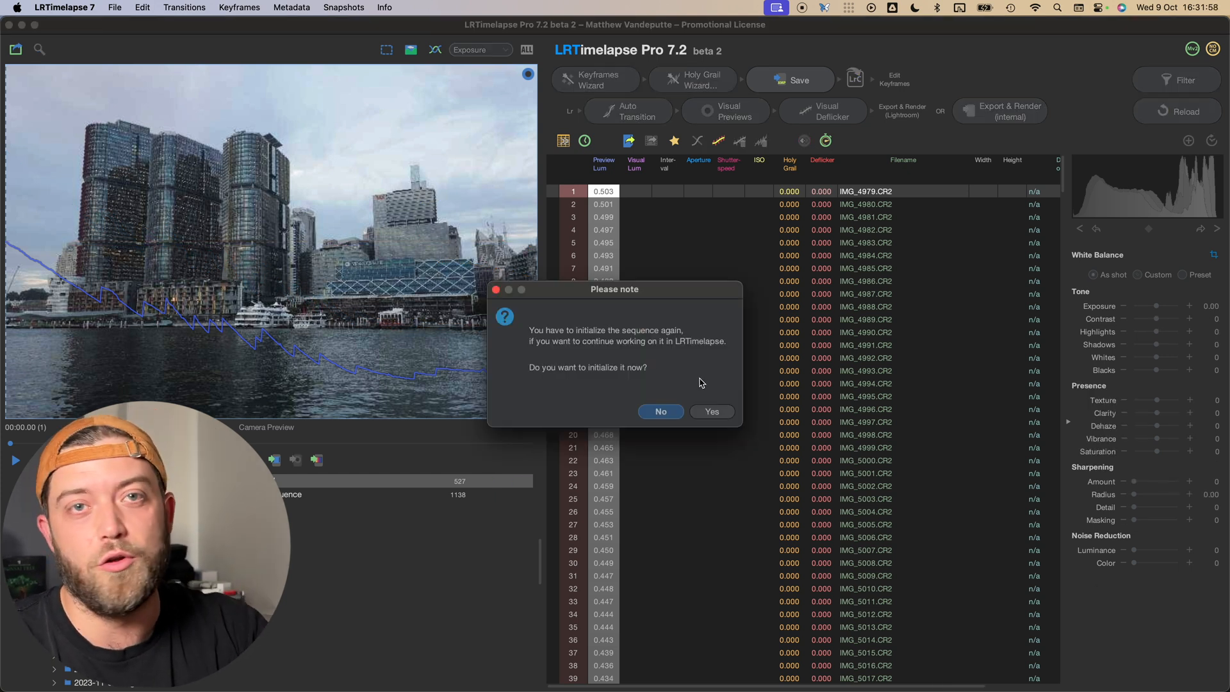
{"action": "left_click", "coordinate": [710, 412]}
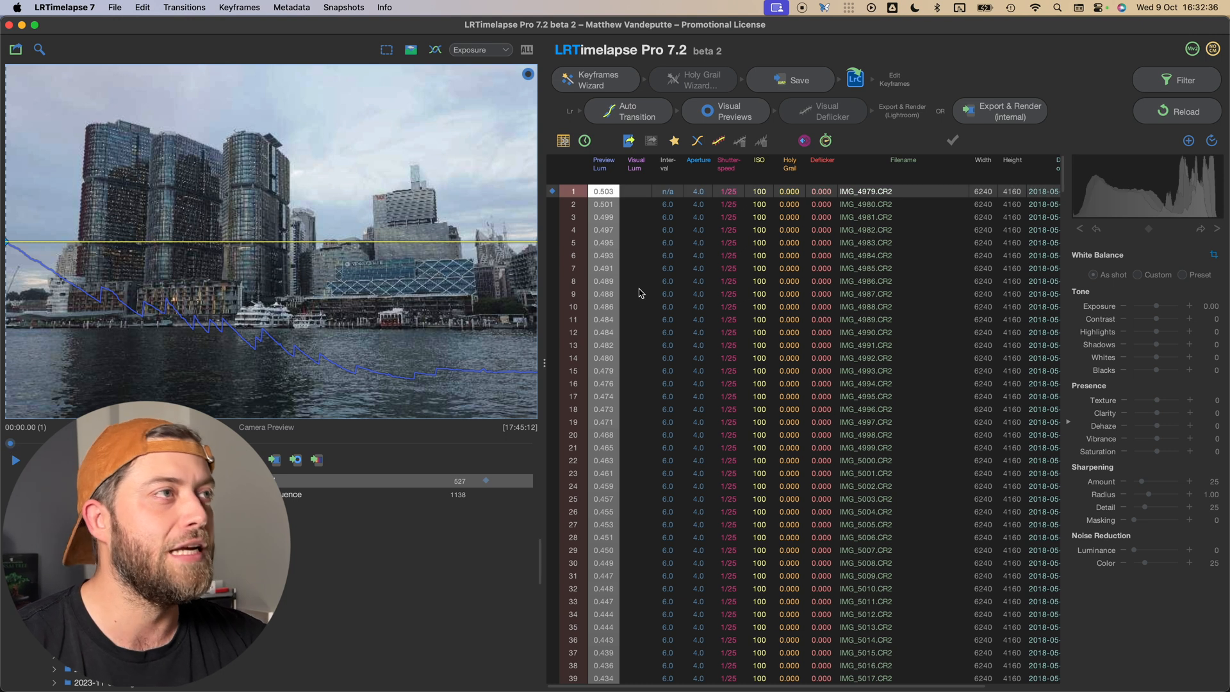
{"action": "mouse_move", "coordinate": [629, 215]}
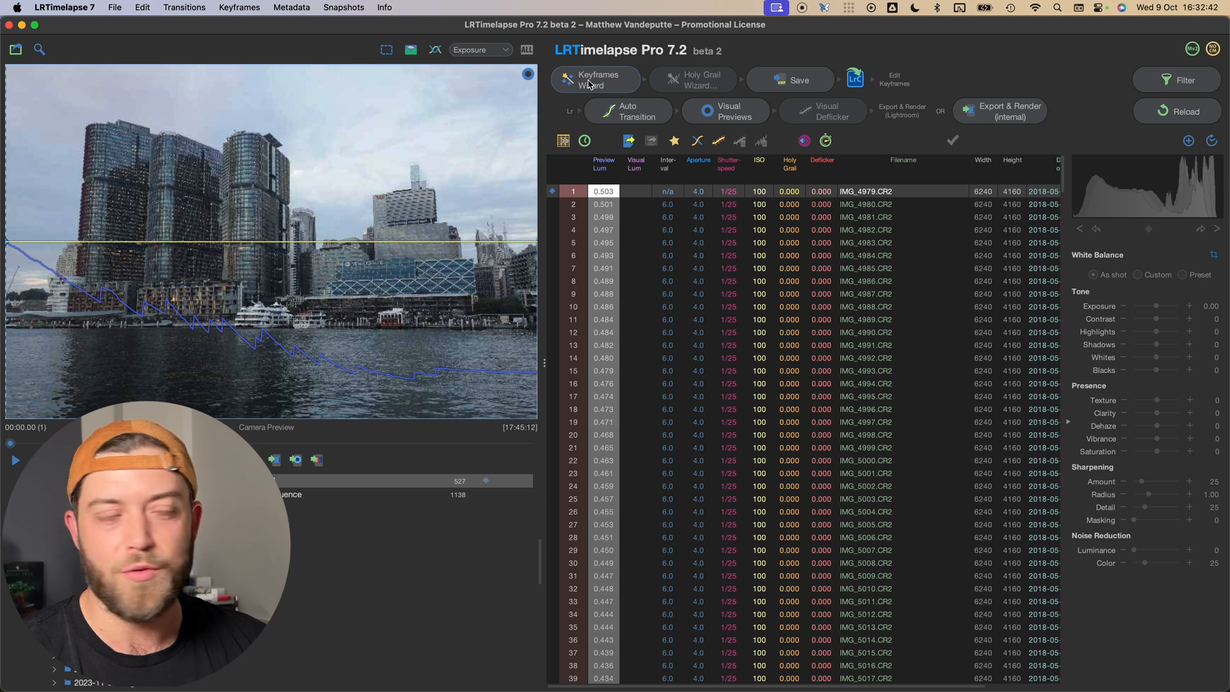
{"action": "mouse_move", "coordinate": [597, 79]}
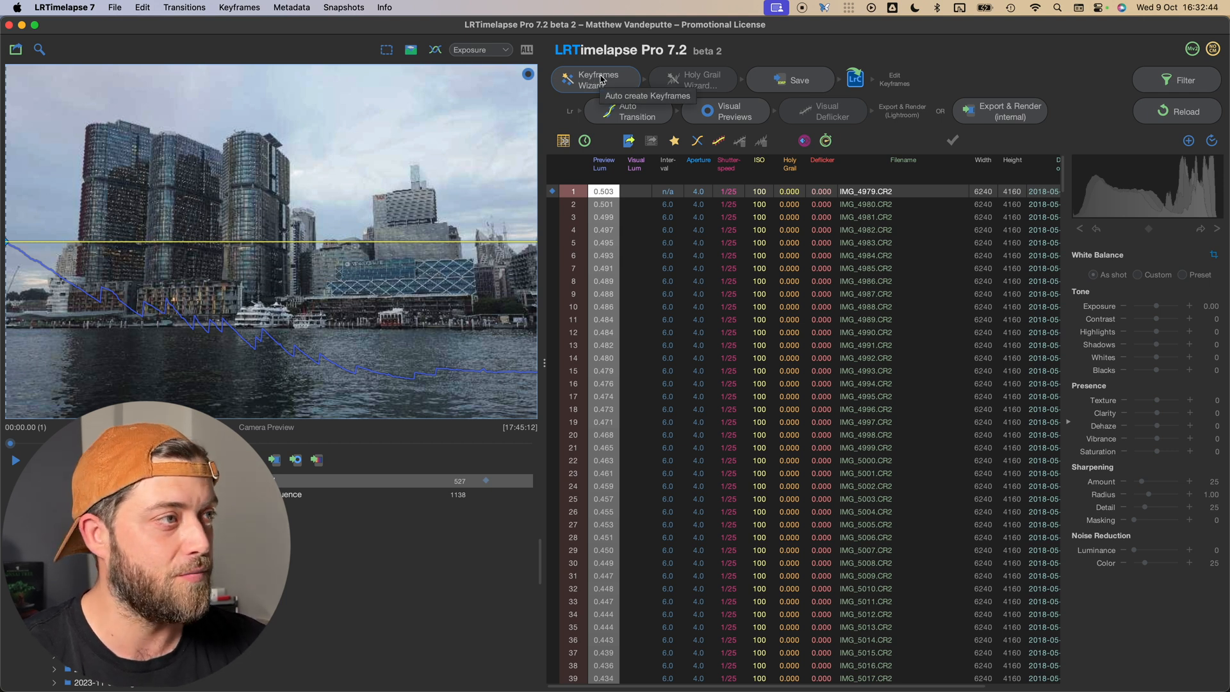
{"action": "mouse_move", "coordinate": [414, 273]}
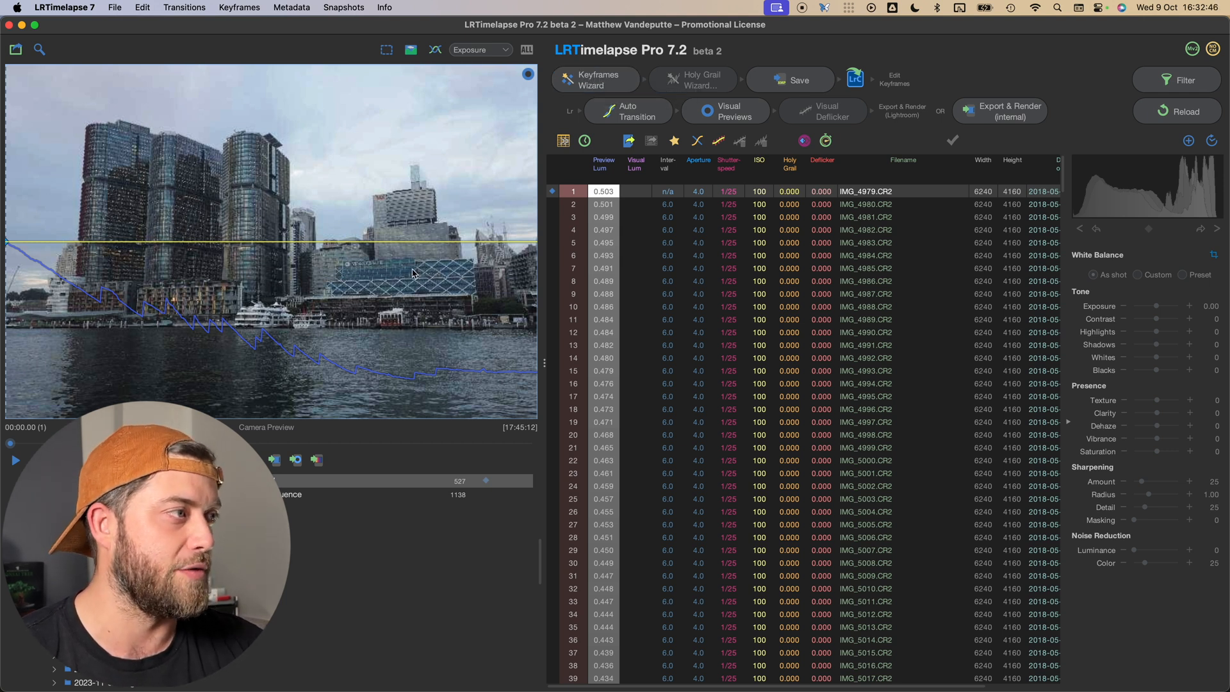
Use the Keyframes Wizard to place 10 evenly spaced keyframes.
{"action": "left_click", "coordinate": [597, 80]}
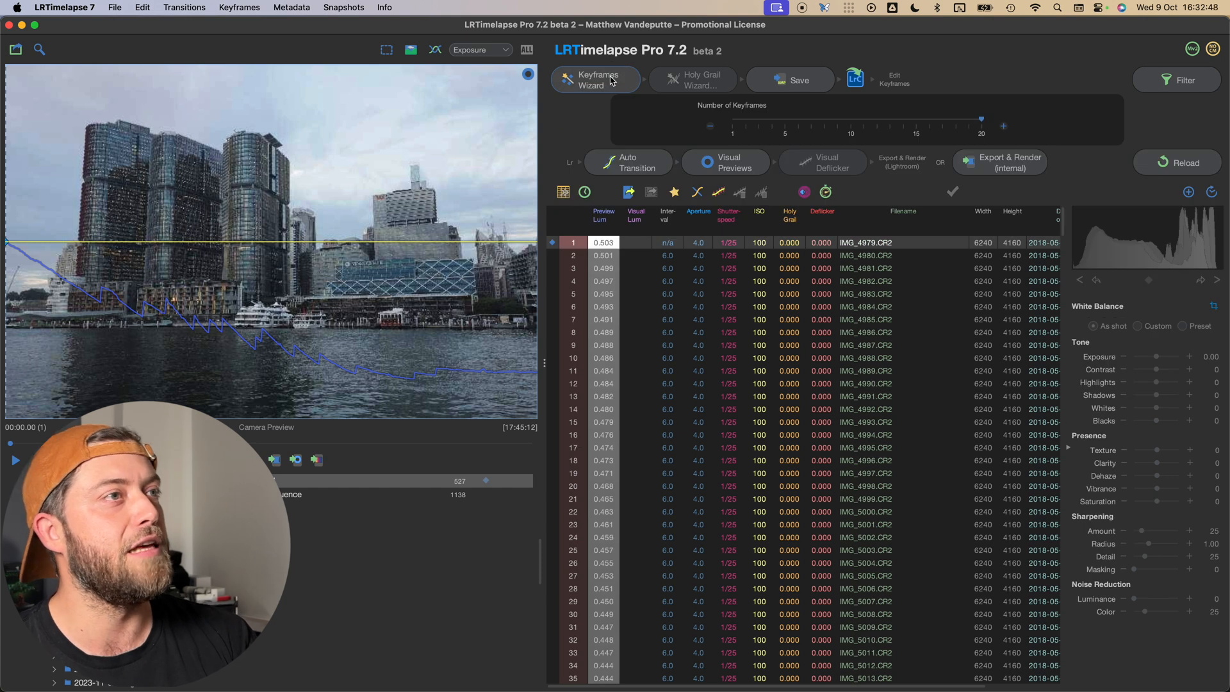
{"action": "left_click_drag", "start_coordinate": [981, 119], "coordinate": [818, 124]}
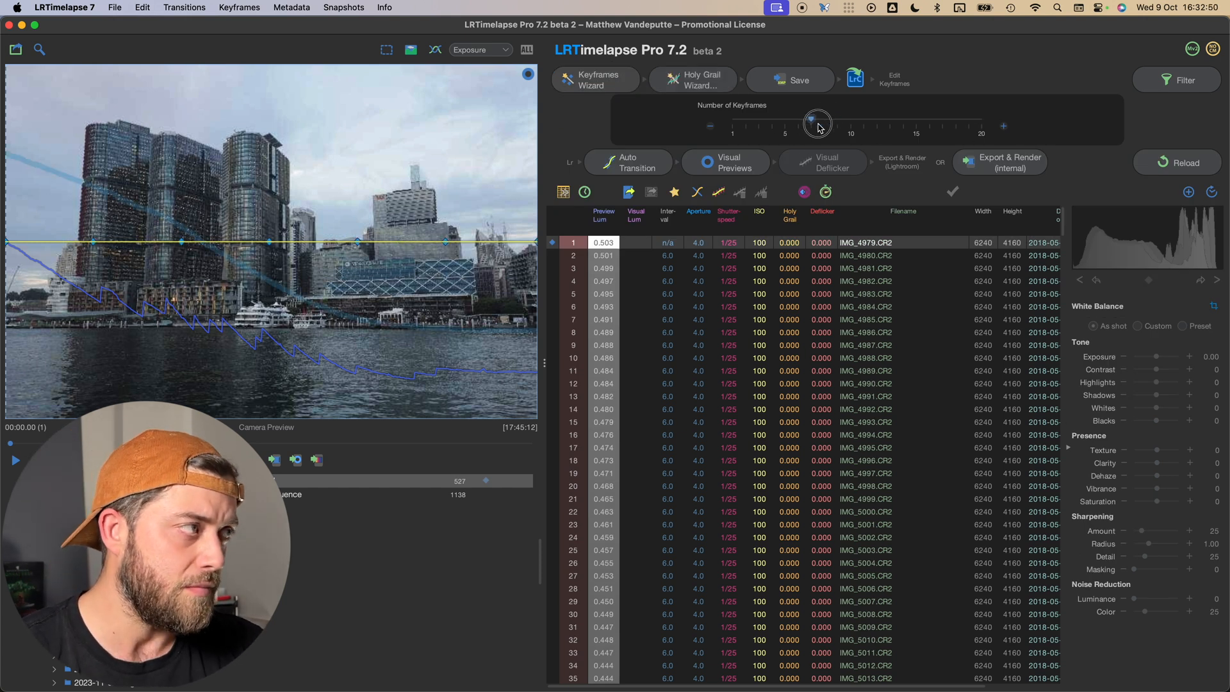
{"action": "left_click_drag", "start_coordinate": [818, 123], "coordinate": [846, 128]}
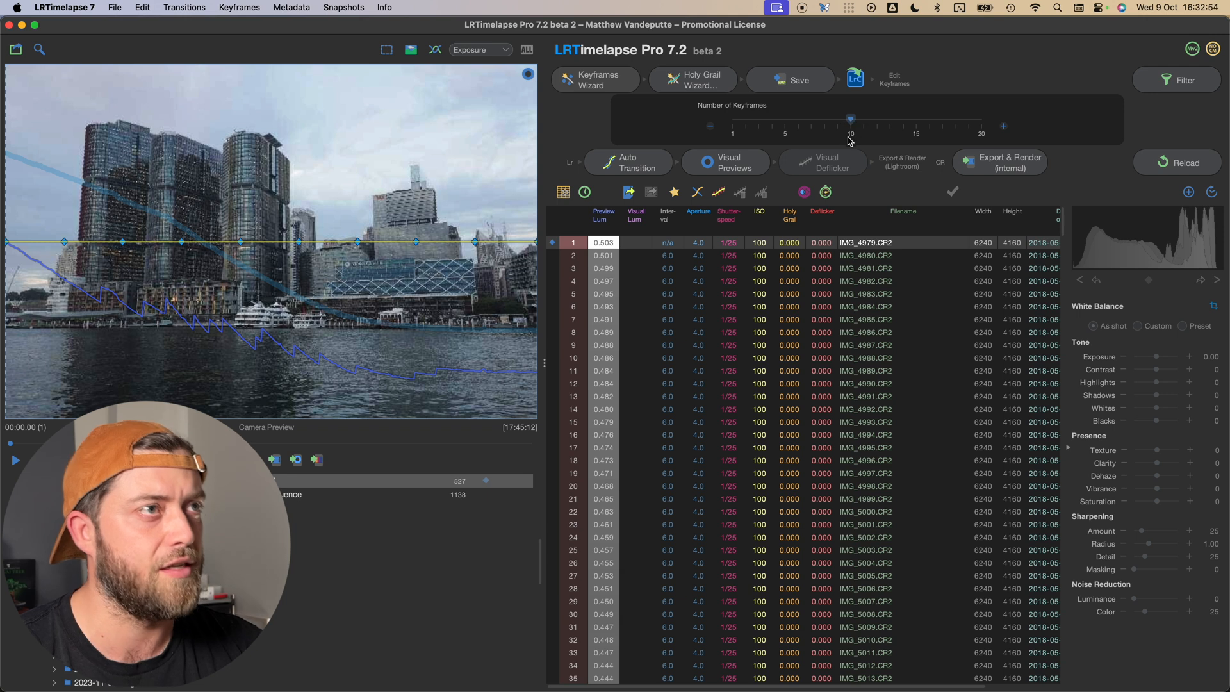
{"action": "mouse_move", "coordinate": [693, 80]}
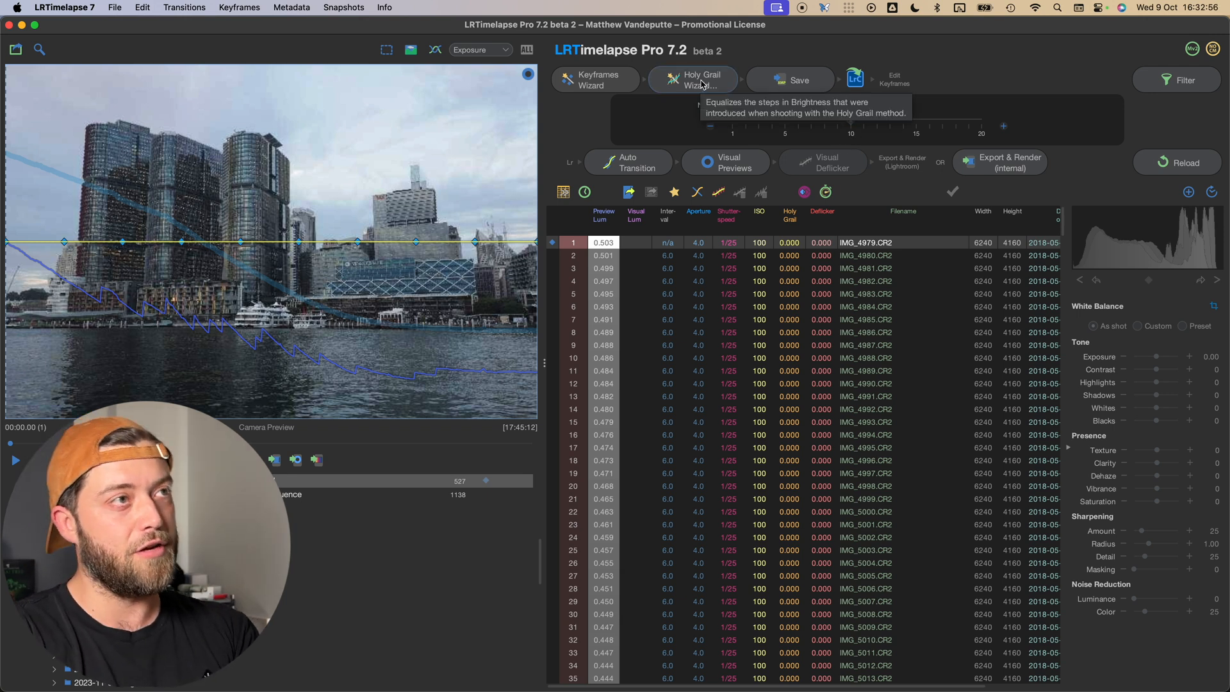
Run the Holy Grail Wizard and save the keyframes and corrections.
{"action": "left_click", "coordinate": [697, 79]}
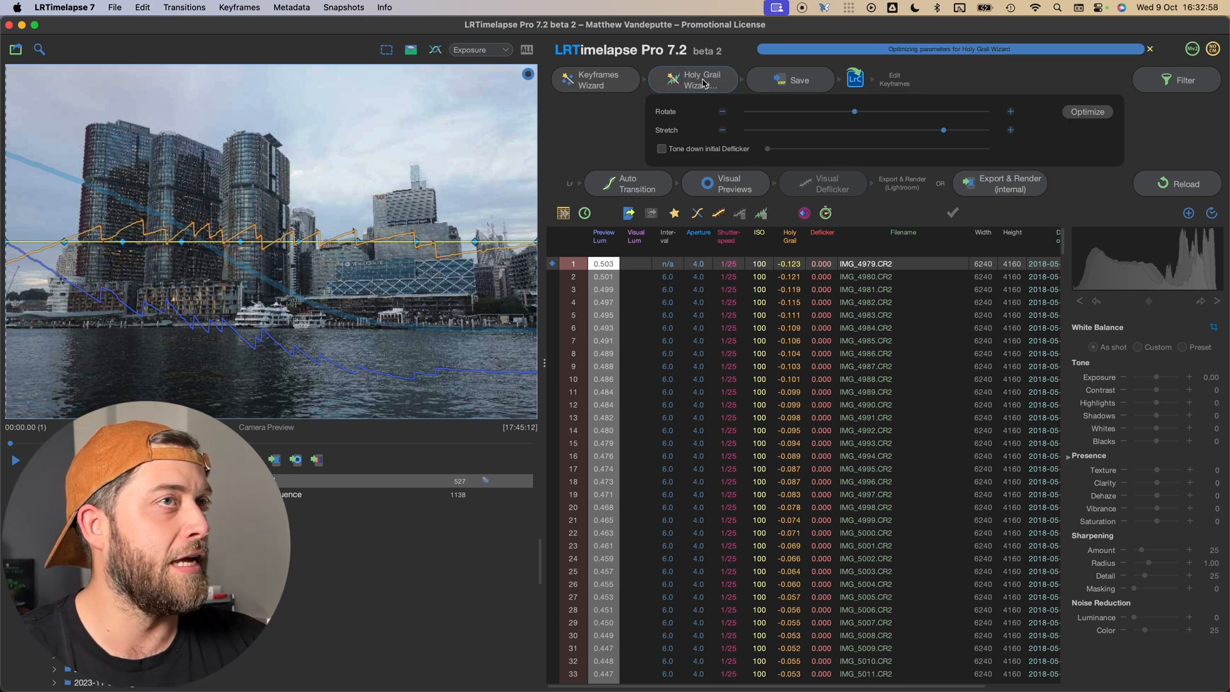
{"action": "mouse_move", "coordinate": [700, 78]}
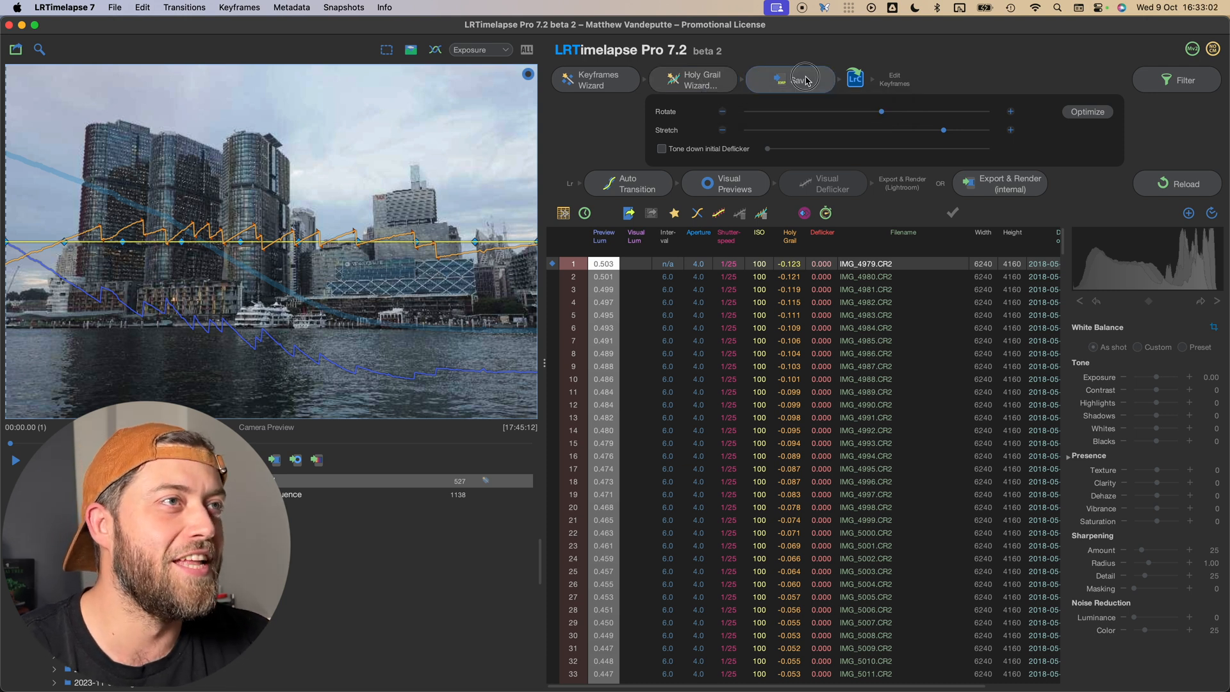
{"action": "left_click", "coordinate": [800, 80]}
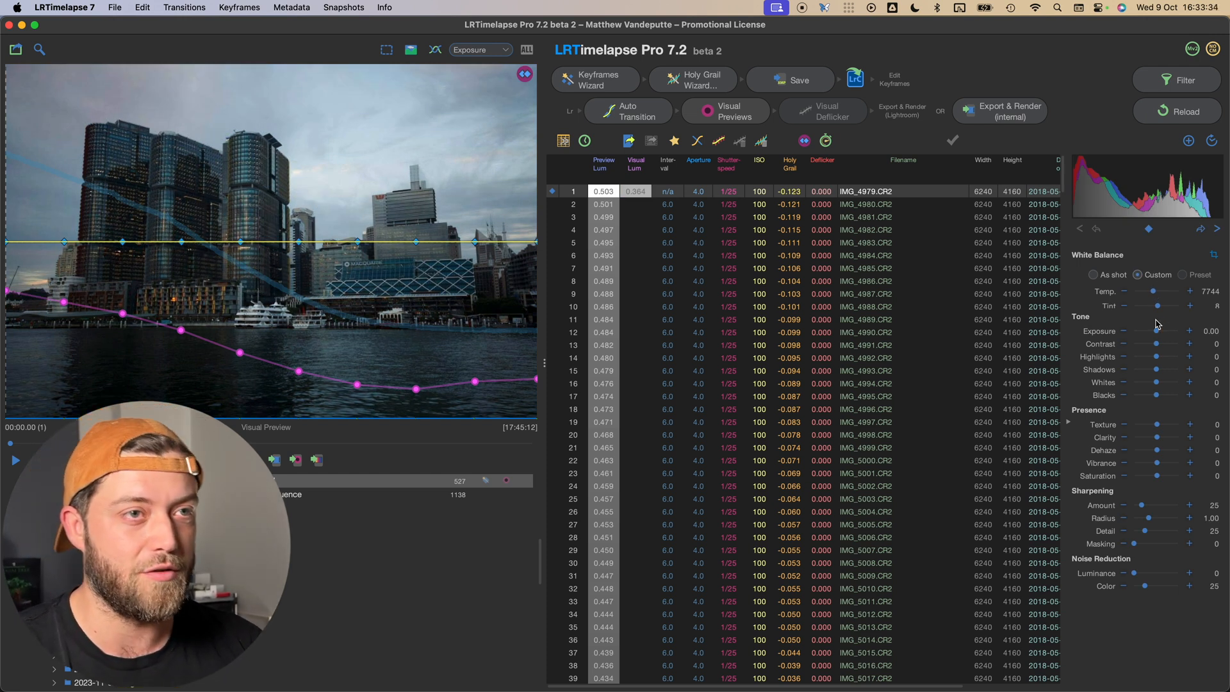
Set the first keyframe's exposure to 1.09 and highlights to -60.
{"action": "left_click_drag", "start_coordinate": [1157, 331], "coordinate": [1165, 331]}
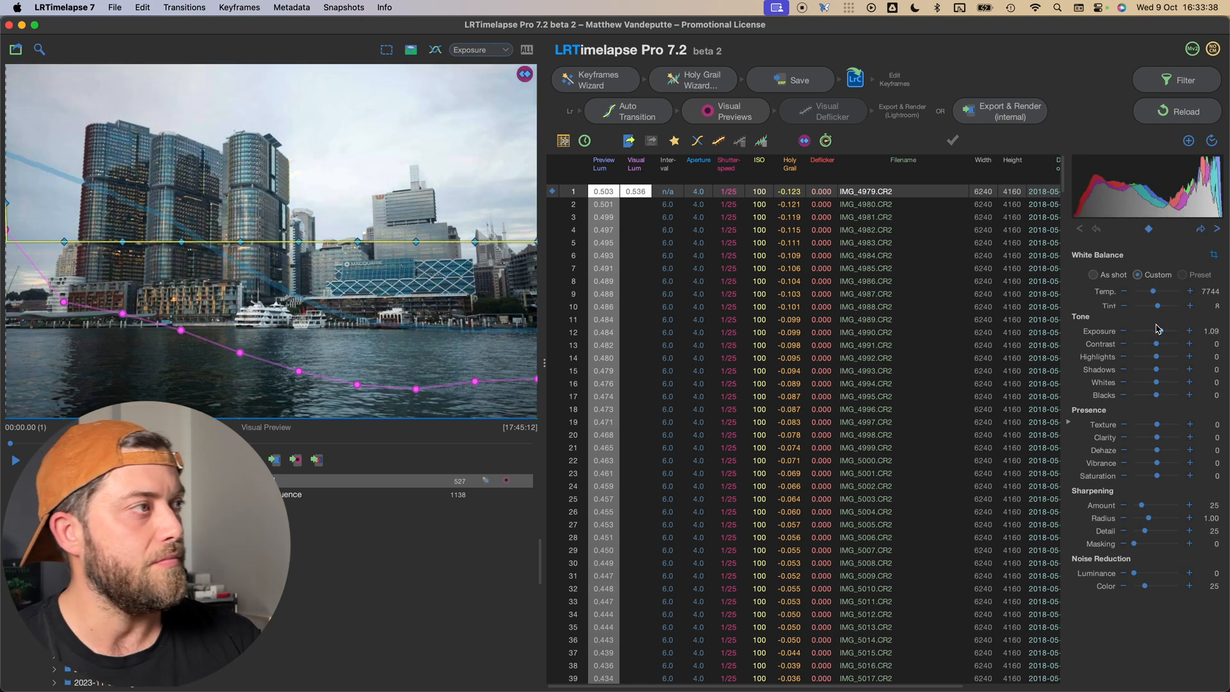
{"action": "left_click_drag", "start_coordinate": [1173, 357], "coordinate": [1154, 357]}
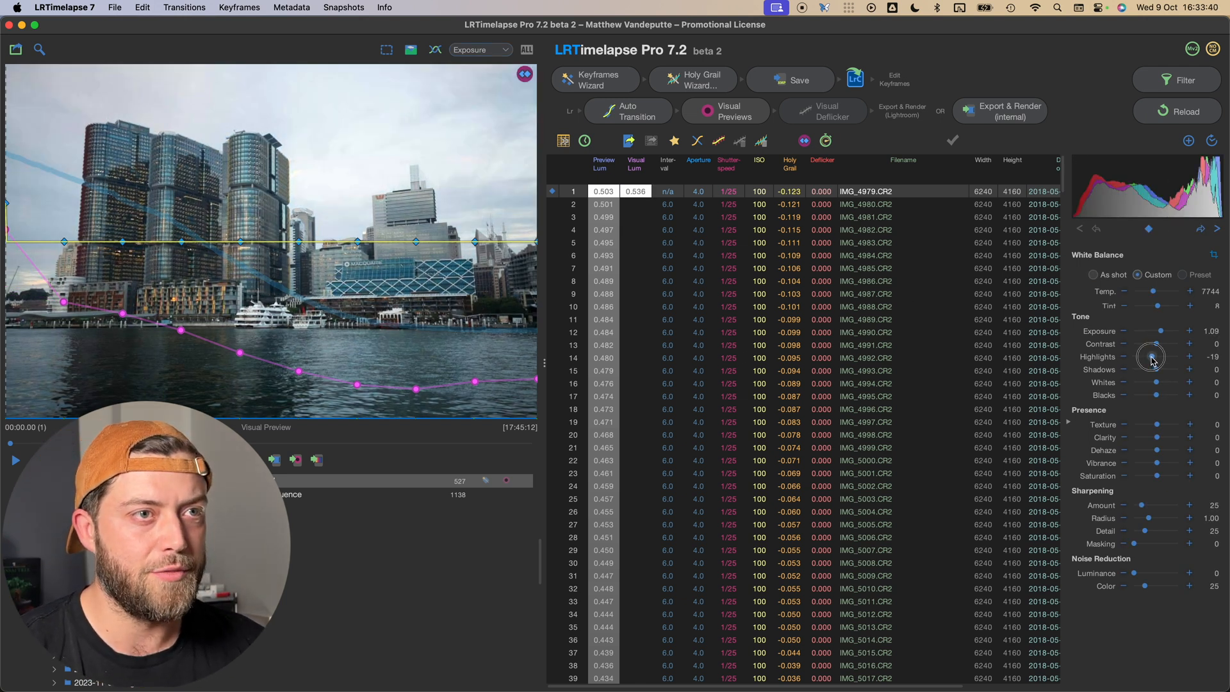
{"action": "left_click_drag", "start_coordinate": [1152, 356], "coordinate": [1152, 377]}
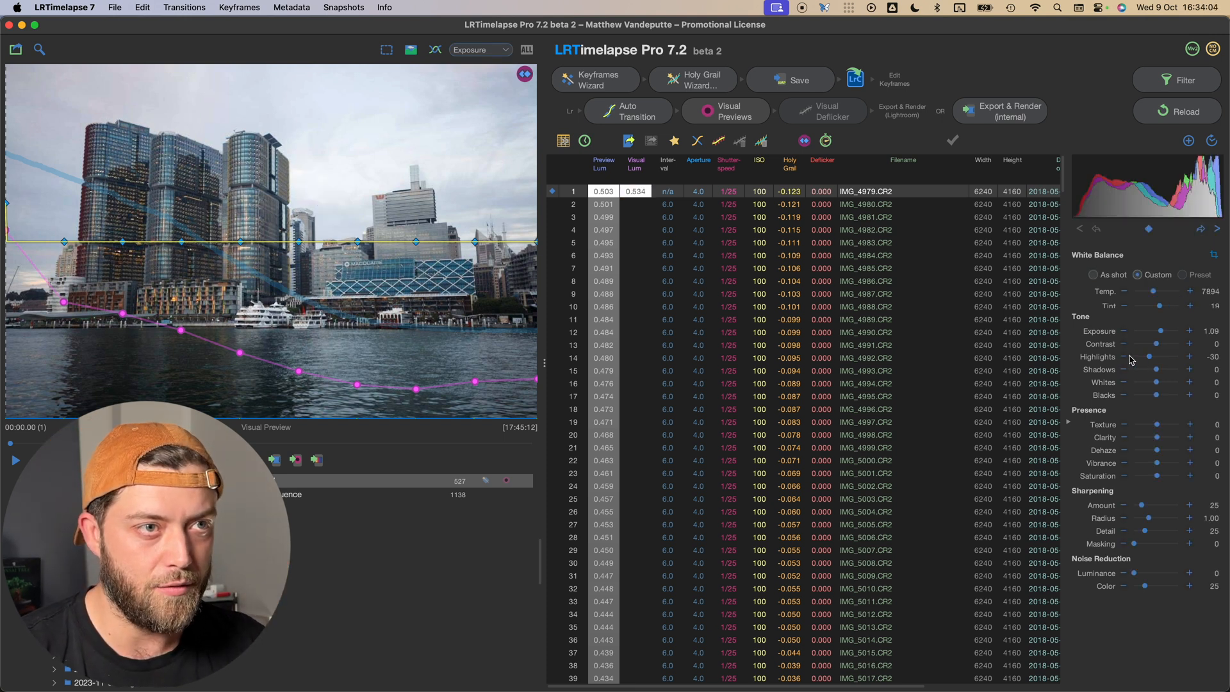
{"action": "left_click_drag", "start_coordinate": [1150, 357], "coordinate": [1141, 357]}
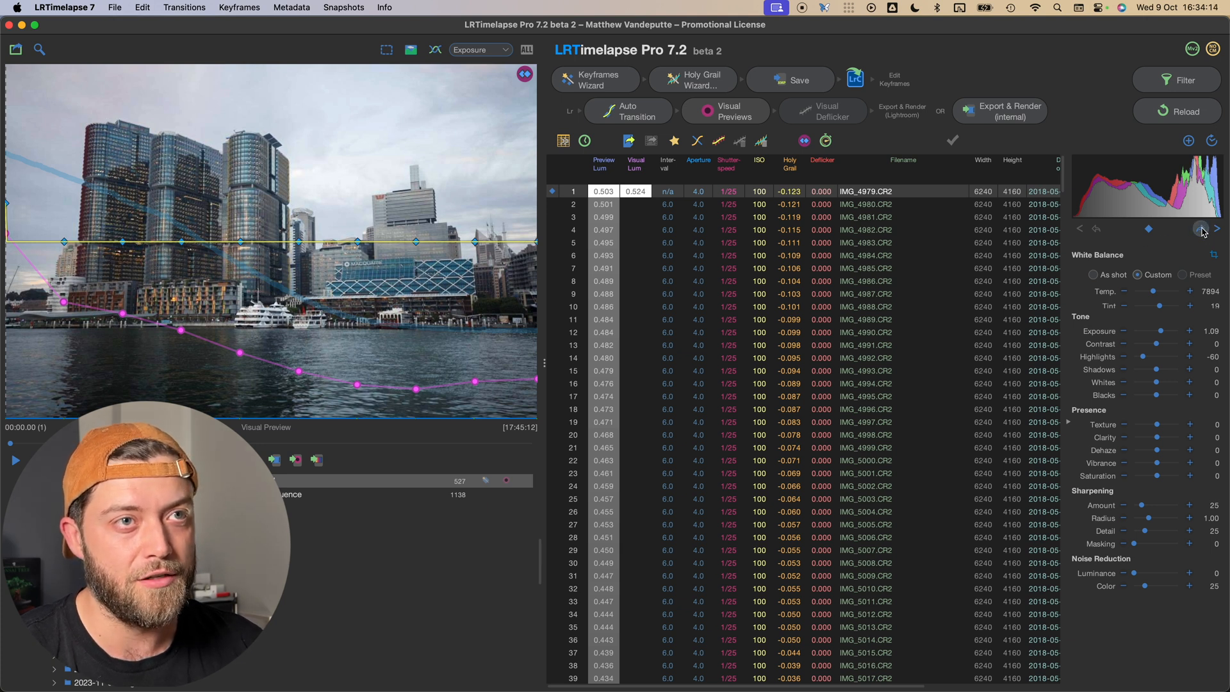
{"action": "mouse_move", "coordinate": [1200, 228]}
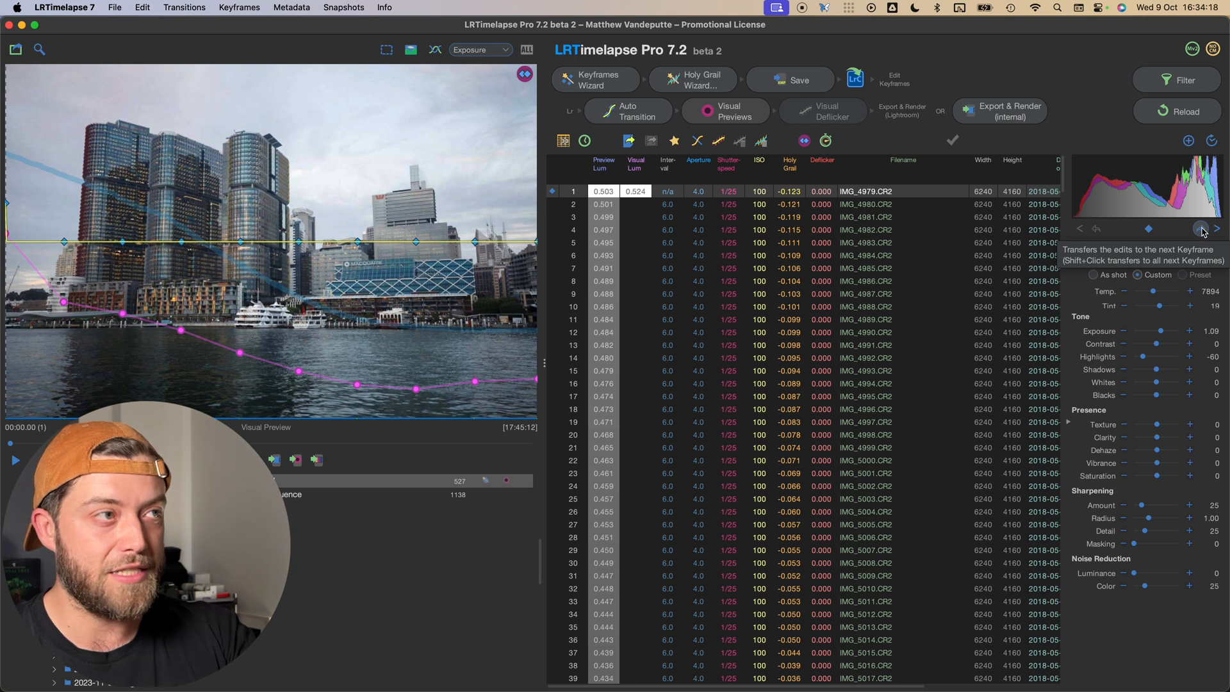
Transfer the first keyframe's edits to the next keyframe.
{"action": "left_click", "coordinate": [1215, 228]}
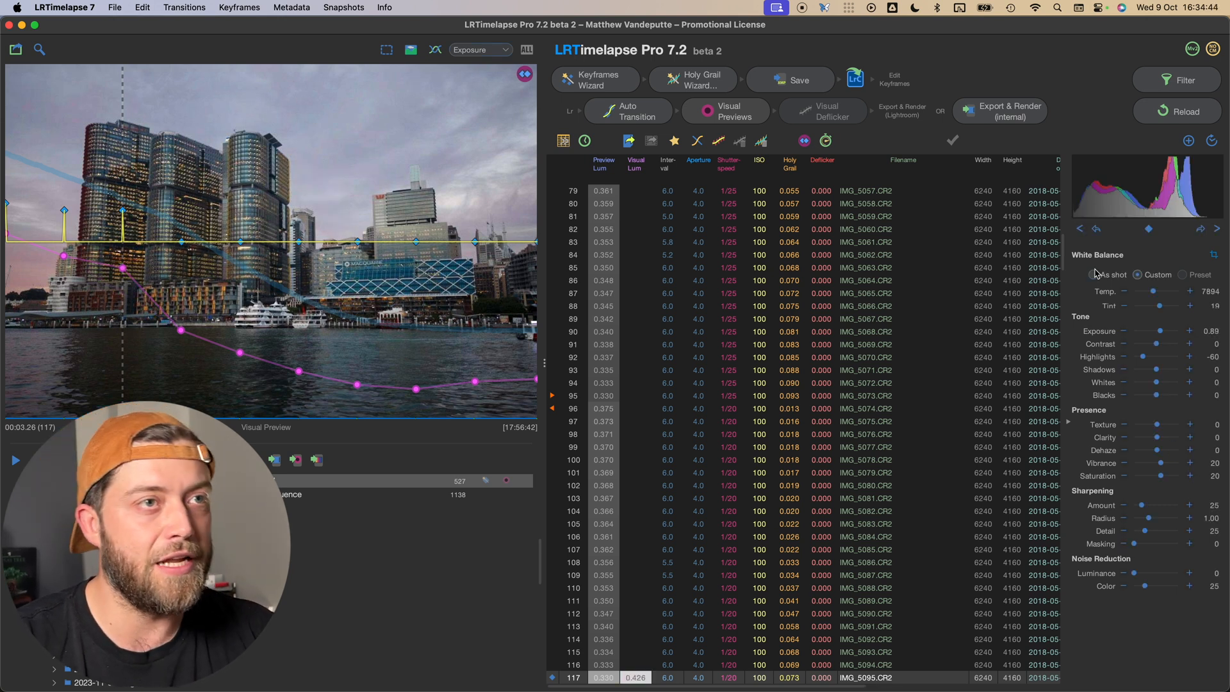
{"action": "mouse_move", "coordinate": [1080, 229]}
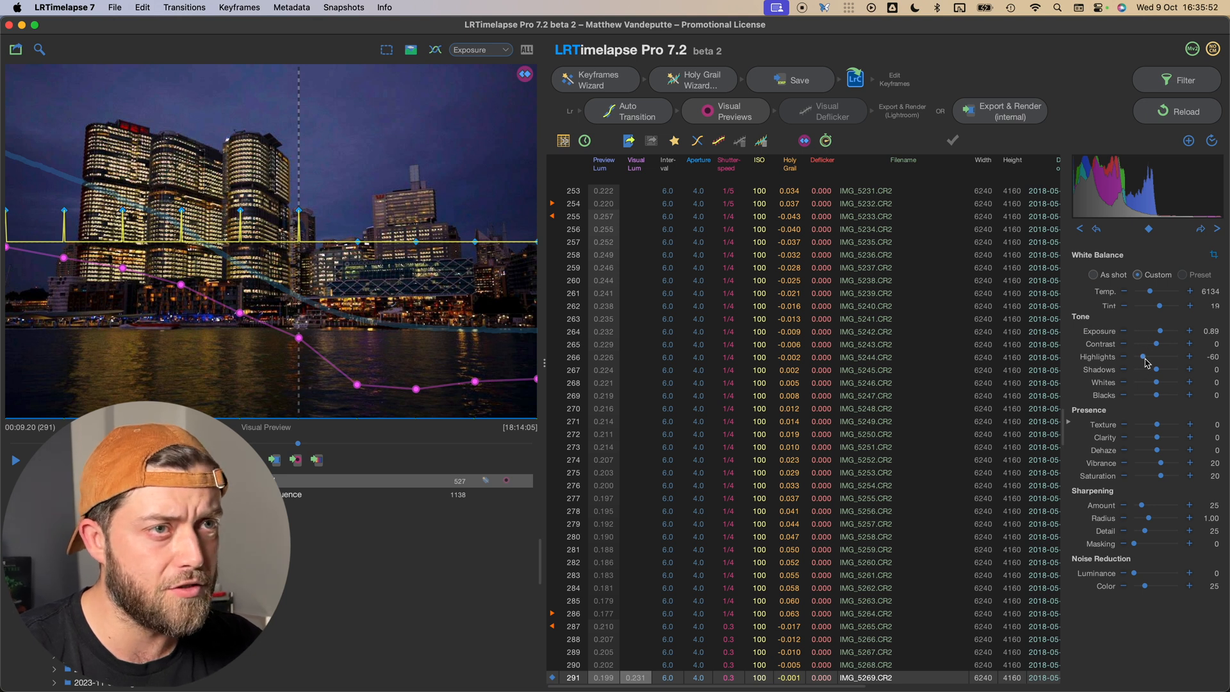
Tune night keyframes to temperature 4427, exposure 1.38, highlights -22, stepping toward image 527.
{"action": "left_click_drag", "start_coordinate": [1147, 362], "coordinate": [1157, 363]}
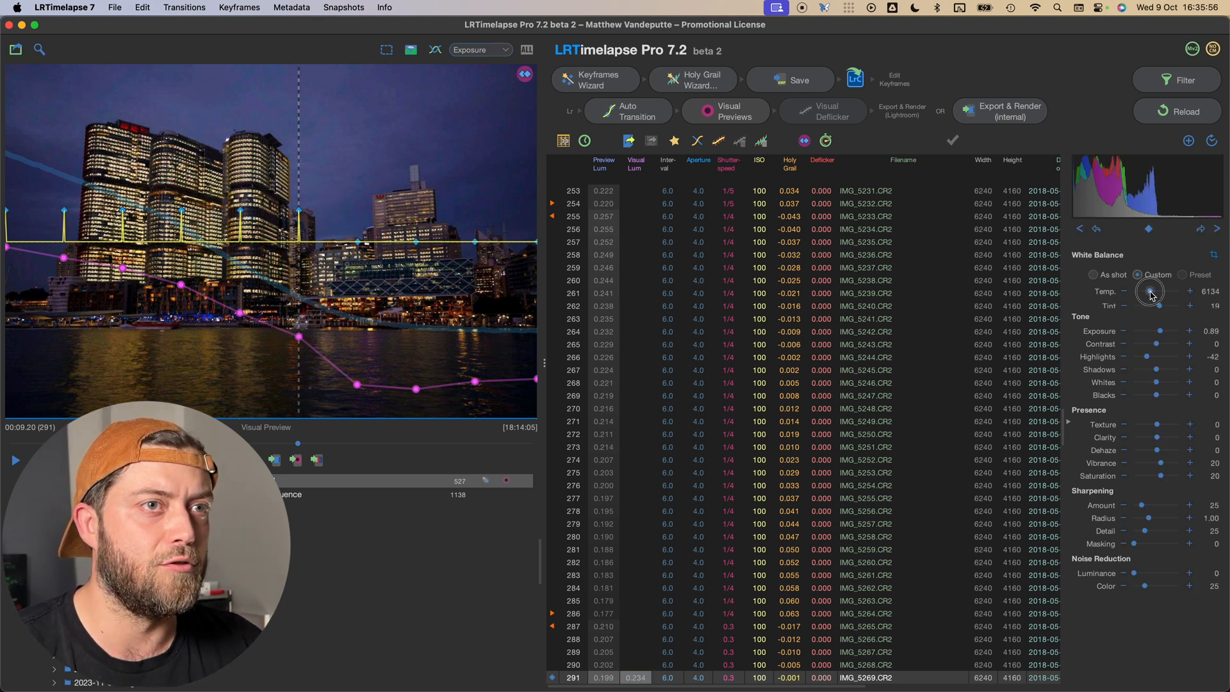
{"action": "left_click_drag", "start_coordinate": [1161, 305], "coordinate": [1149, 305]}
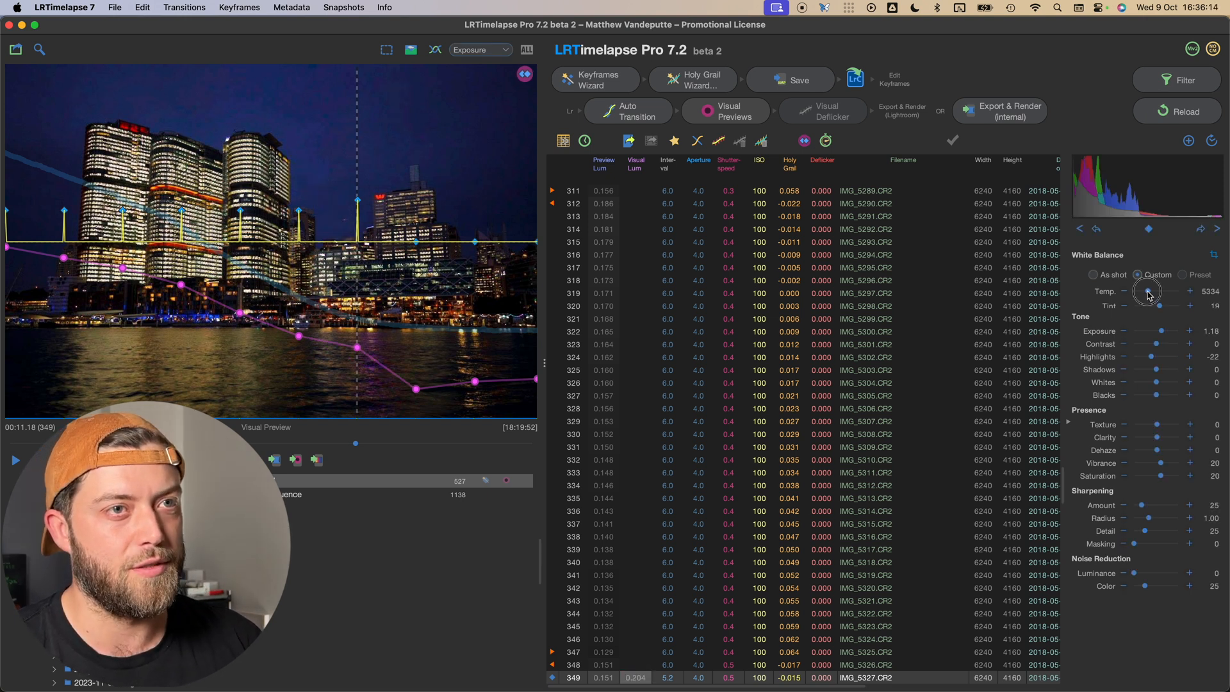
{"action": "left_click_drag", "start_coordinate": [1169, 292], "coordinate": [1145, 292]}
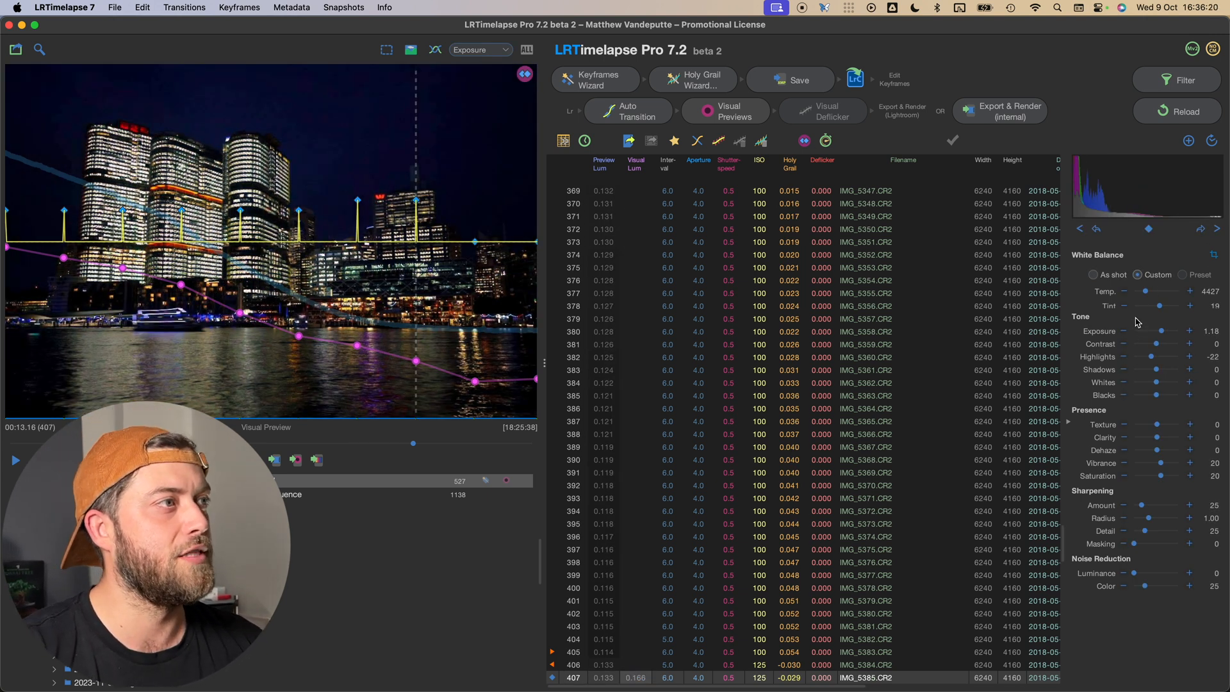
{"action": "left_click_drag", "start_coordinate": [1161, 331], "coordinate": [1188, 331]}
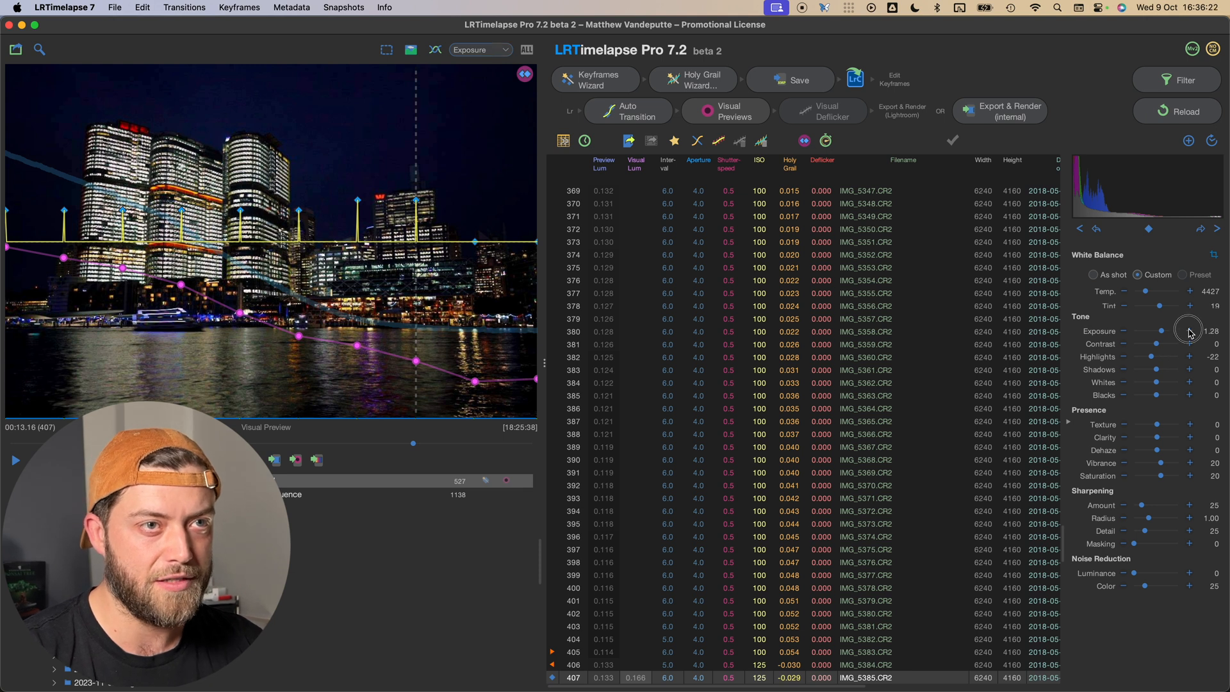
{"action": "left_click_drag", "start_coordinate": [1161, 330], "coordinate": [1188, 331]}
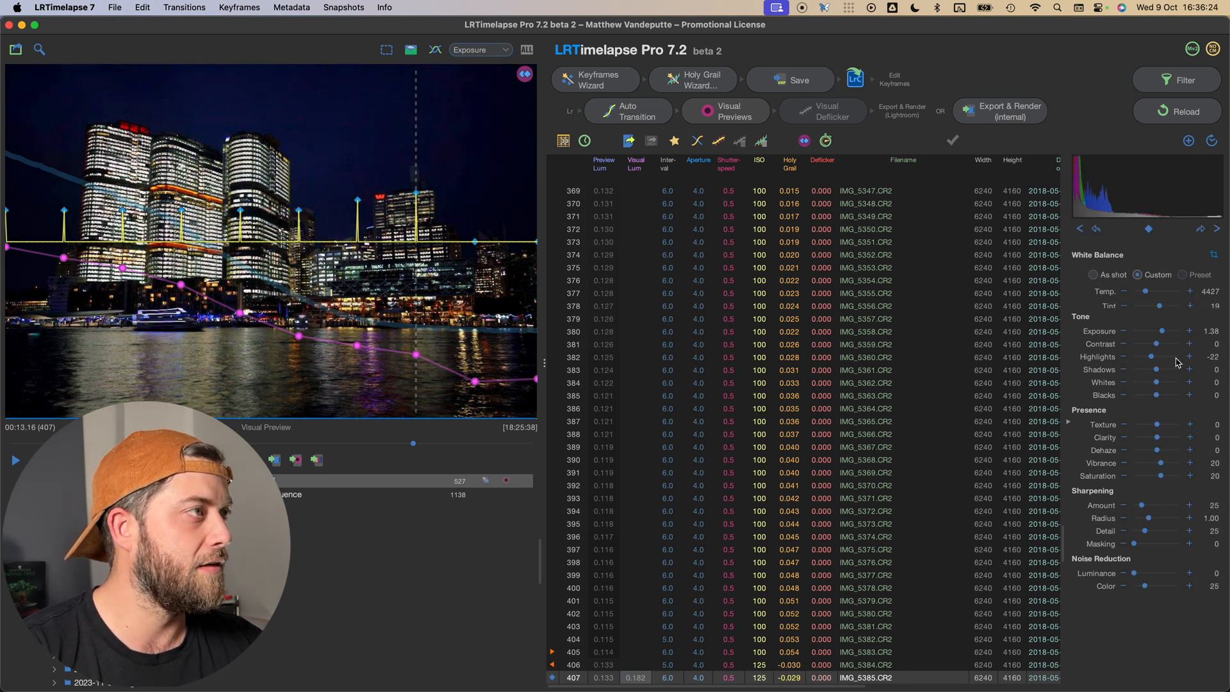
{"action": "left_click", "coordinate": [1199, 228]}
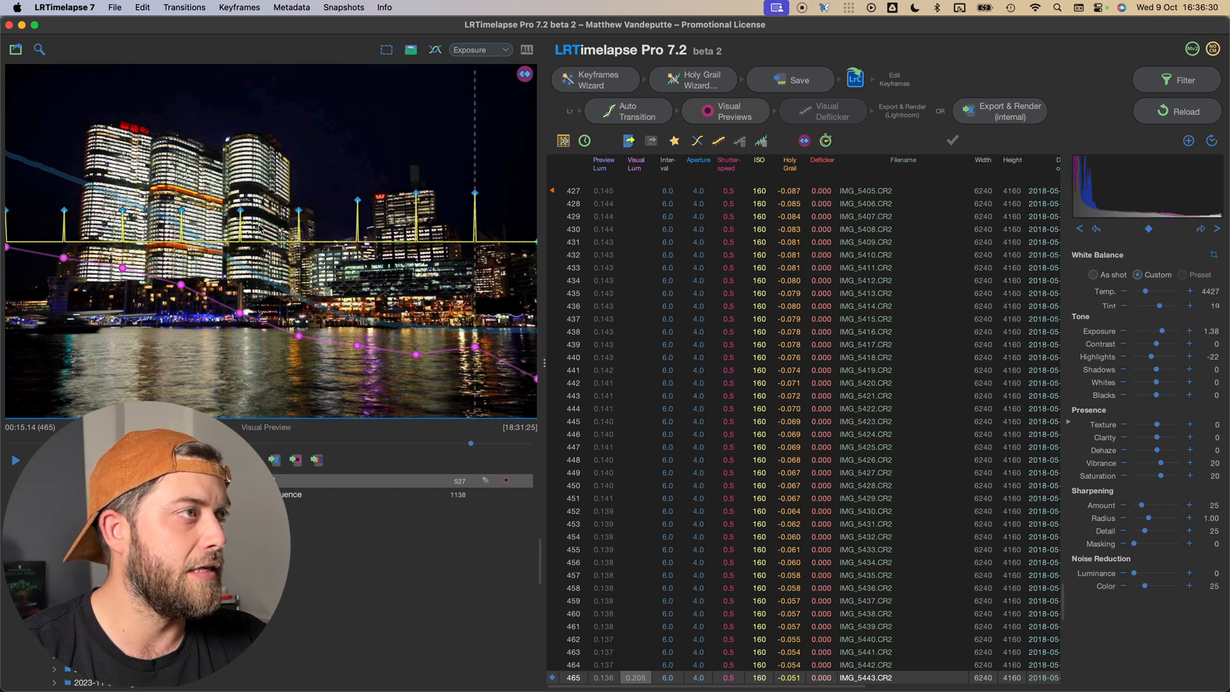
{"action": "mouse_move", "coordinate": [467, 230]}
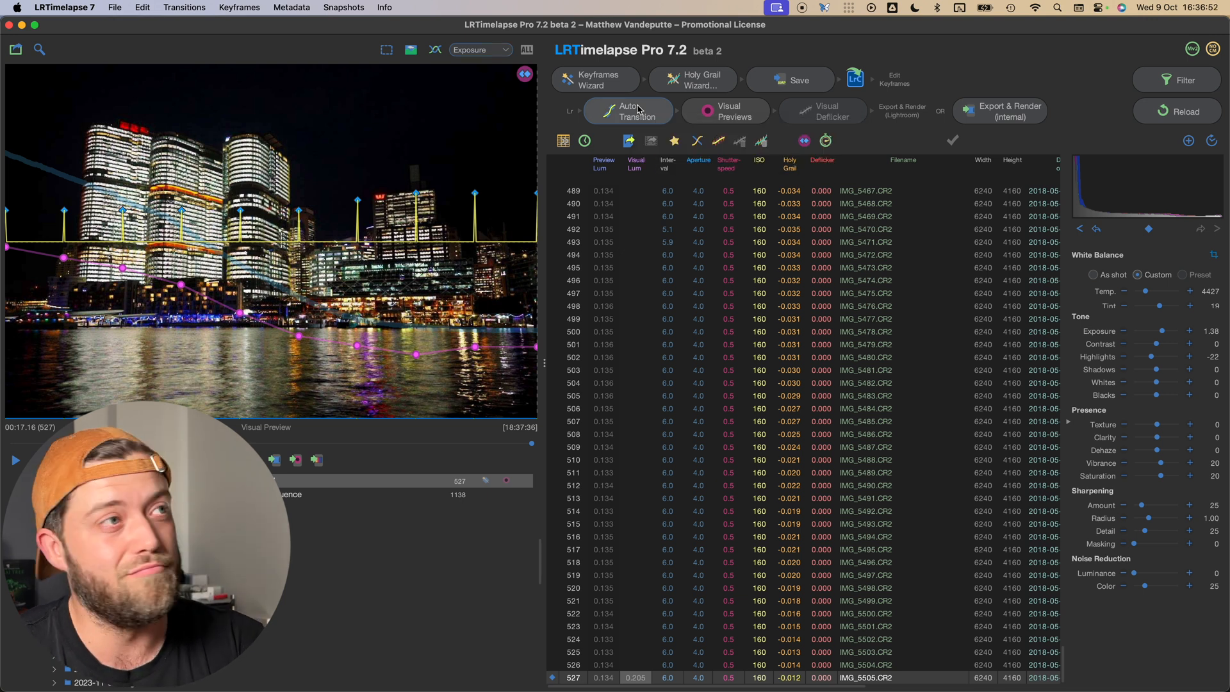
Run Auto Transition, then build Visual Previews until Visual Lum fills through frame 527.
{"action": "left_click", "coordinate": [626, 111]}
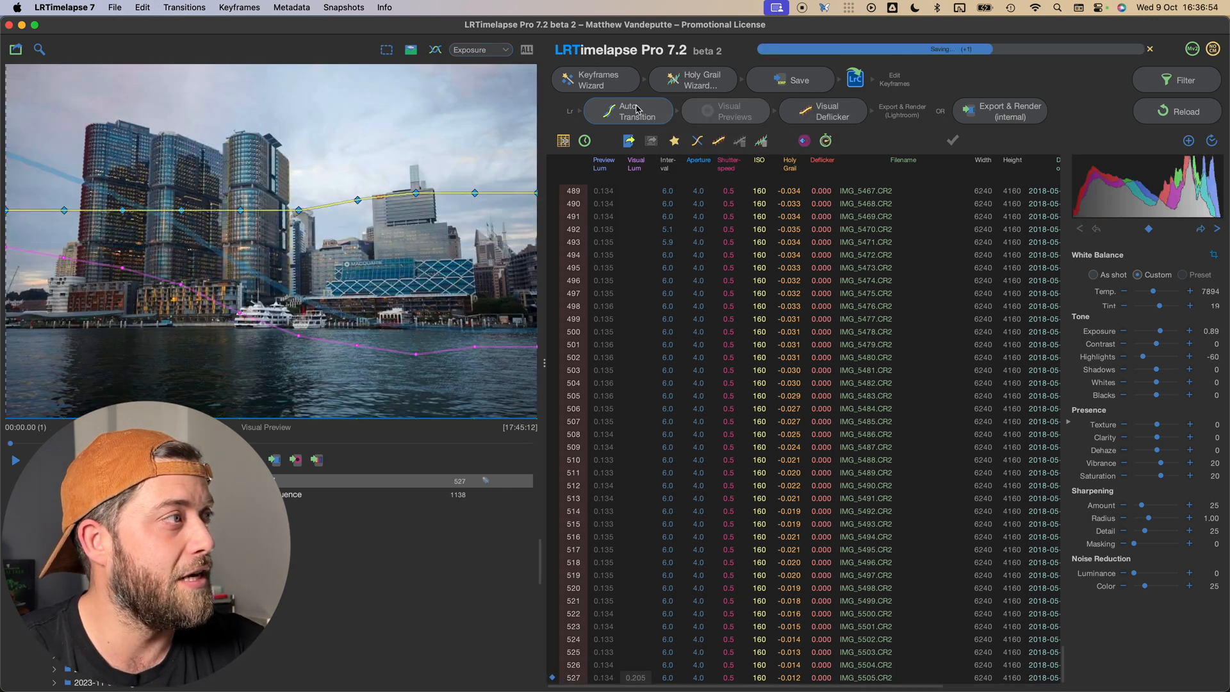
{"action": "left_click", "coordinate": [724, 111]}
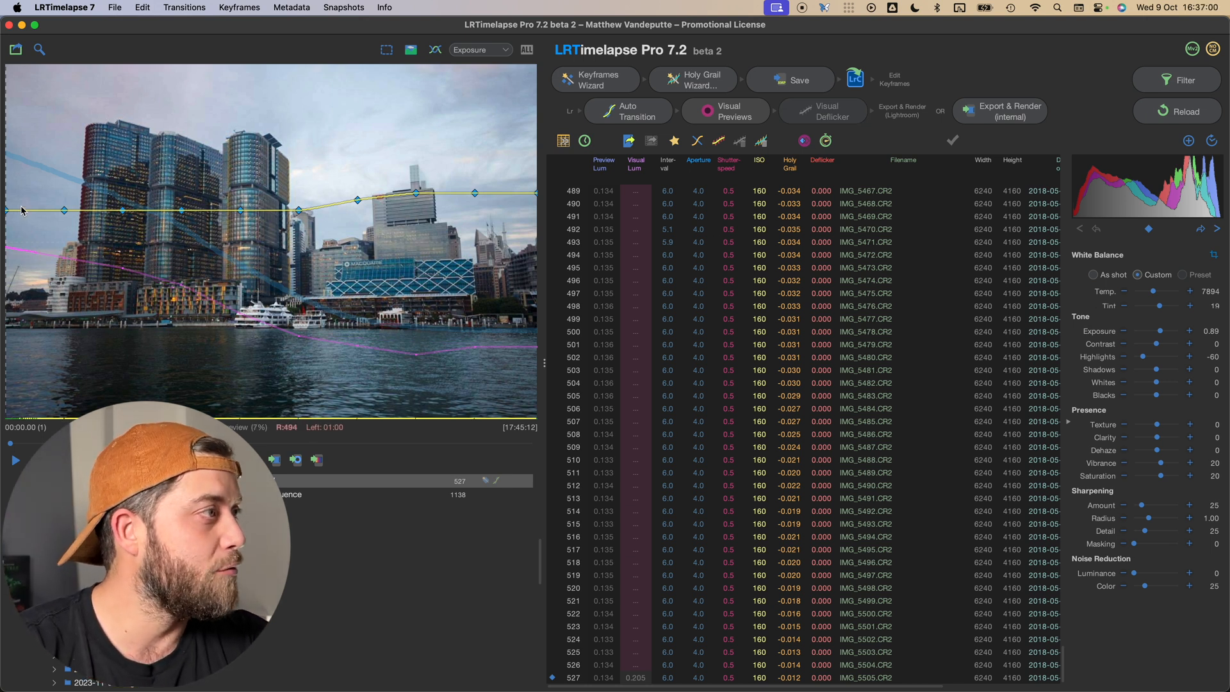
{"action": "left_click", "coordinate": [723, 111]}
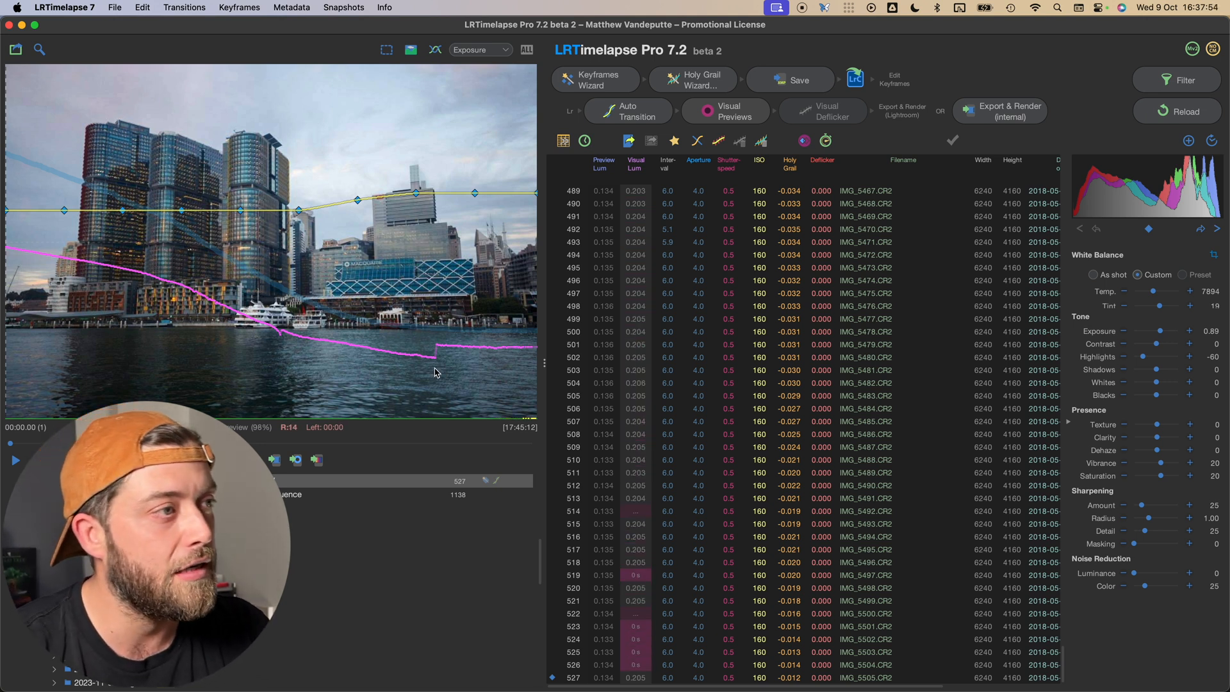
{"action": "left_click", "coordinate": [822, 112]}
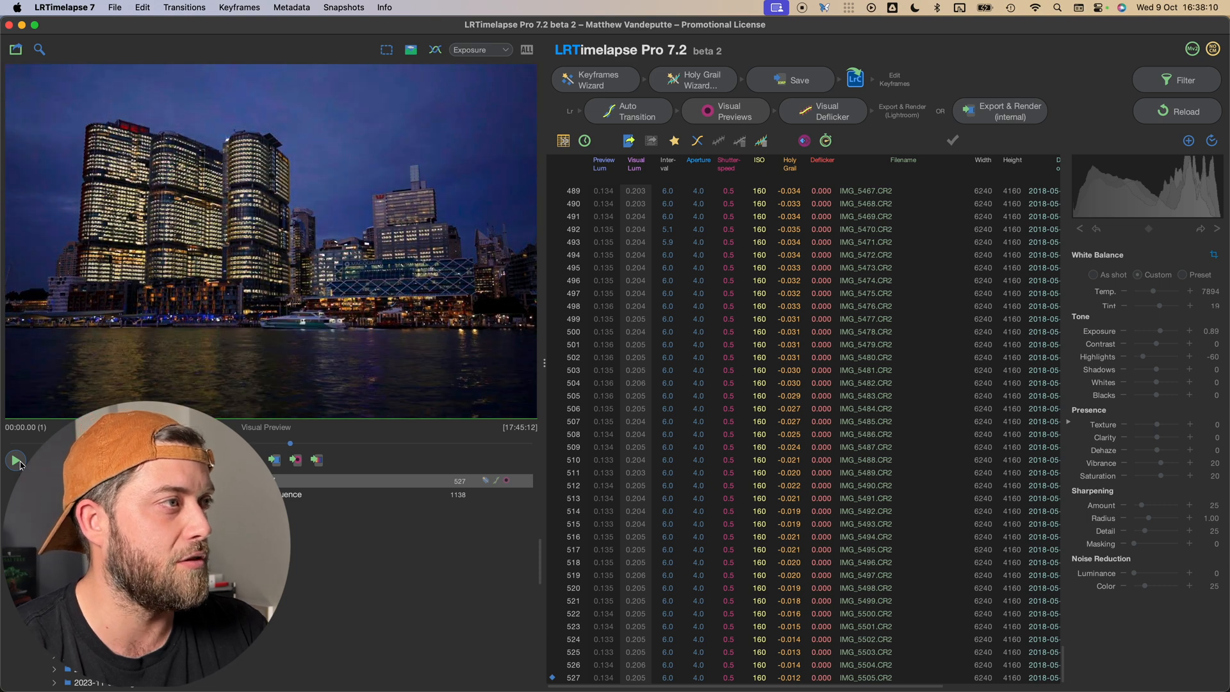
Play the day-to-night preview and select the flickering dusk images ending at frame 285.
{"action": "left_click", "coordinate": [15, 461]}
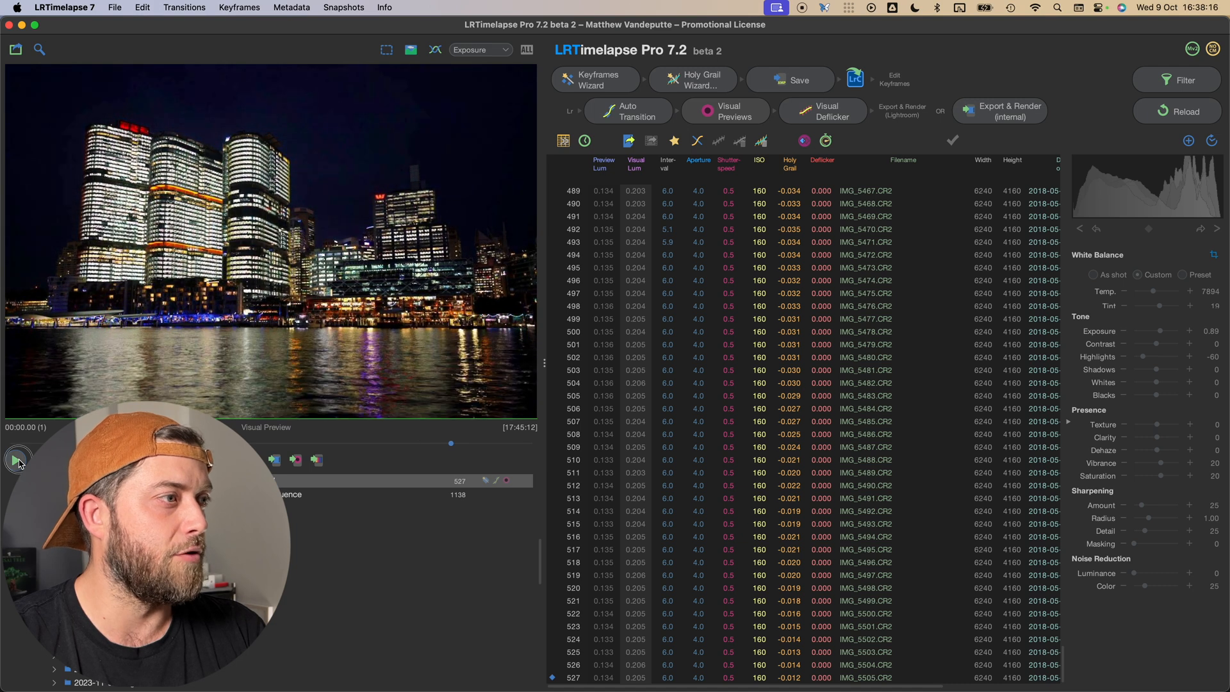
{"action": "left_click_drag", "start_coordinate": [450, 444], "coordinate": [437, 443]}
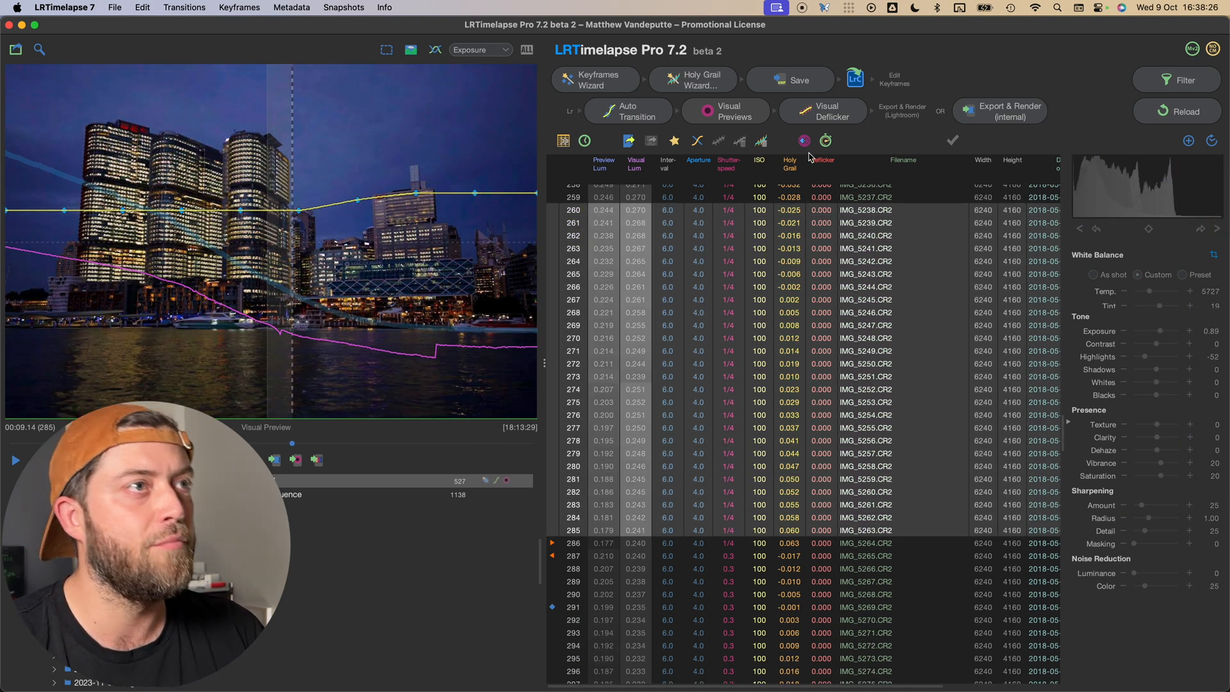
Apply Visual Deflicker to dusk frames 260–285, then show night frame 397.
{"action": "left_click", "coordinate": [821, 111]}
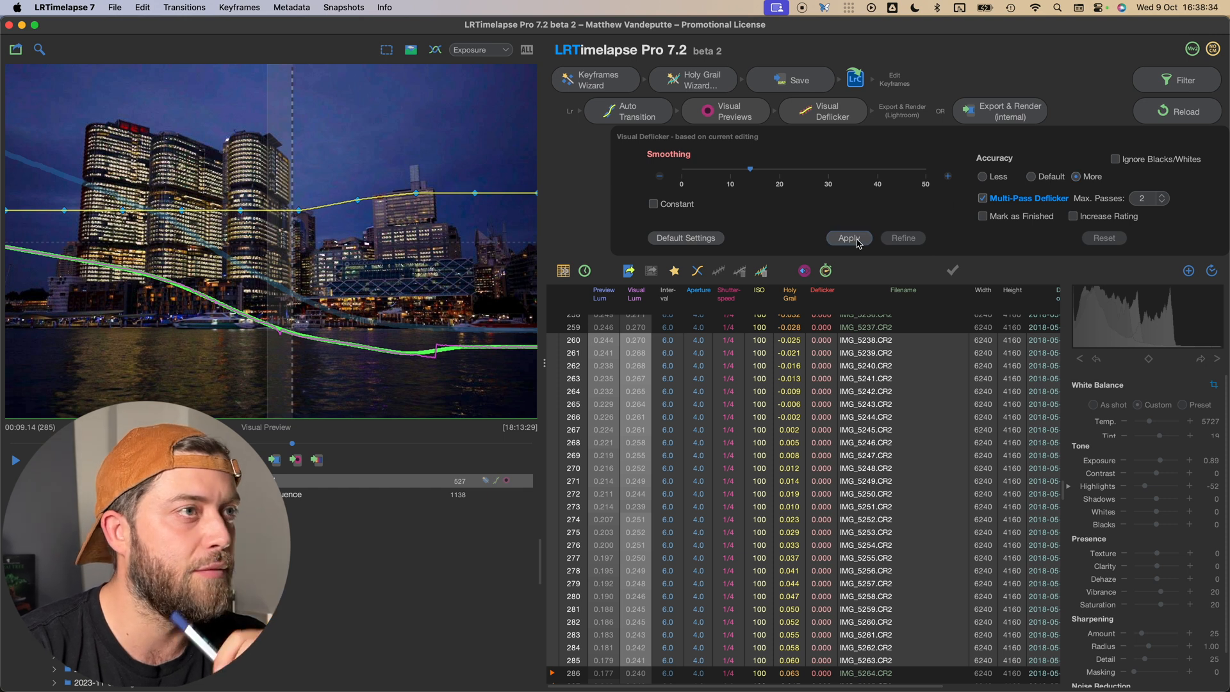
{"action": "left_click", "coordinate": [849, 238]}
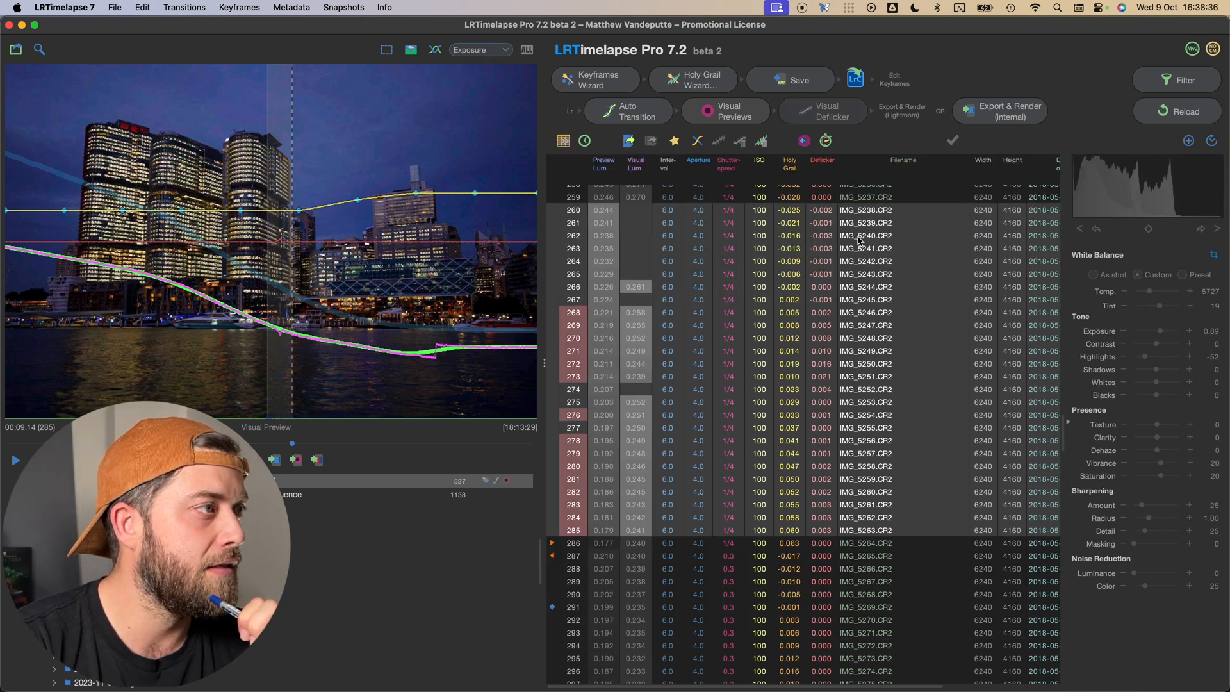
{"action": "left_click", "coordinate": [821, 111]}
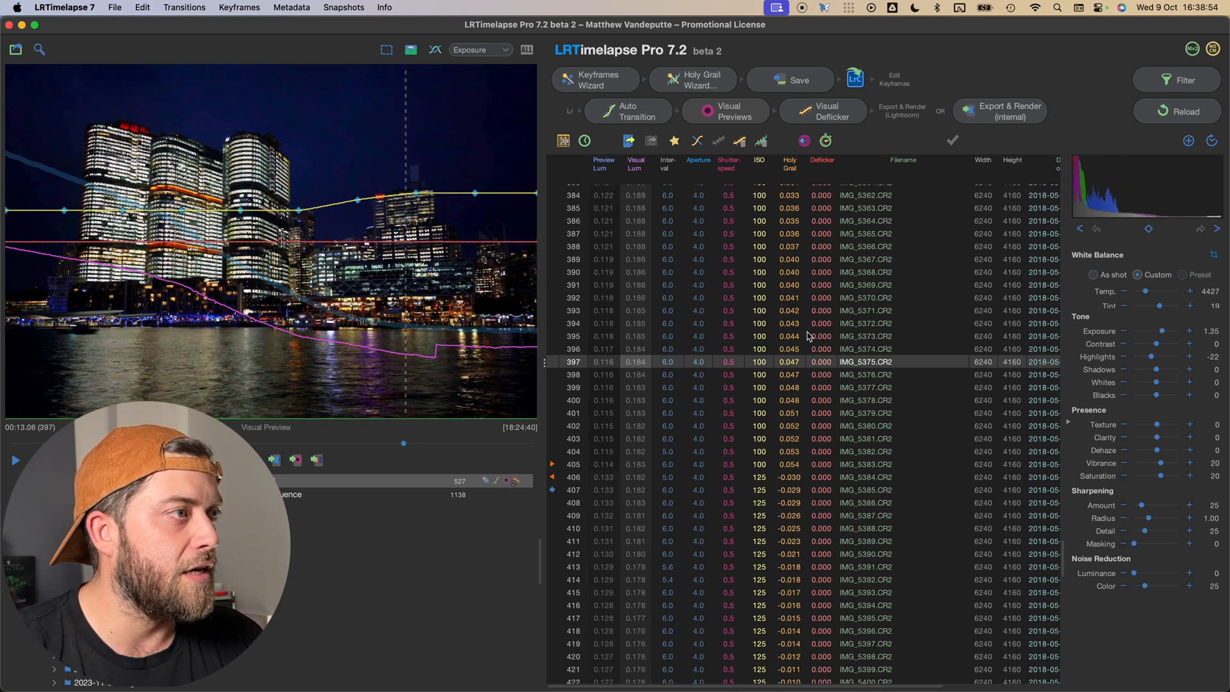
Extend the selection to frame 479 and apply Visual Deflicker to night frames from 406.
{"action": "scroll", "scroll_direction": "down", "scroll_amount": 3}
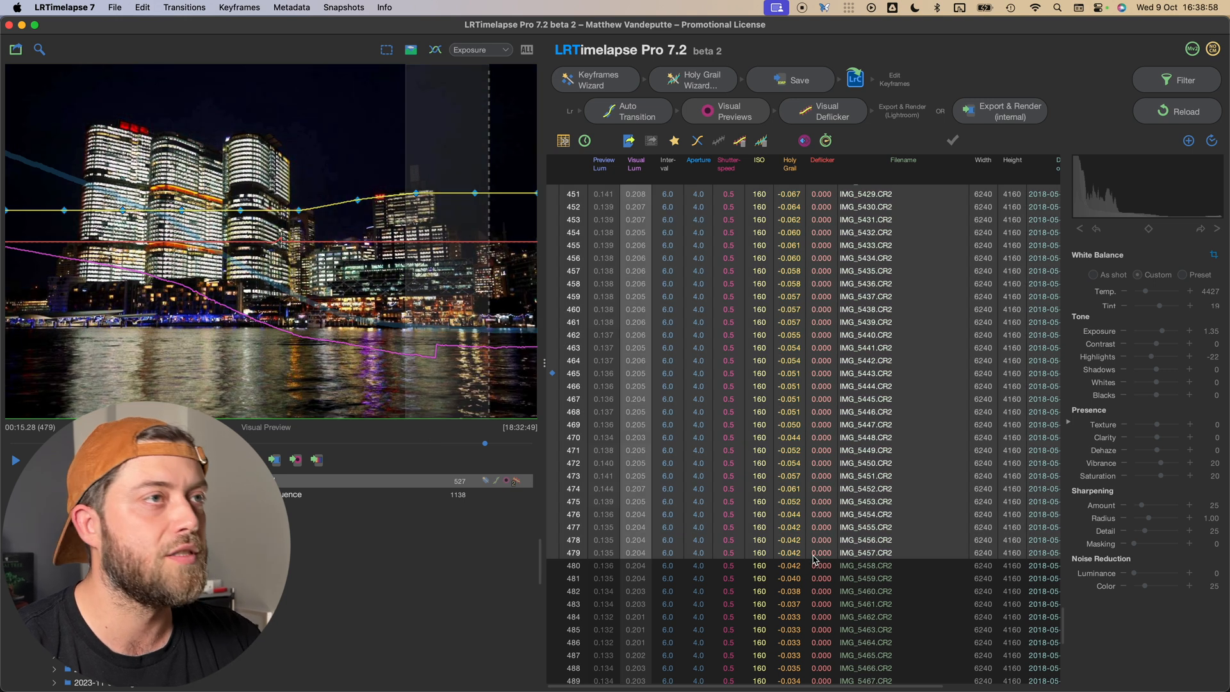
{"action": "left_click", "coordinate": [827, 111]}
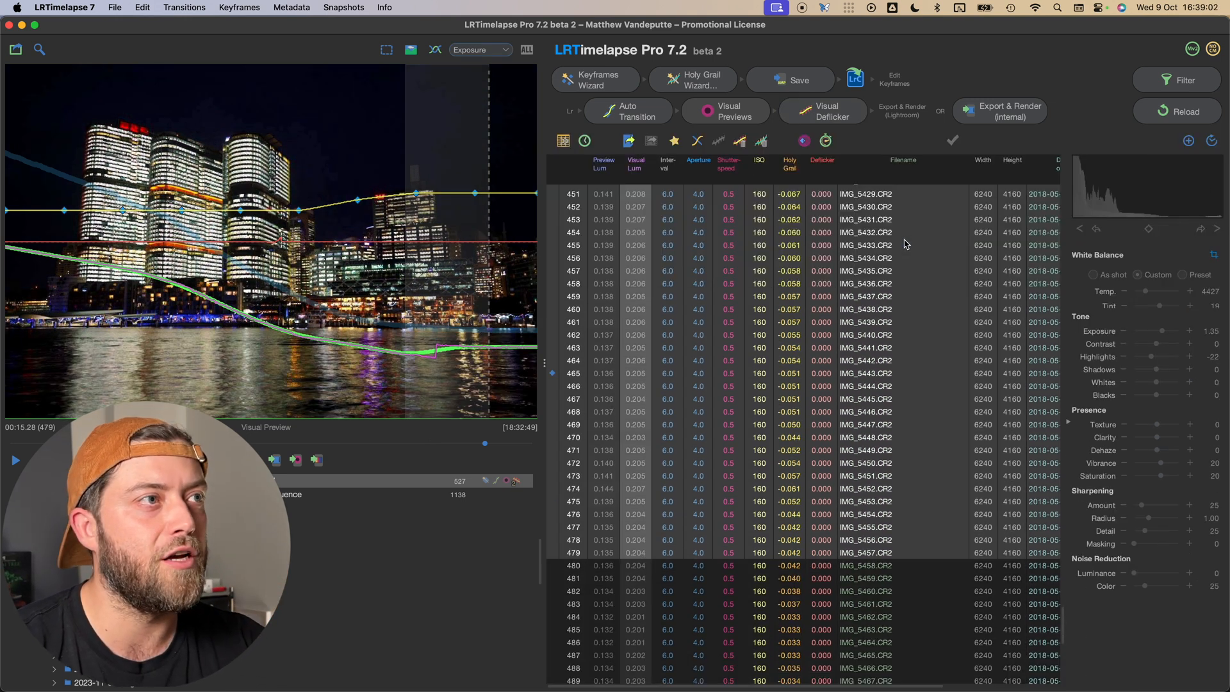
{"action": "left_click", "coordinate": [822, 112]}
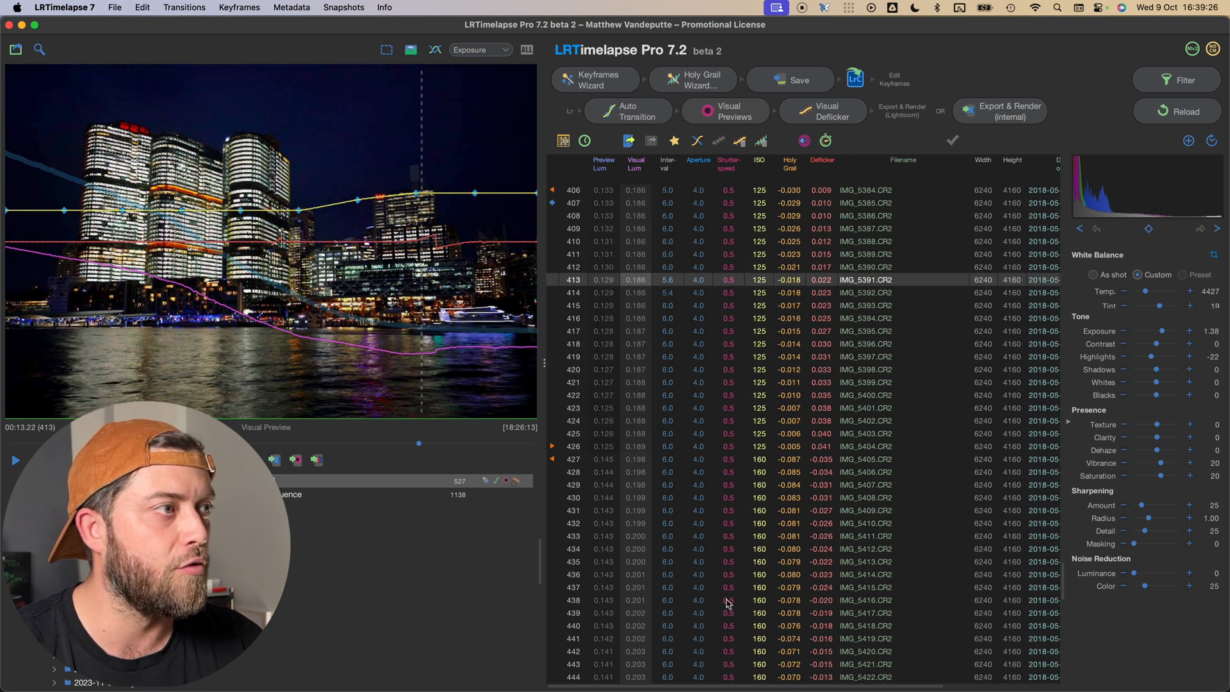
Apply a multi-pass Visual Deflicker to frames 413–439, then show daytime frame 39.
{"action": "left_click", "coordinate": [821, 112]}
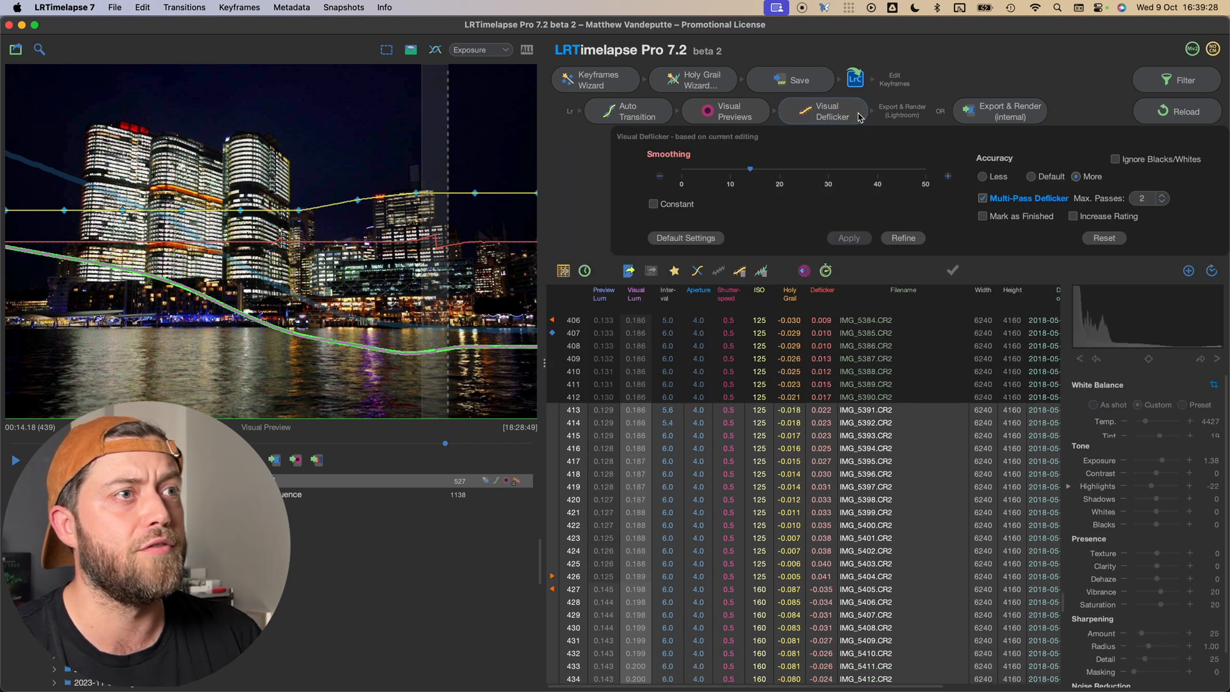
{"action": "left_click", "coordinate": [849, 238]}
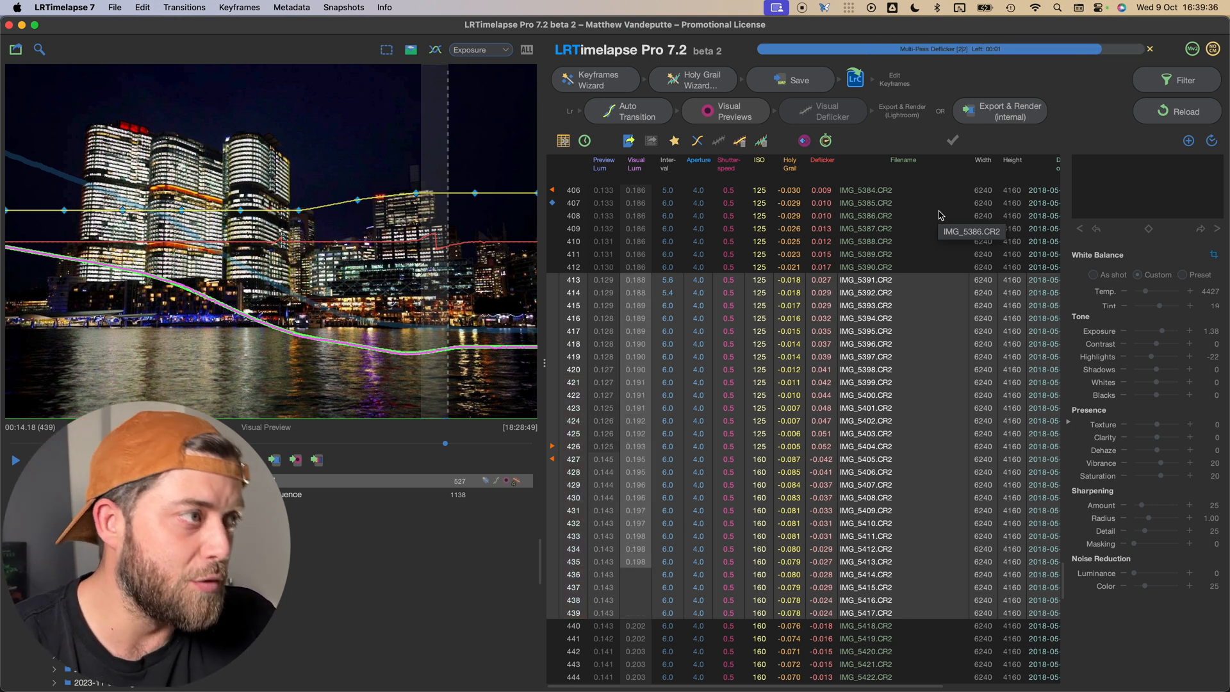
{"action": "left_click", "coordinate": [863, 241]}
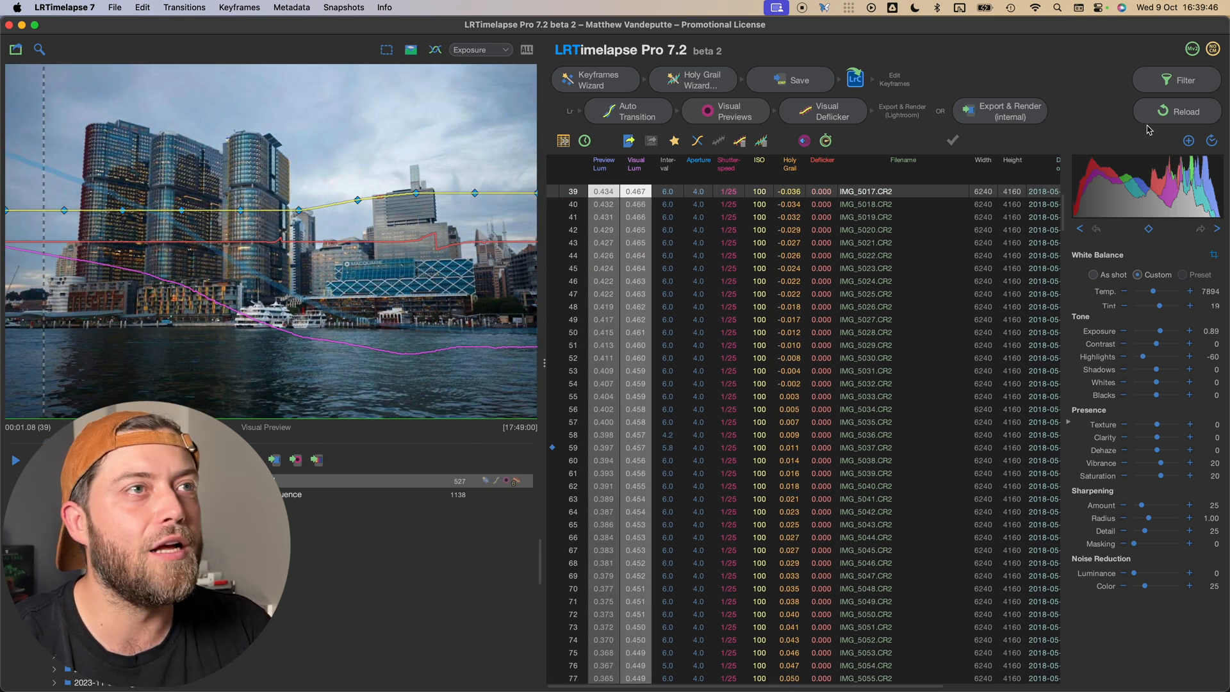
Start Export & Render (internal) with Desktop as the output folder.
{"action": "left_click", "coordinate": [1009, 111]}
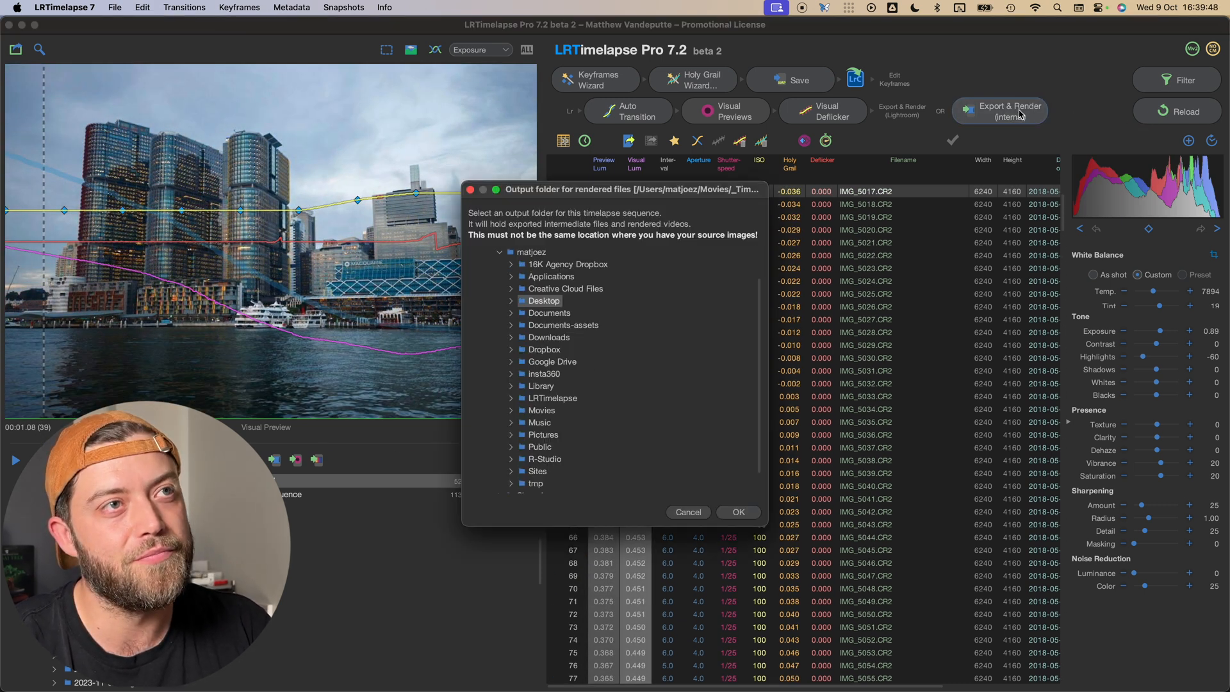
{"action": "left_click", "coordinate": [737, 512]}
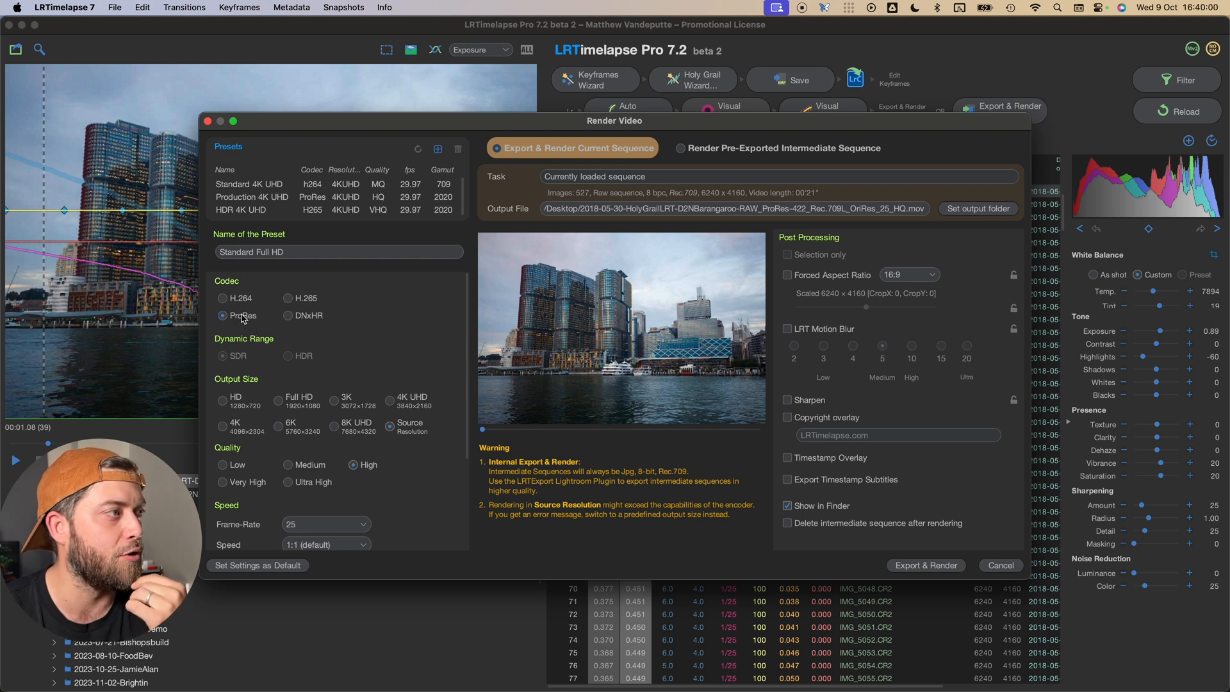
{"action": "mouse_move", "coordinate": [265, 368]}
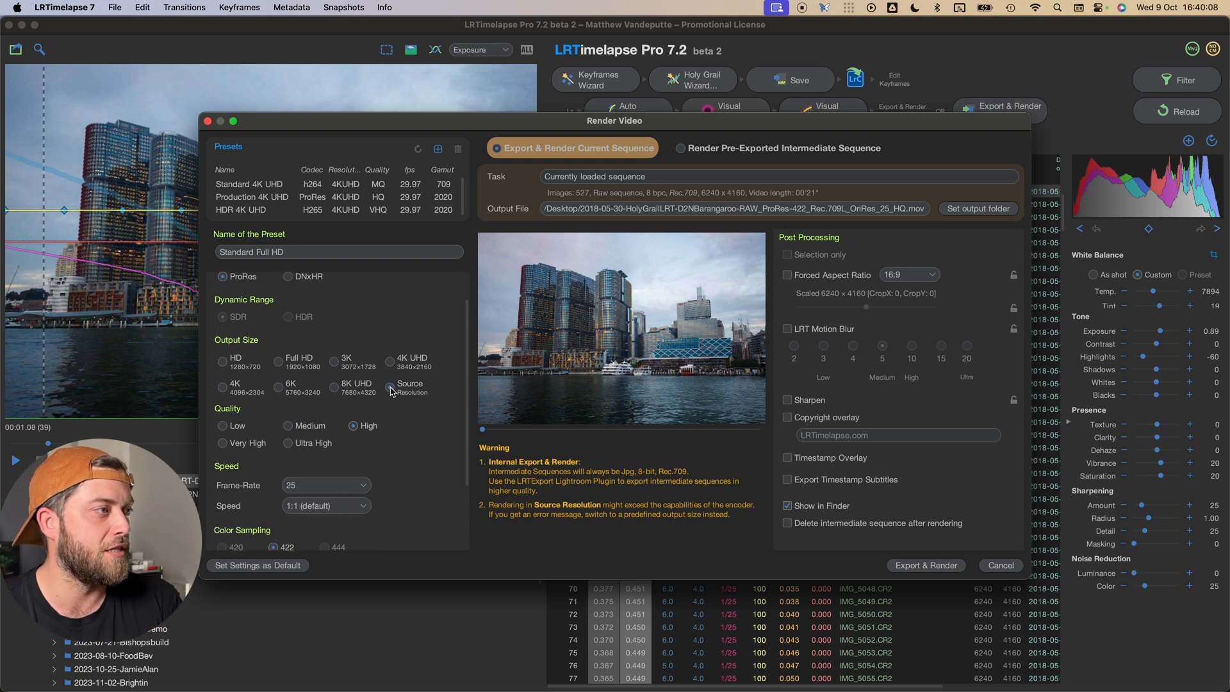
Render a ProRes 422 video at source resolution and high quality.
{"action": "left_click", "coordinate": [224, 443]}
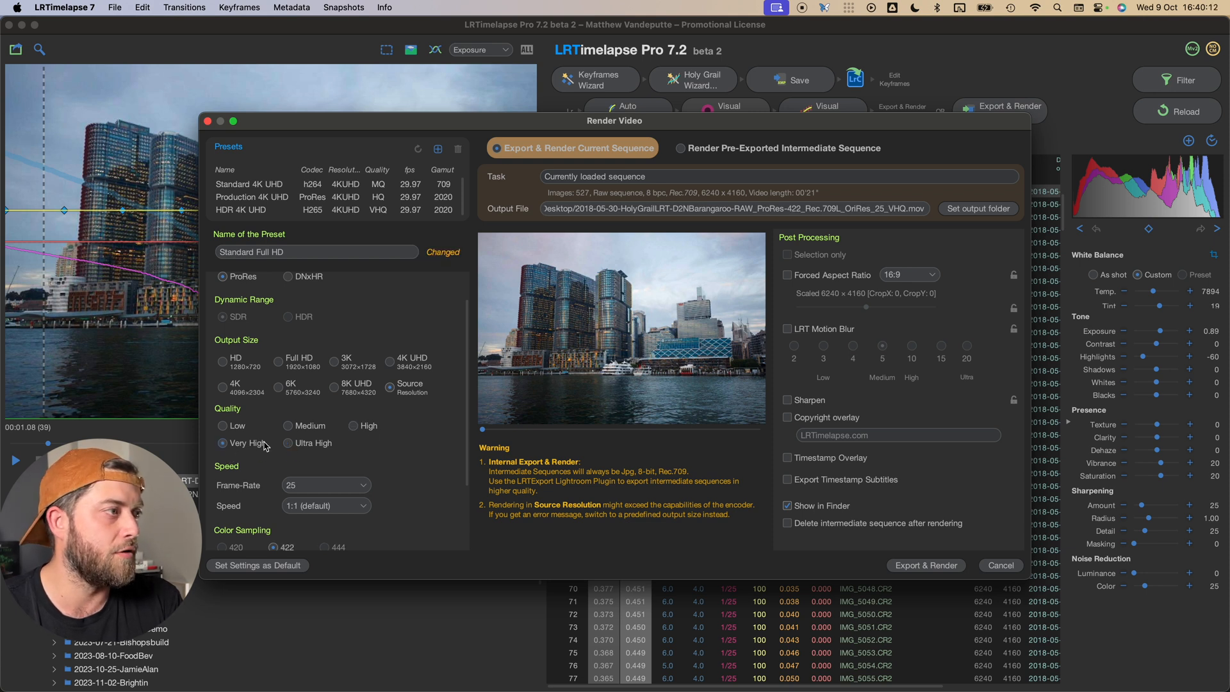
{"action": "left_click", "coordinate": [356, 352]}
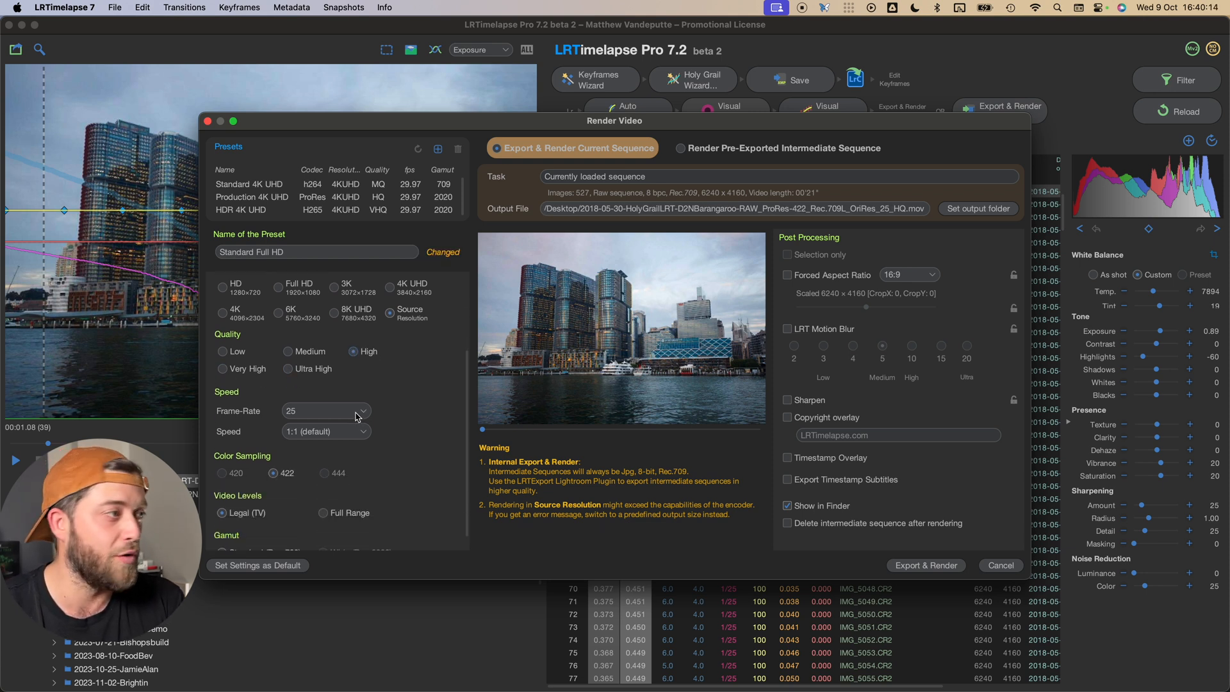
{"action": "mouse_move", "coordinate": [372, 431]}
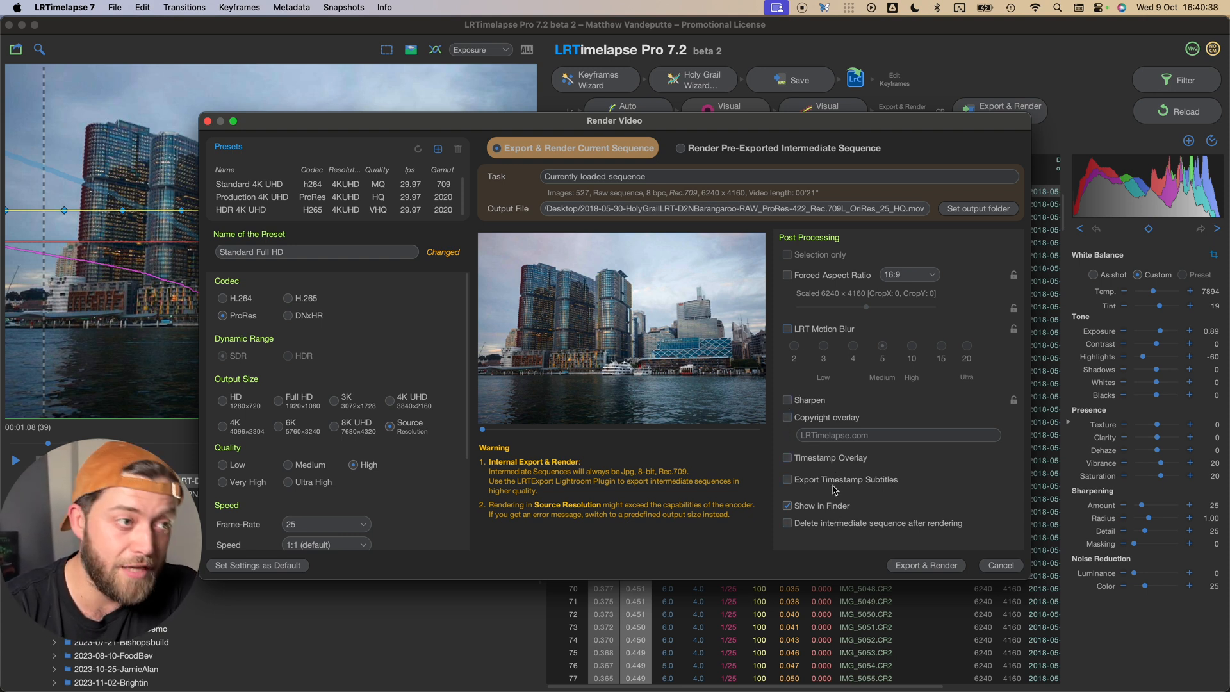
{"action": "mouse_move", "coordinate": [891, 487]}
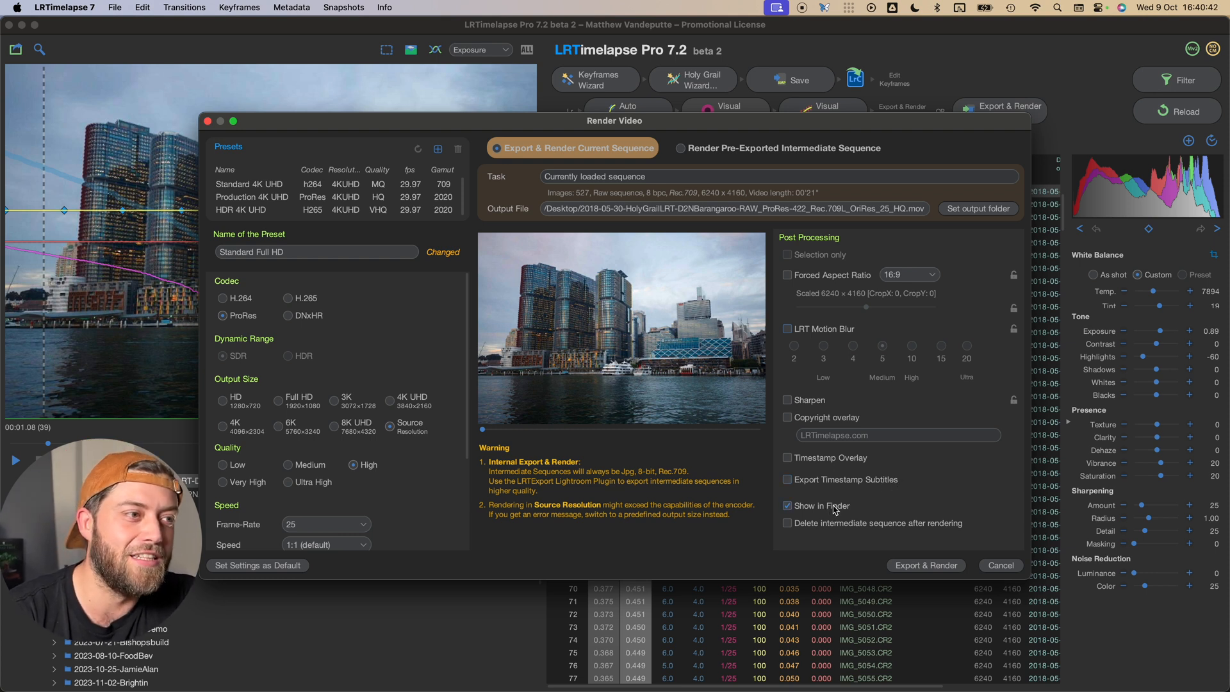
{"action": "mouse_move", "coordinate": [897, 496]}
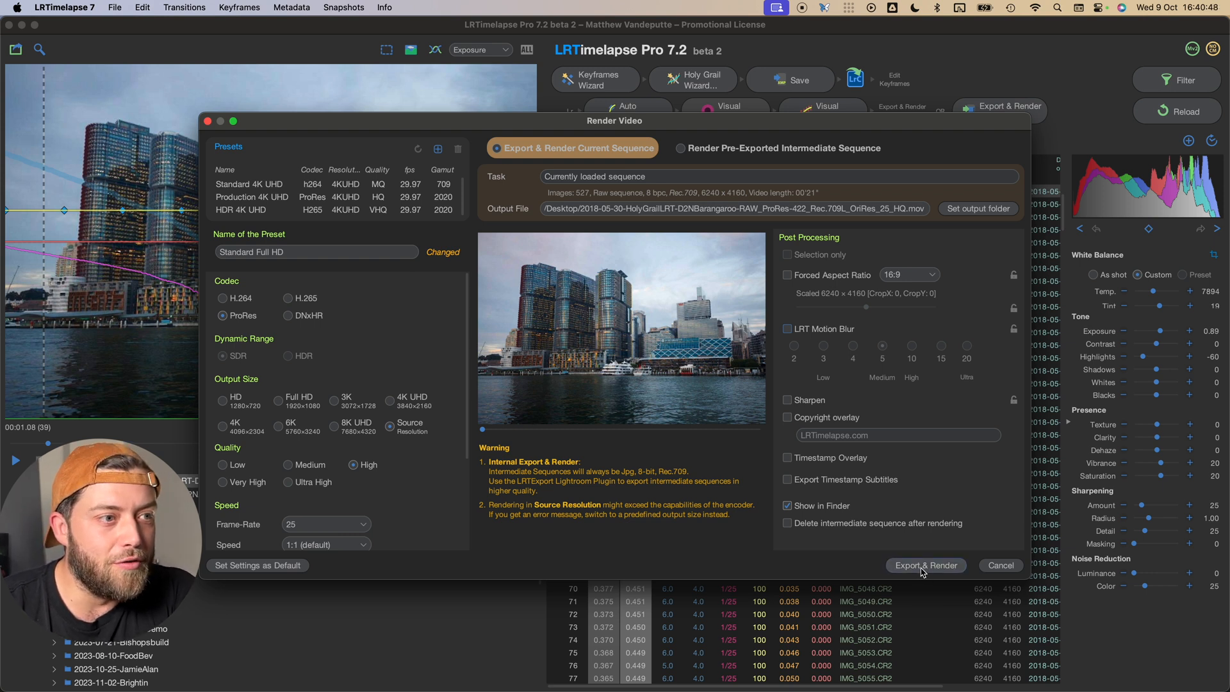
{"action": "left_click", "coordinate": [925, 565]}
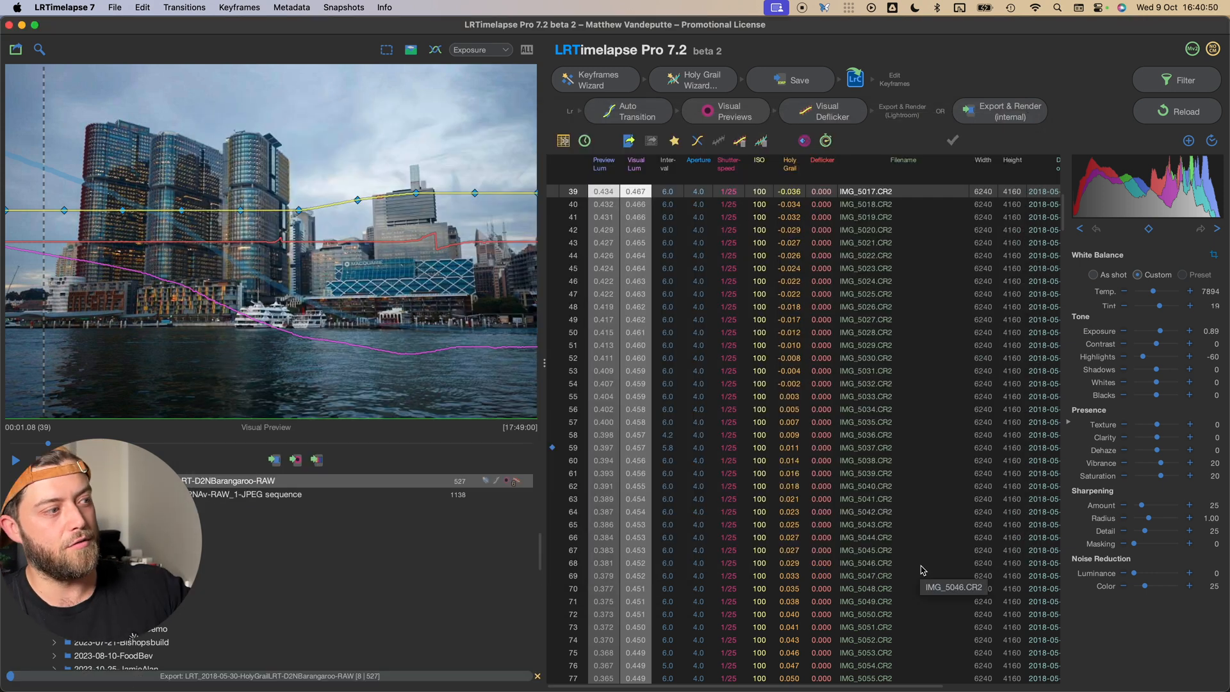